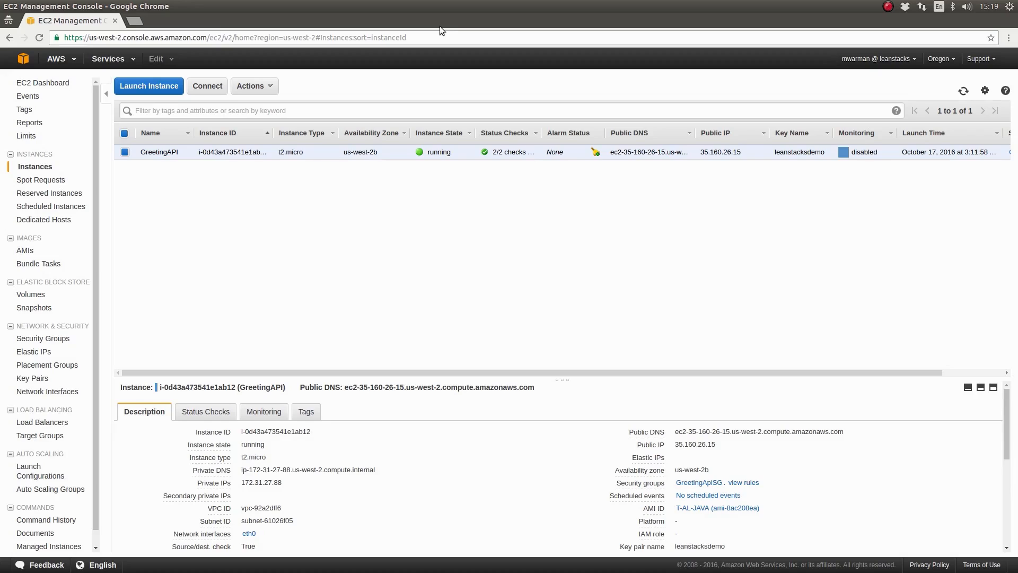
pyautogui.moveTo(235, 196)
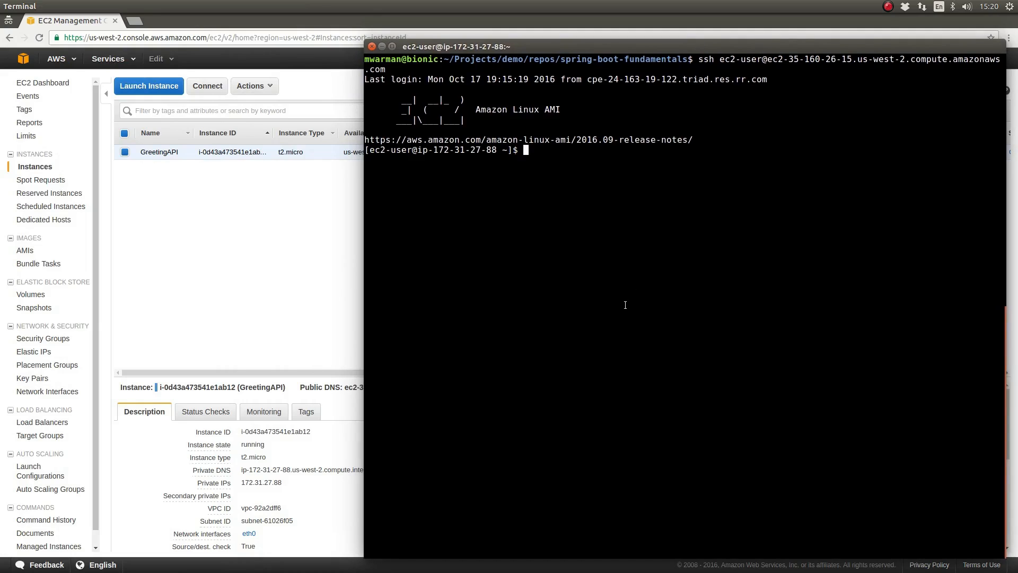
pyautogui.moveTo(558, 330)
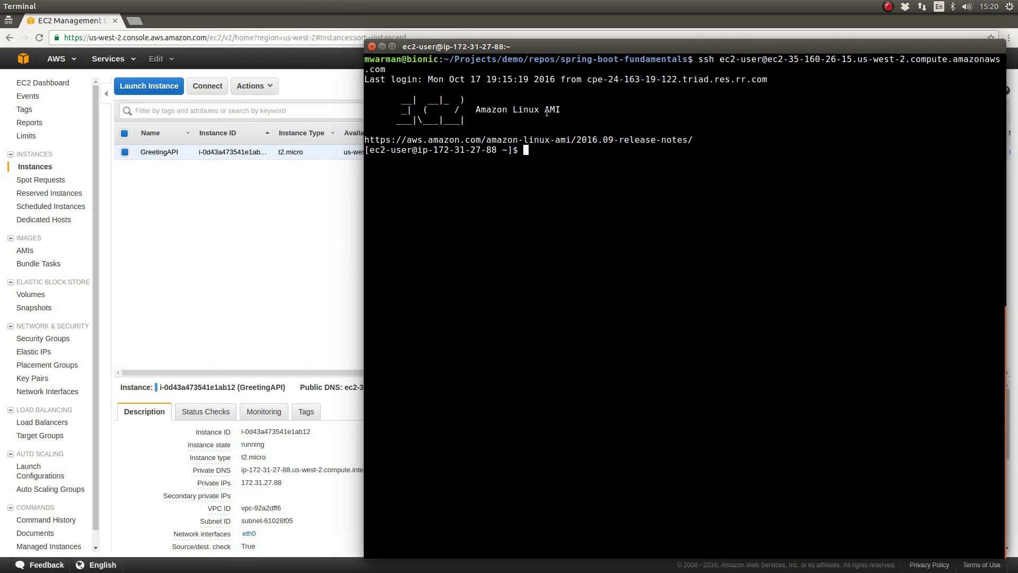
pyautogui.moveTo(566, 272)
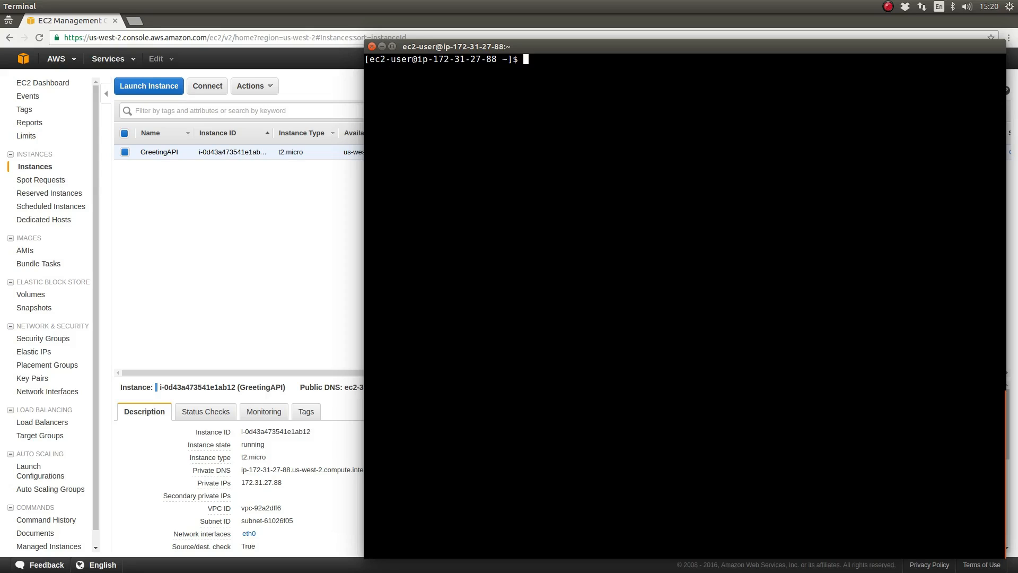
# - Create user greetapi with home /var/lib/greeting-api and shell /sbin/nologin
pyautogui.write('sudo adduser -')
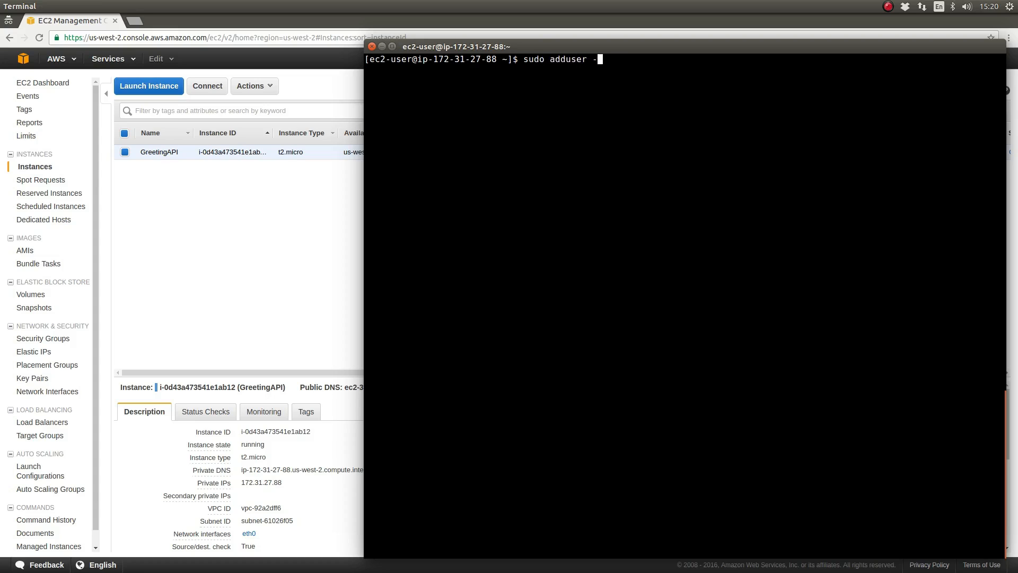
pyautogui.write('-home /var')
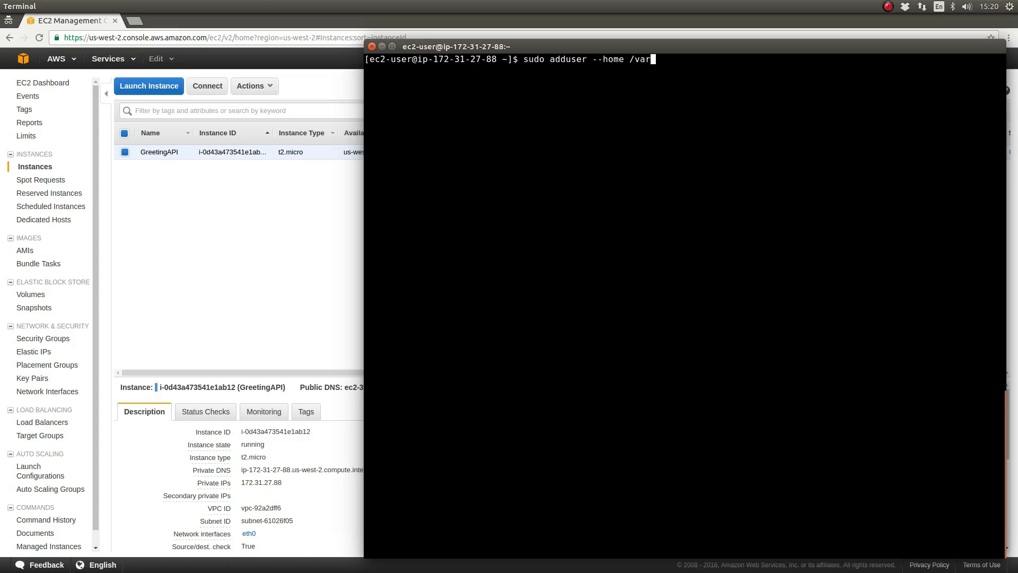
pyautogui.write('/lib/gre')
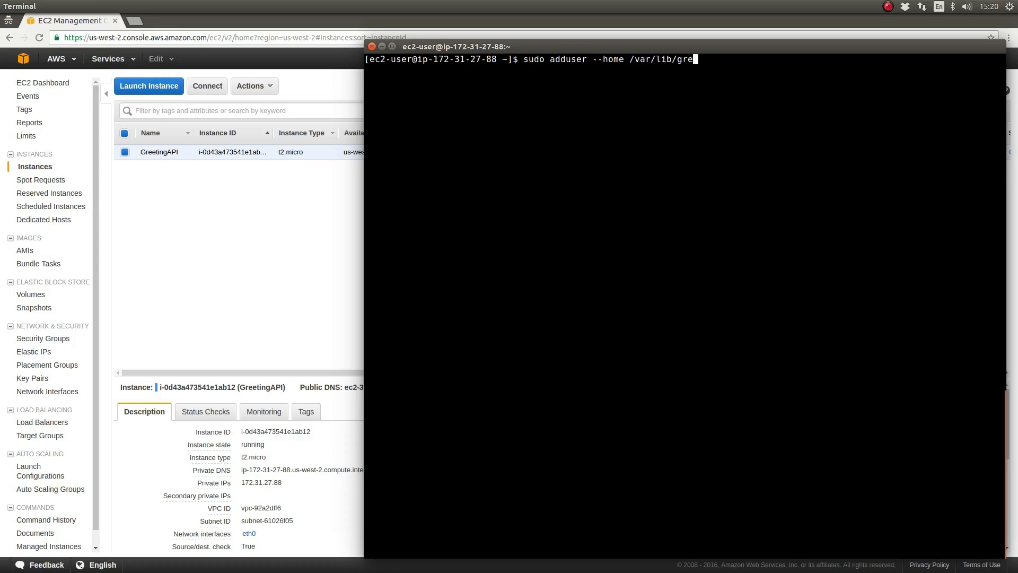
pyautogui.write('eting-api')
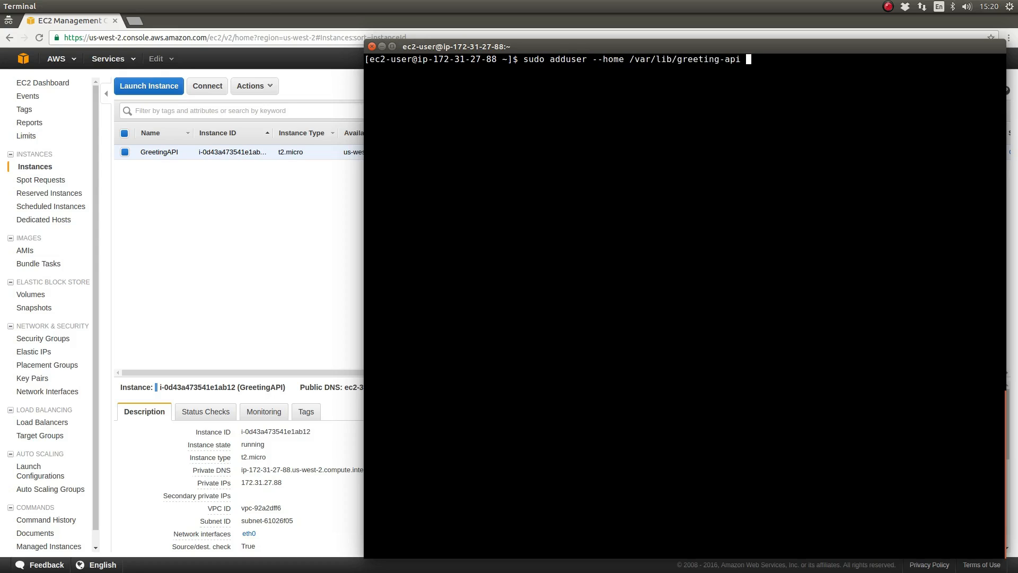
pyautogui.write('--shell /s')
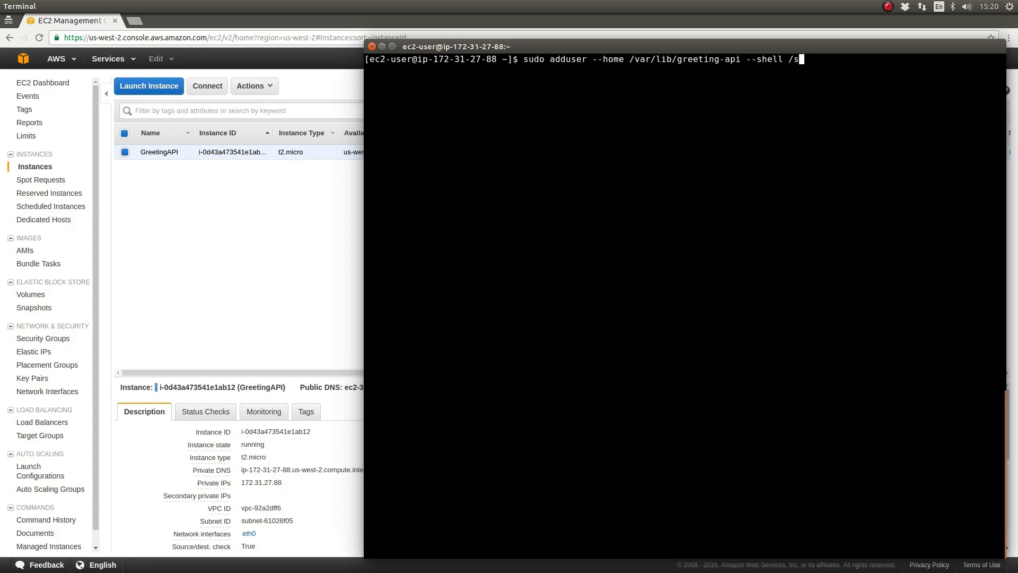
pyautogui.write('bin/nologin')
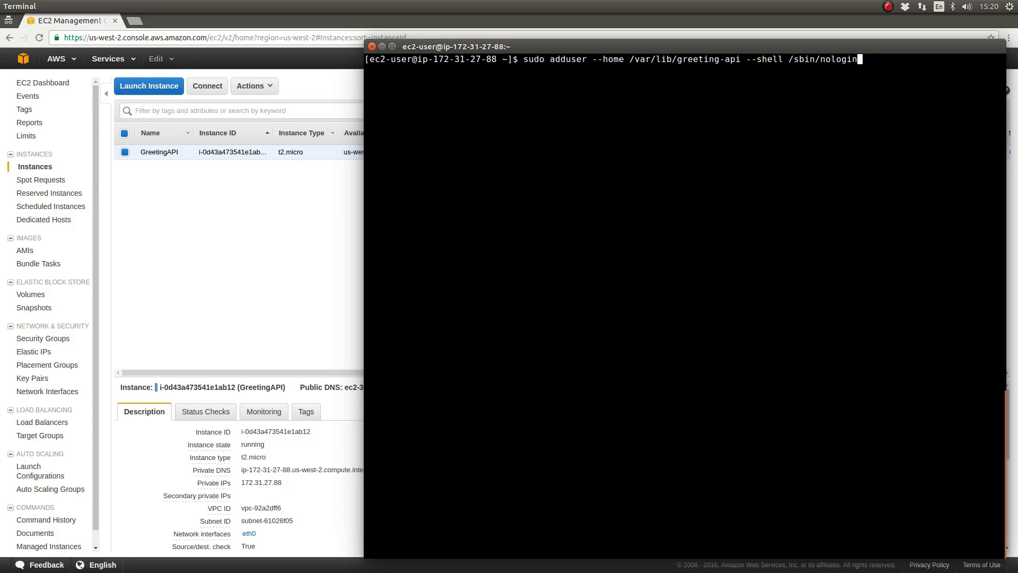
pyautogui.write('greetapi')
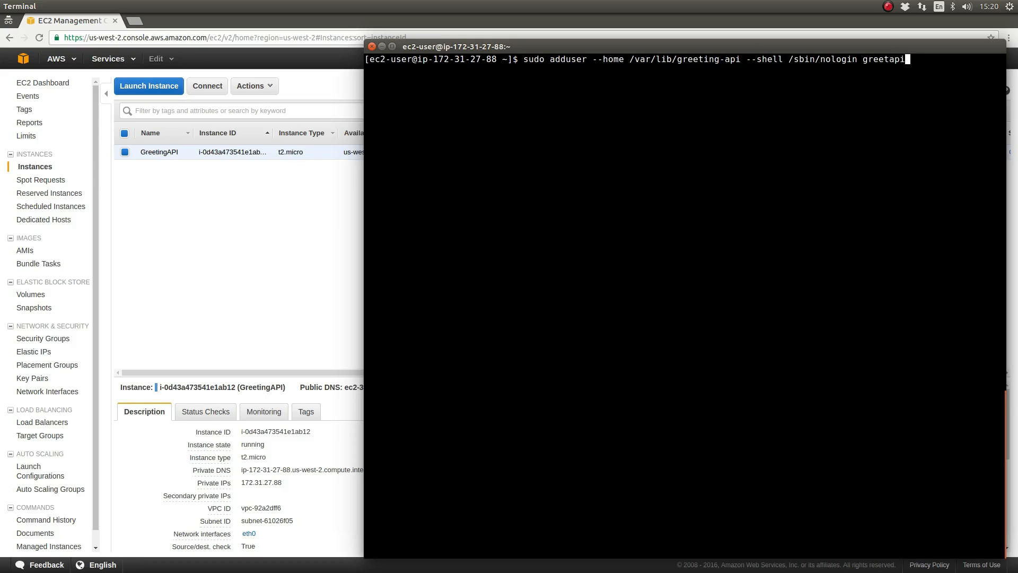
pyautogui.press('Return')
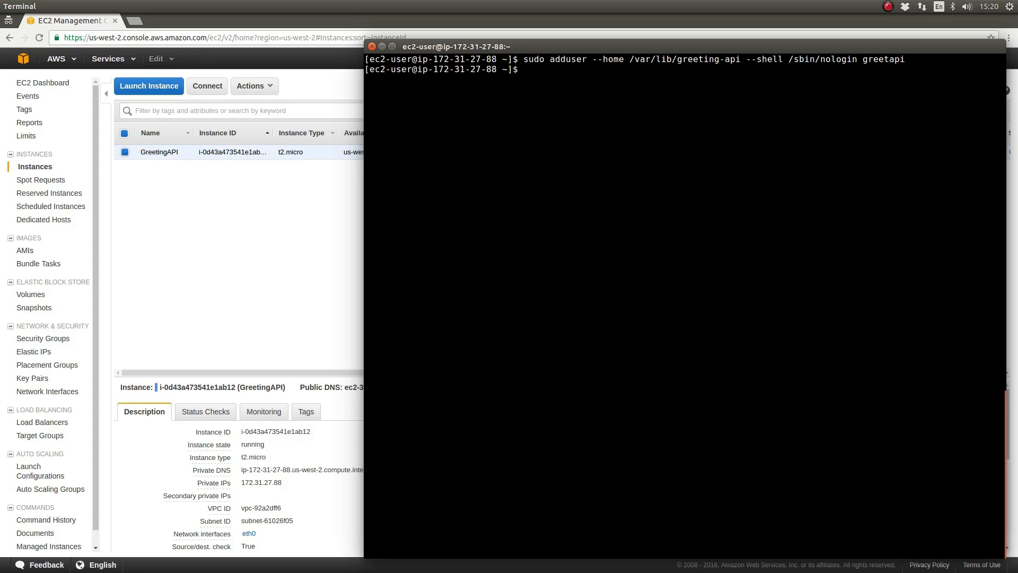
# - Print /etc/passwd with sudo cat to confirm the greetapi account
pyautogui.write('sudo')
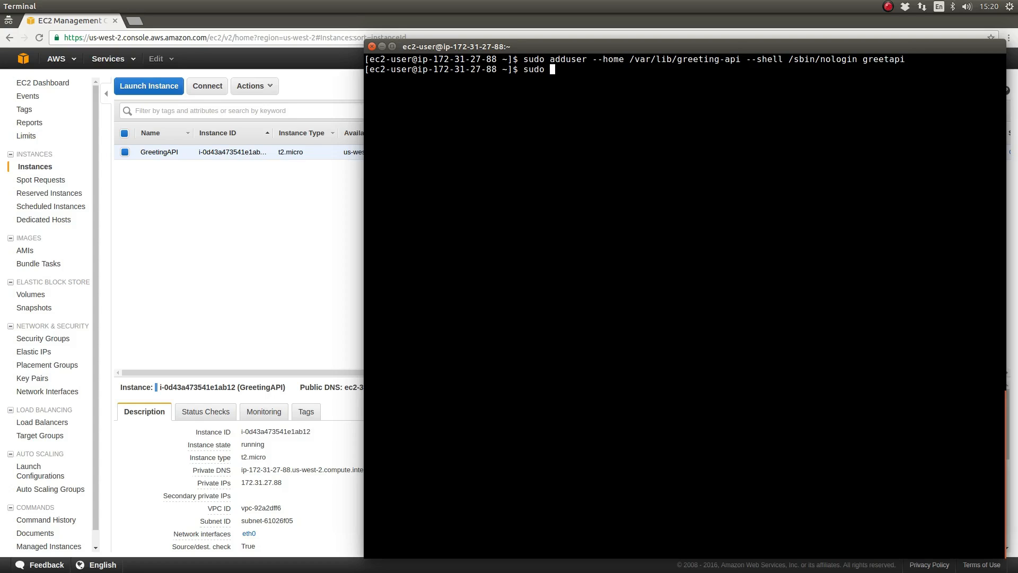
pyautogui.write('cat /e')
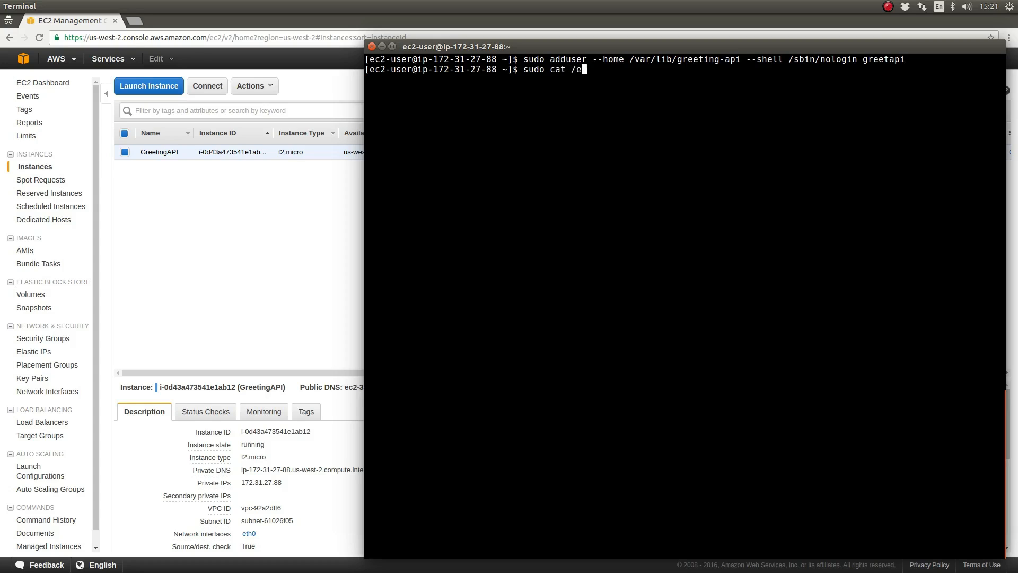
pyautogui.press('Return')
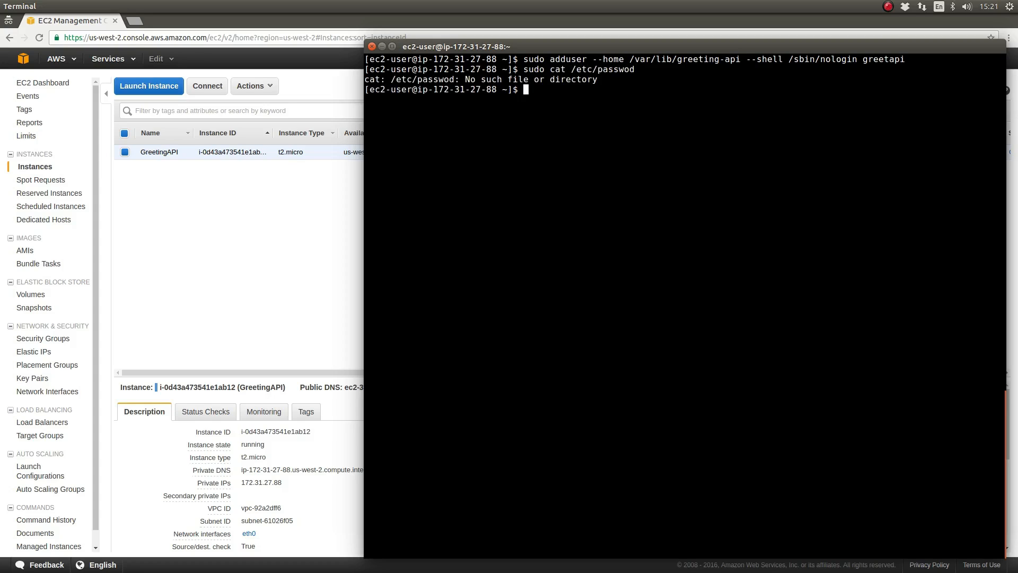
pyautogui.write('sudo cat /etc/passwod')
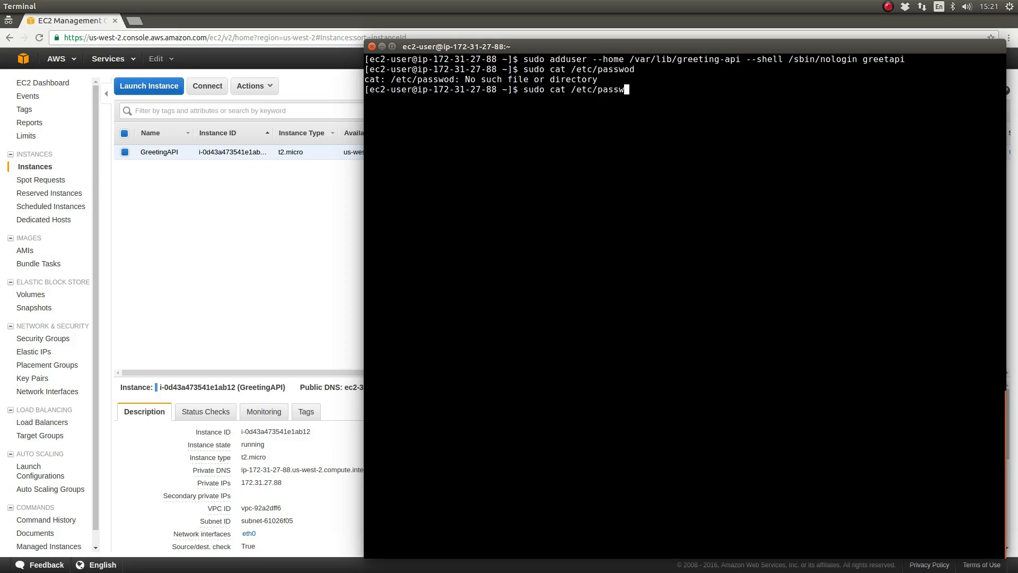
pyautogui.press('Return')
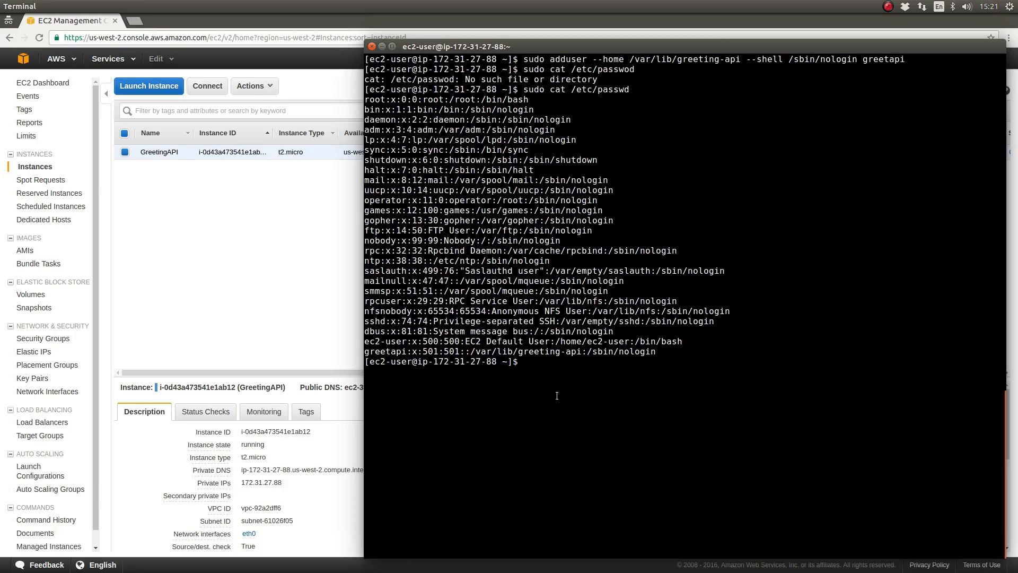
# - Move into /var/lib and list its contents in detail
pyautogui.write('c')
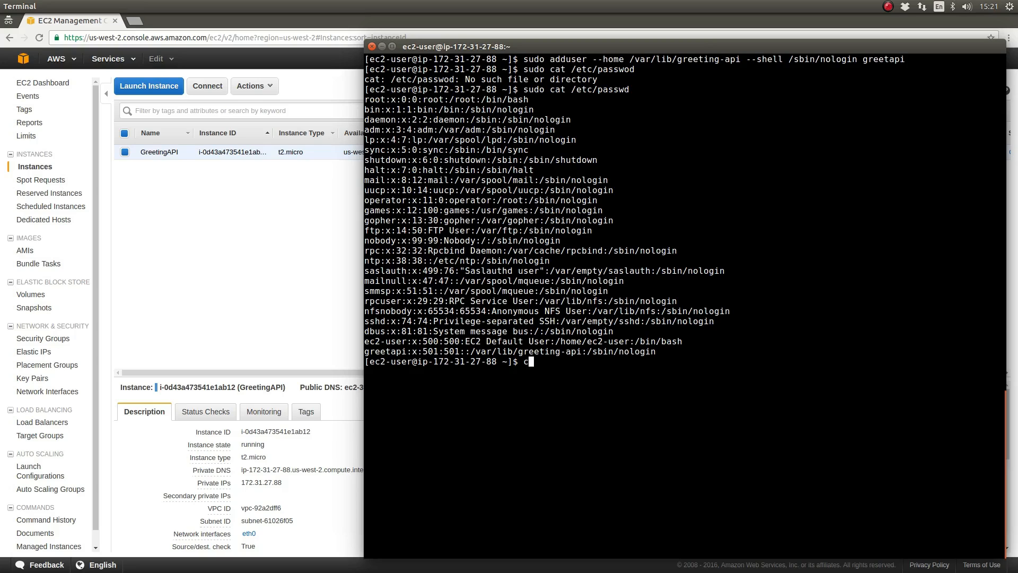
pyautogui.write('d /var/lib')
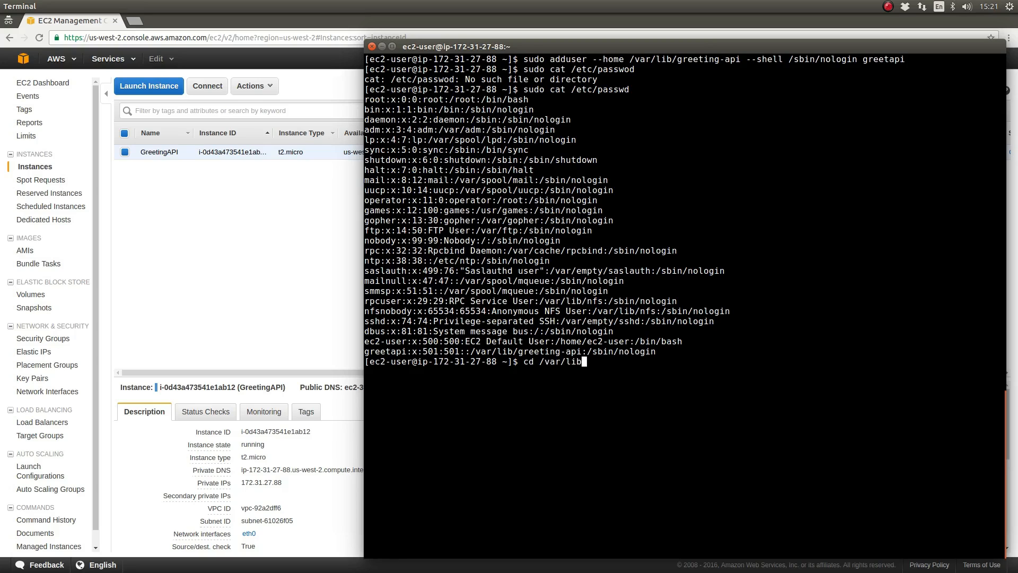
pyautogui.press('Return')
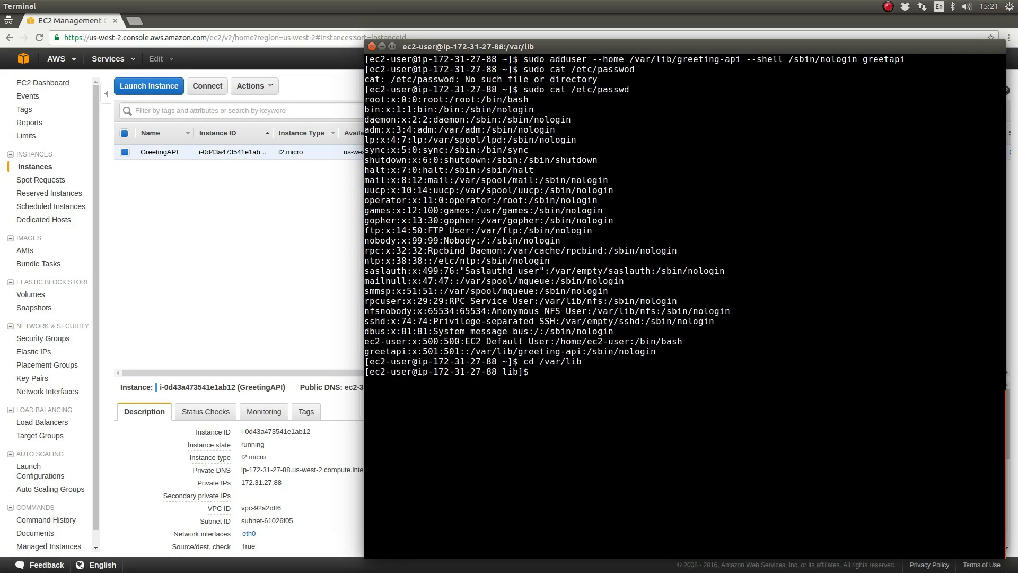
pyautogui.write('ls -lh')
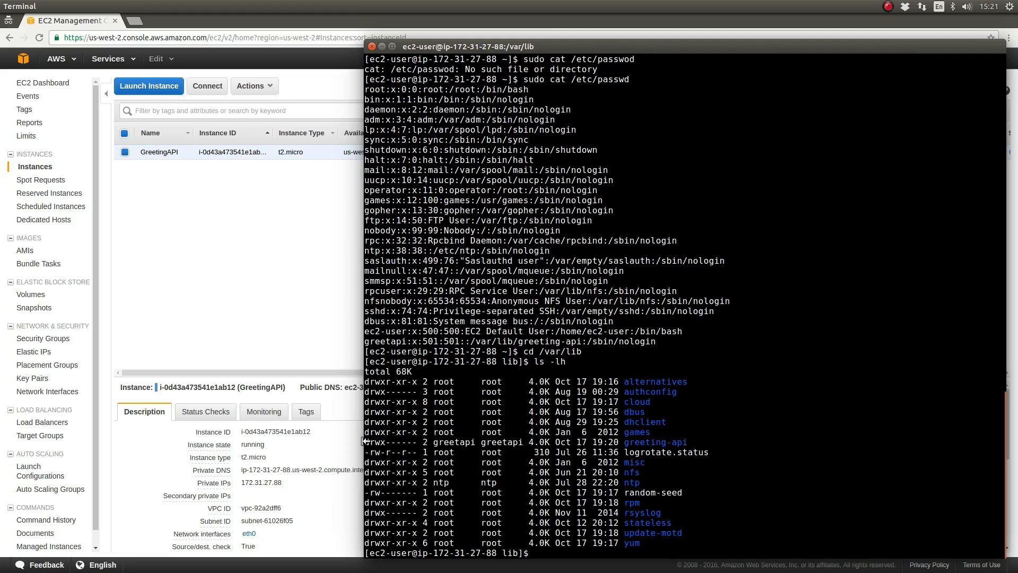
pyautogui.doubleClick(655, 442)
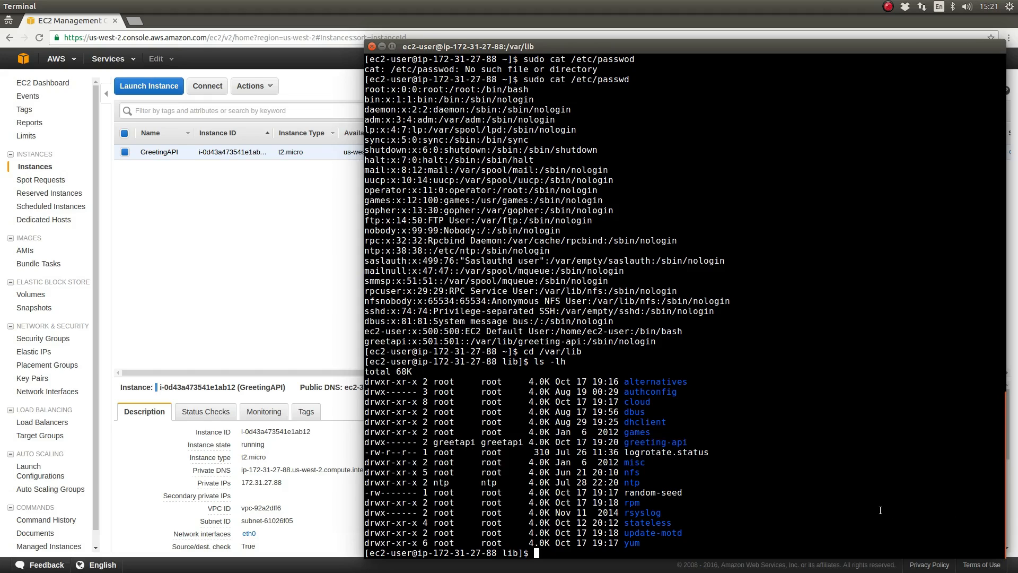
# - Set /var/lib/greeting-api to mode 755 and relist to confirm drwxr-xr-x
pyautogui.write('sud')
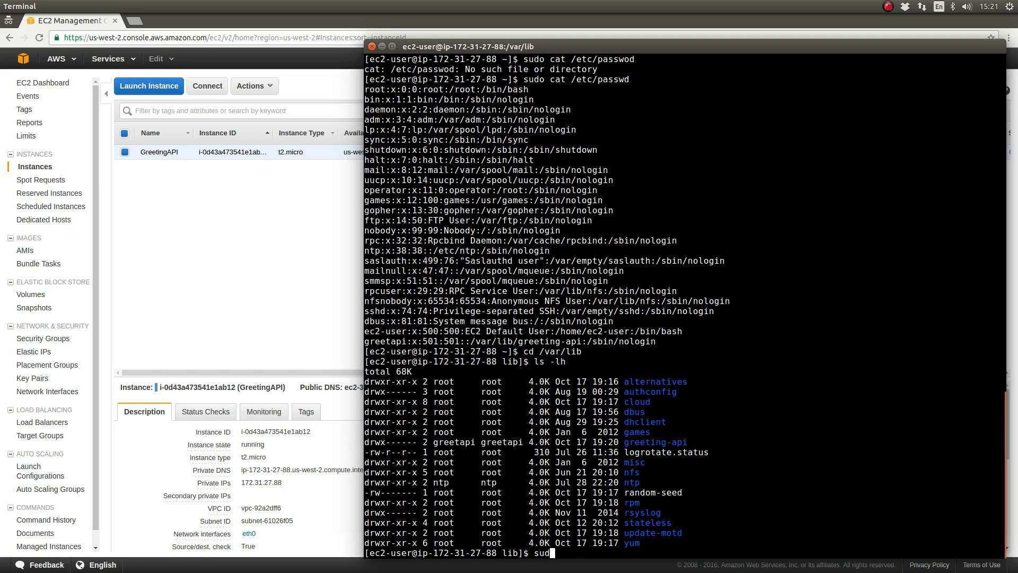
pyautogui.write('o chmod 75')
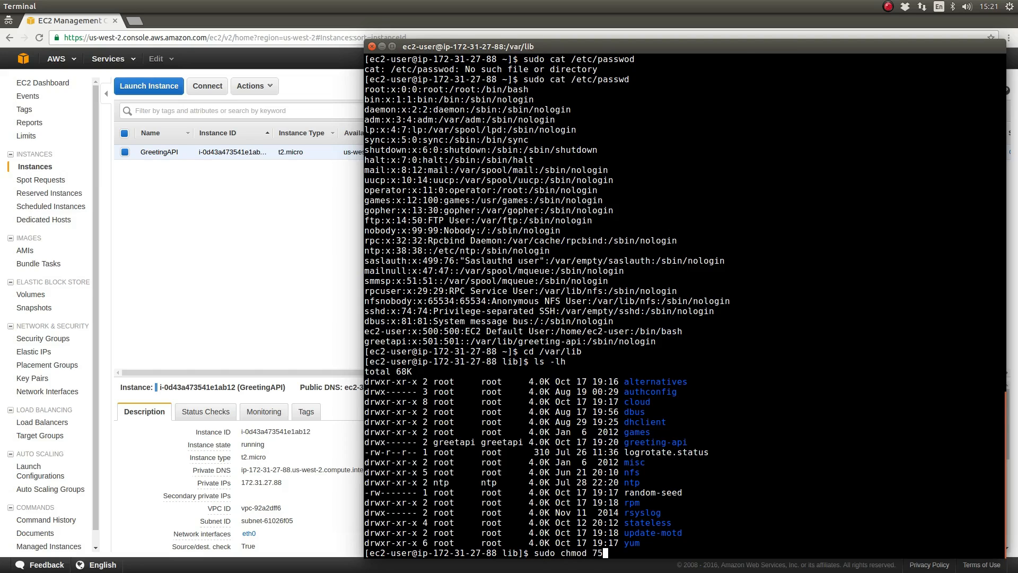
pyautogui.write('5 /var/lib/greeting-api')
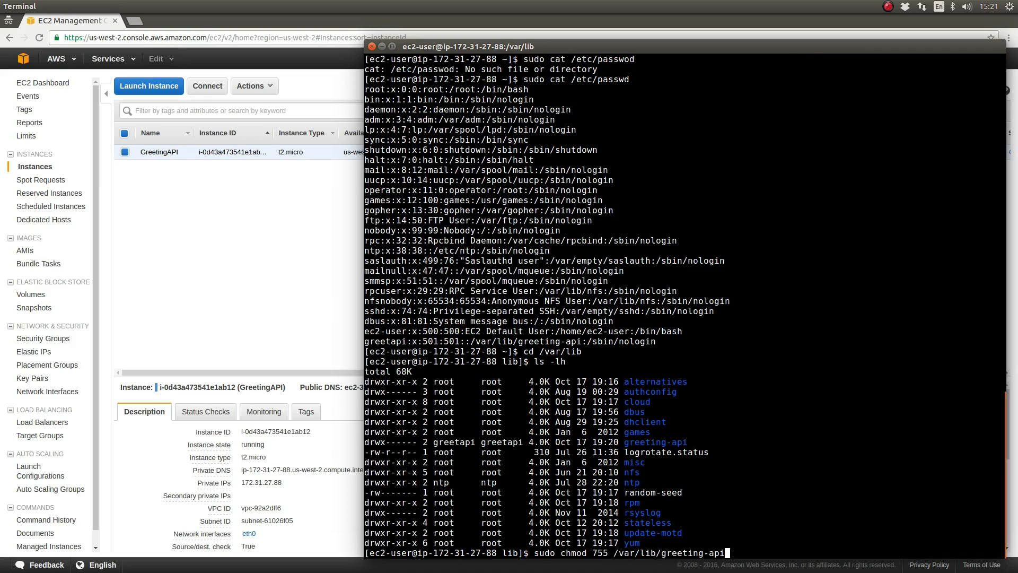
pyautogui.press('Return')
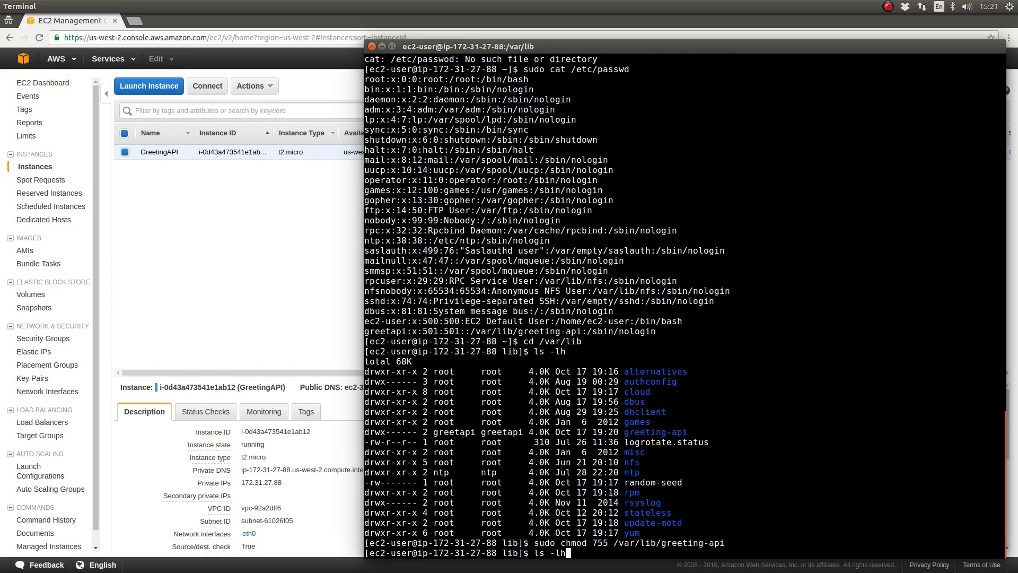
pyautogui.press('Return')
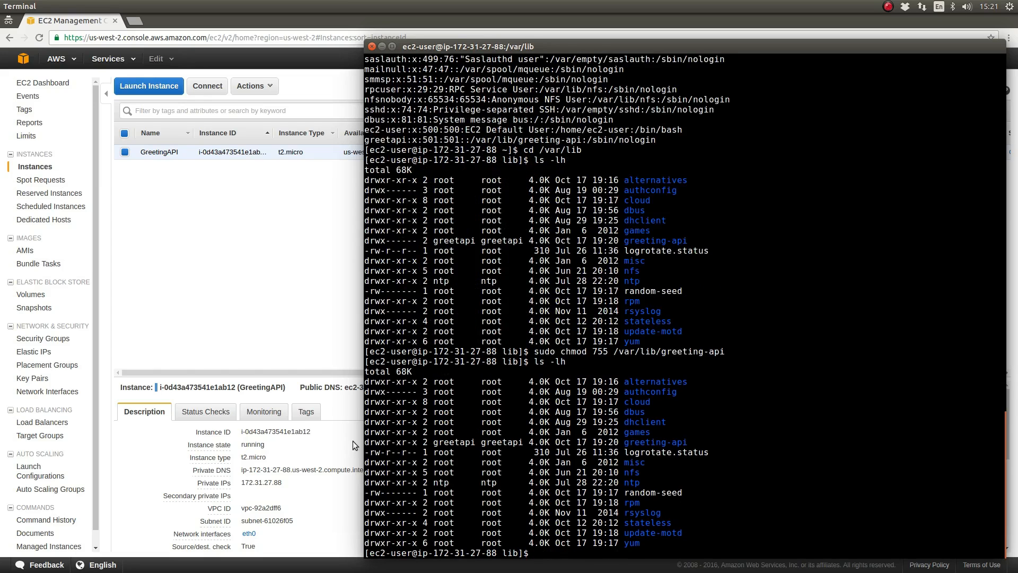
pyautogui.doubleClick(661, 442)
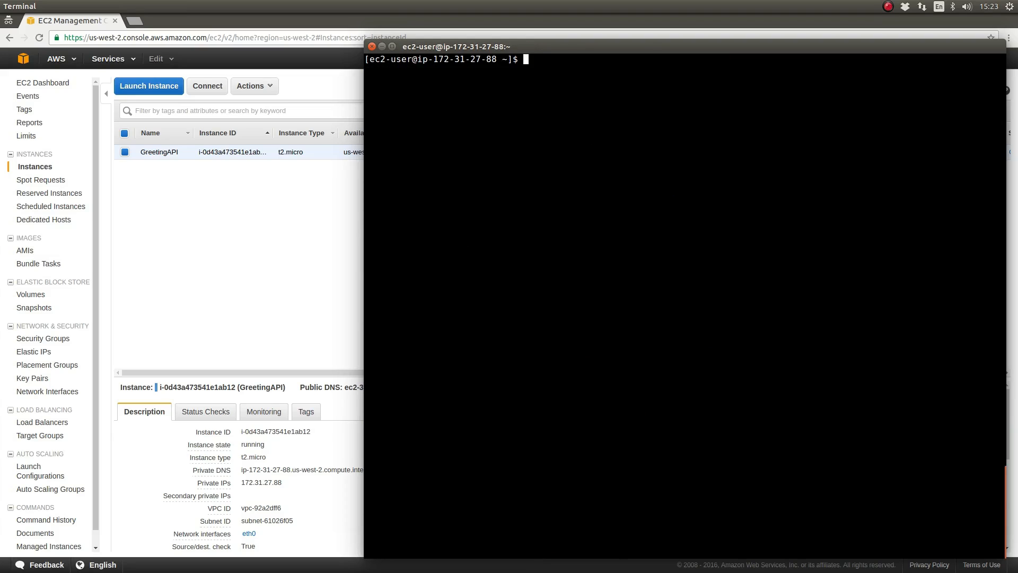
# - Copy greeting-api.jar with sudo cp into /var/lib/greeting-api/ and change into that folder
pyautogui.press('Return')
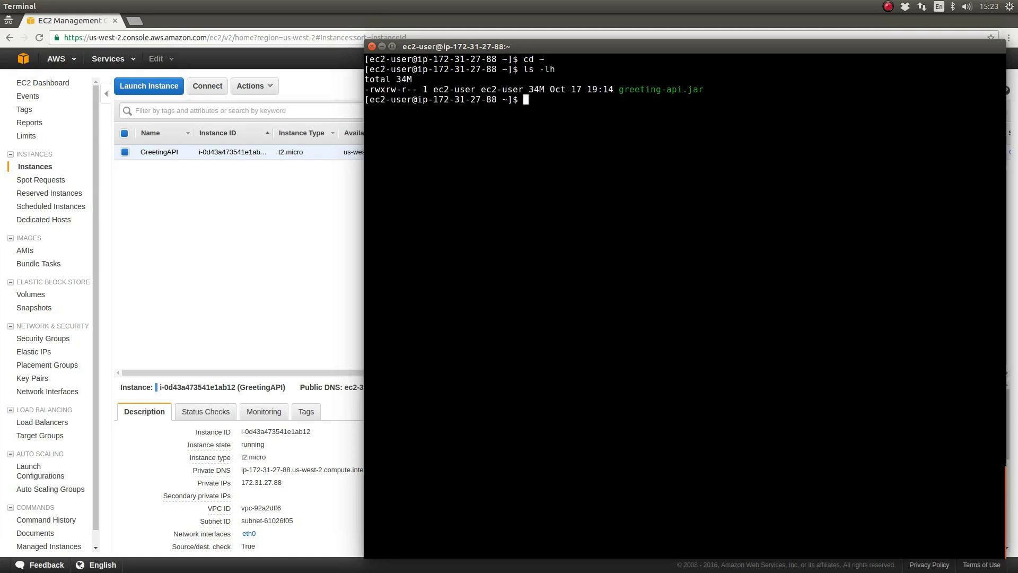
pyautogui.write('sudo')
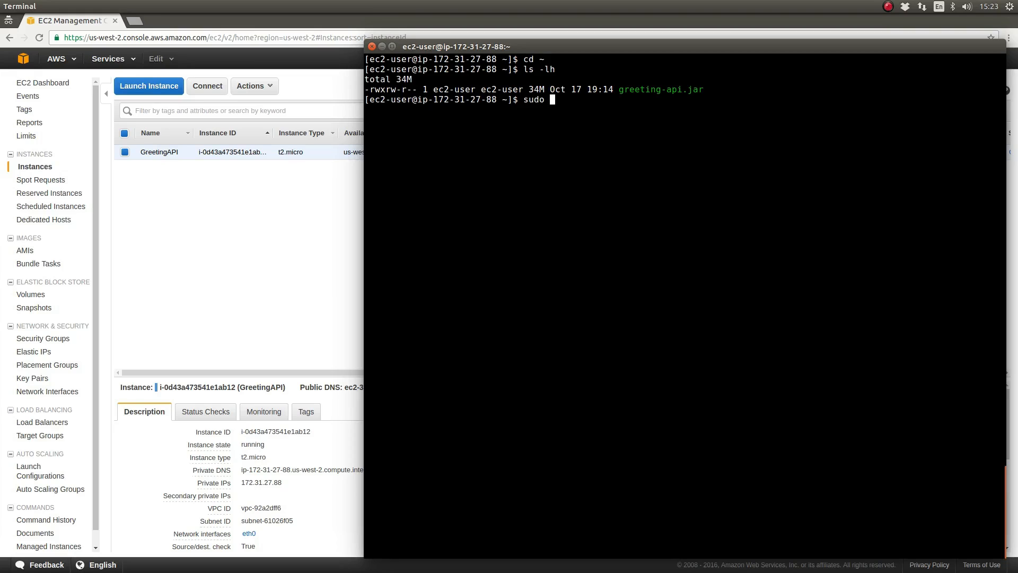
pyautogui.write('cp gre')
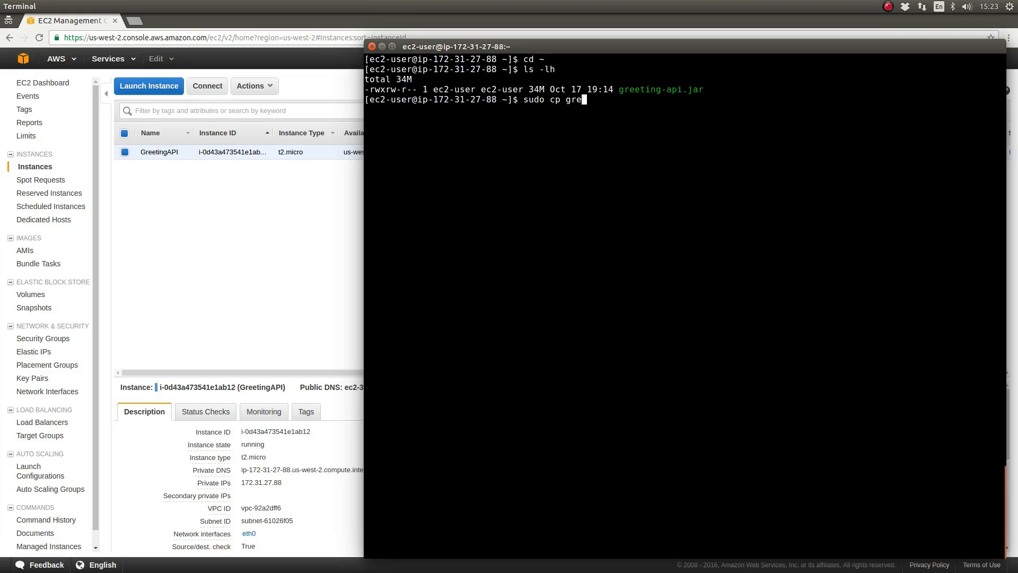
pyautogui.write('eting-api.jar /')
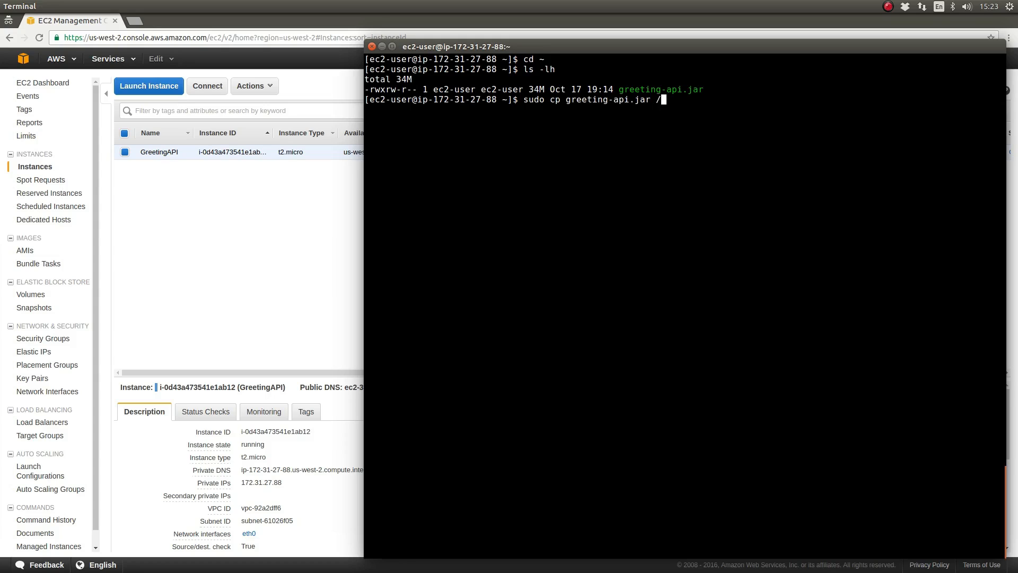
pyautogui.write('var/lib/')
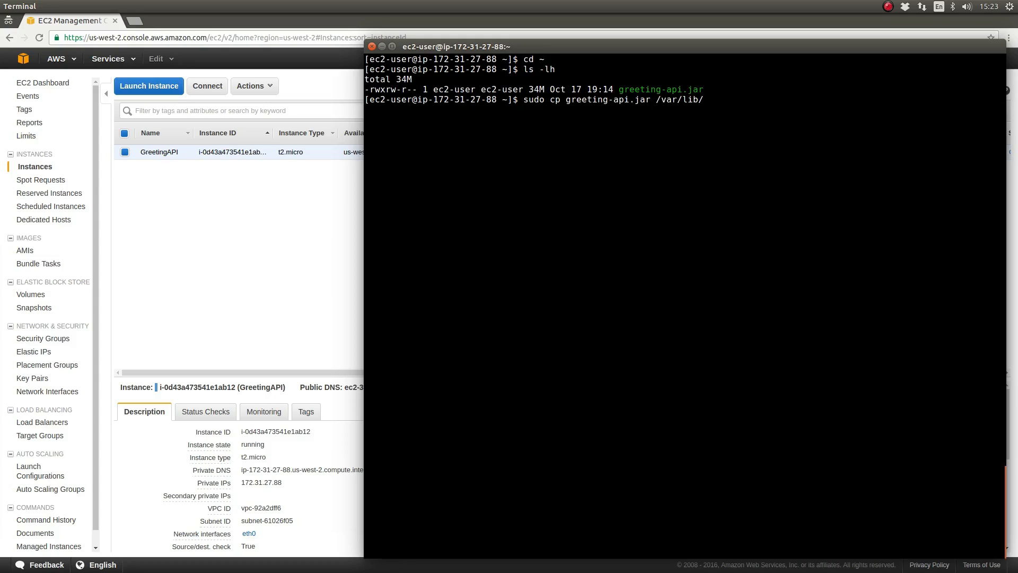
pyautogui.write('greeting')
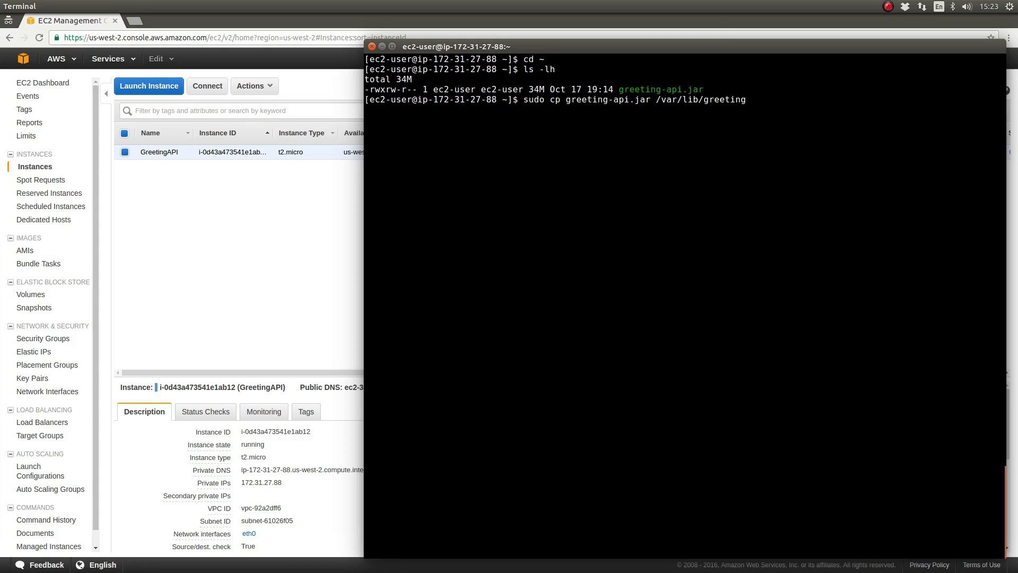
pyautogui.write('-api/')
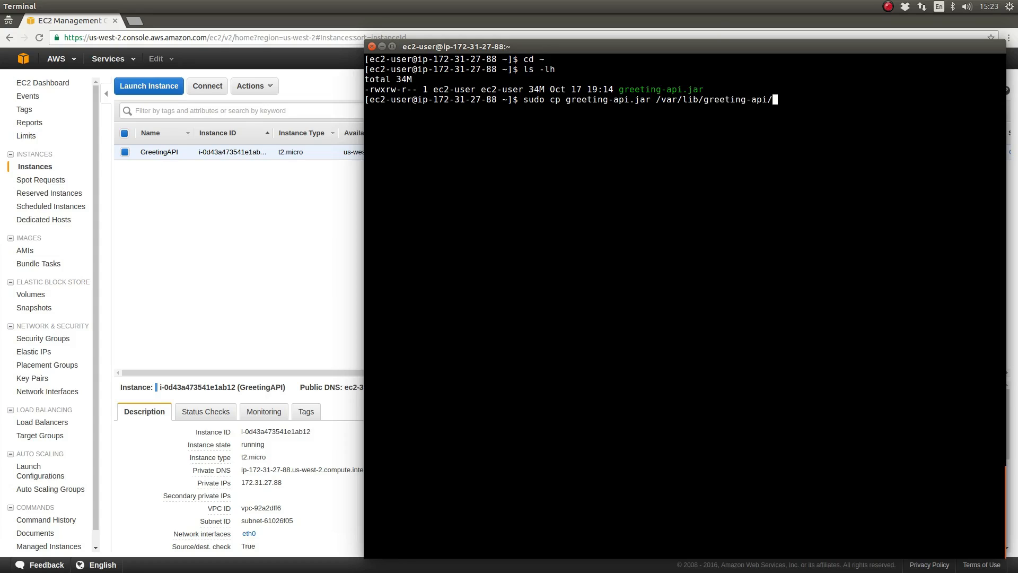
pyautogui.press('Return')
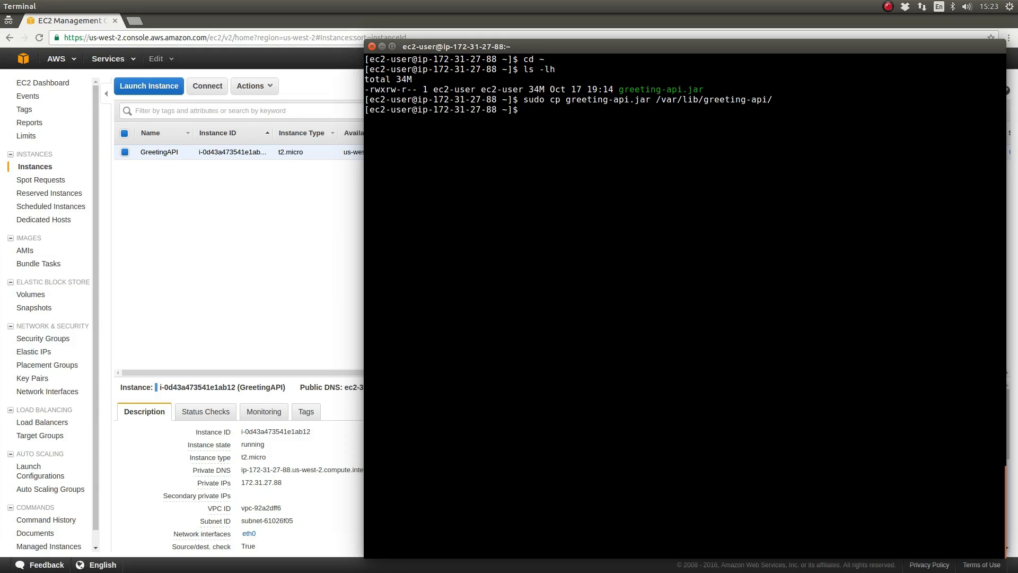
pyautogui.write('cd /var/lib')
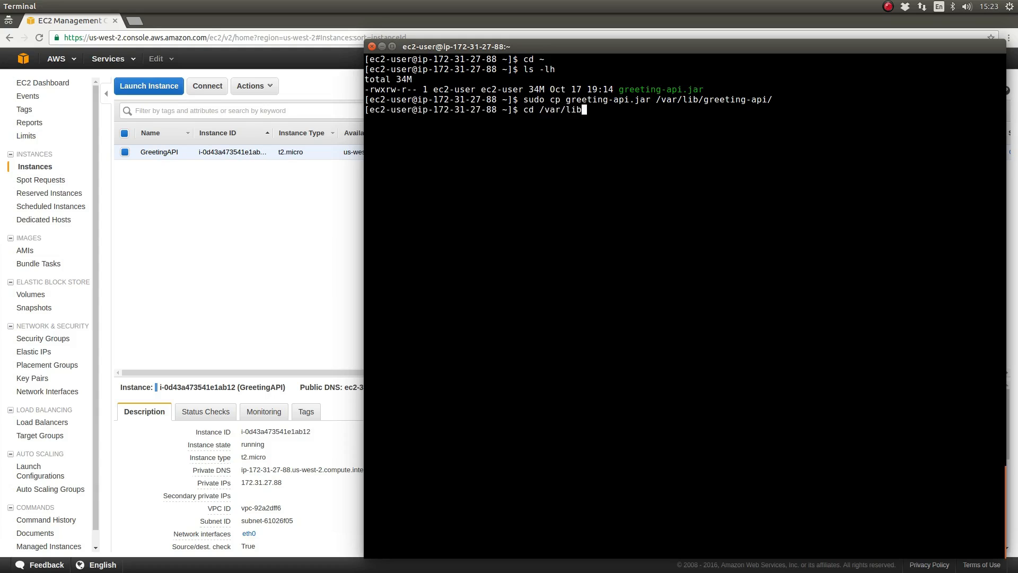
pyautogui.press('Return')
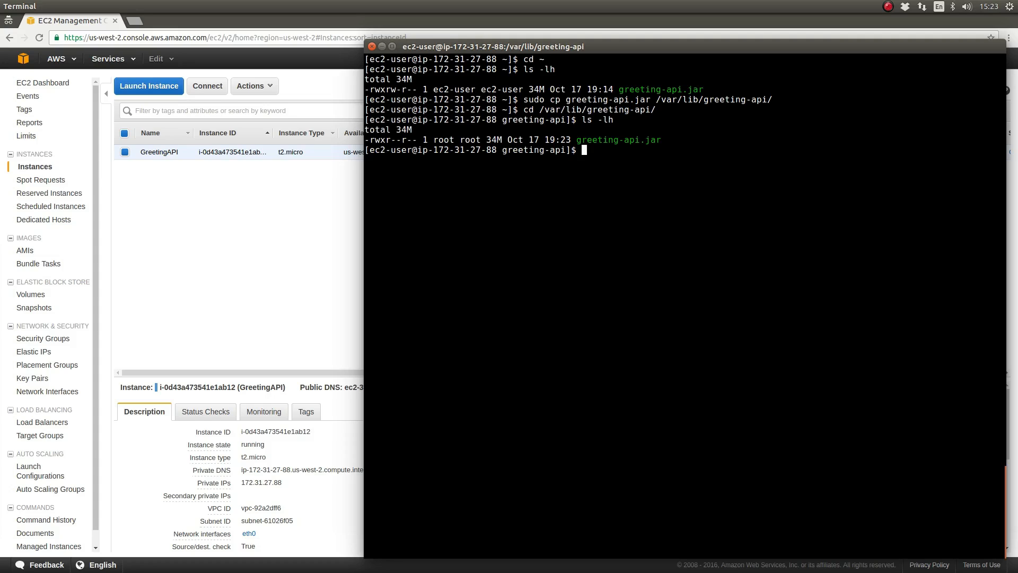
# - Type the command sudo chown greetapi:greetapi greeting-api.jar at the prompt
pyautogui.write('sudo c')
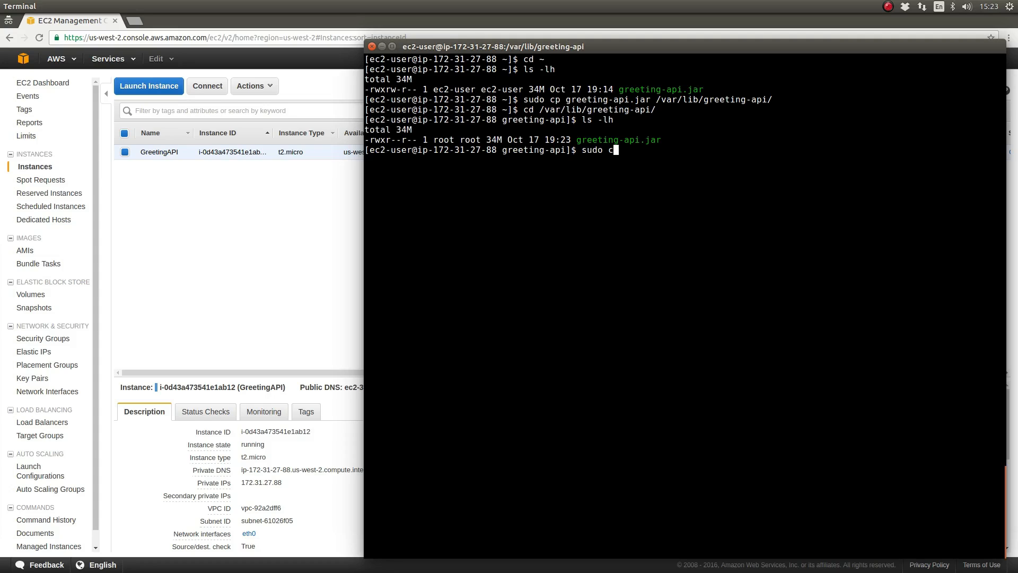
pyautogui.write('hown greetap')
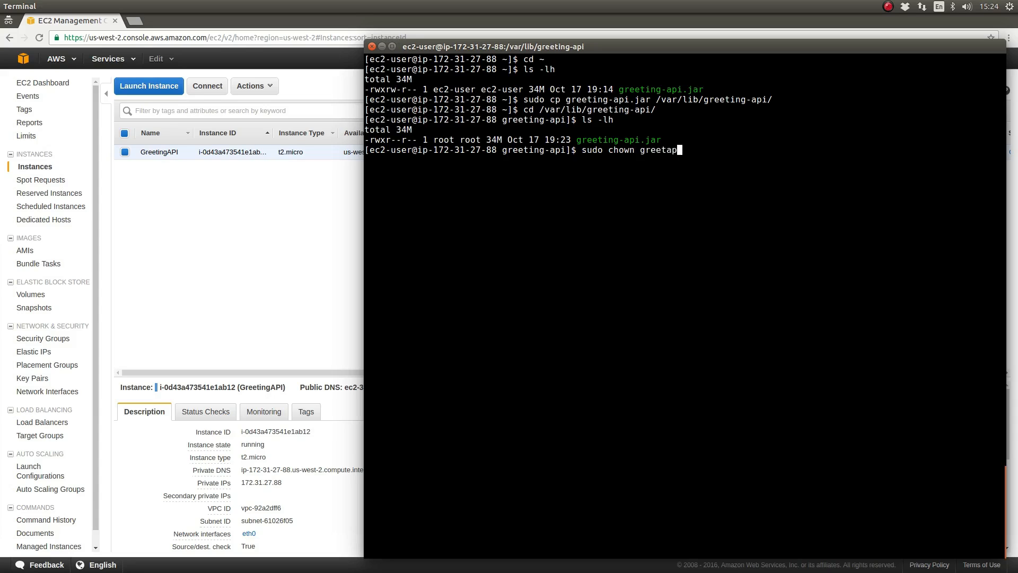
pyautogui.write('ii')
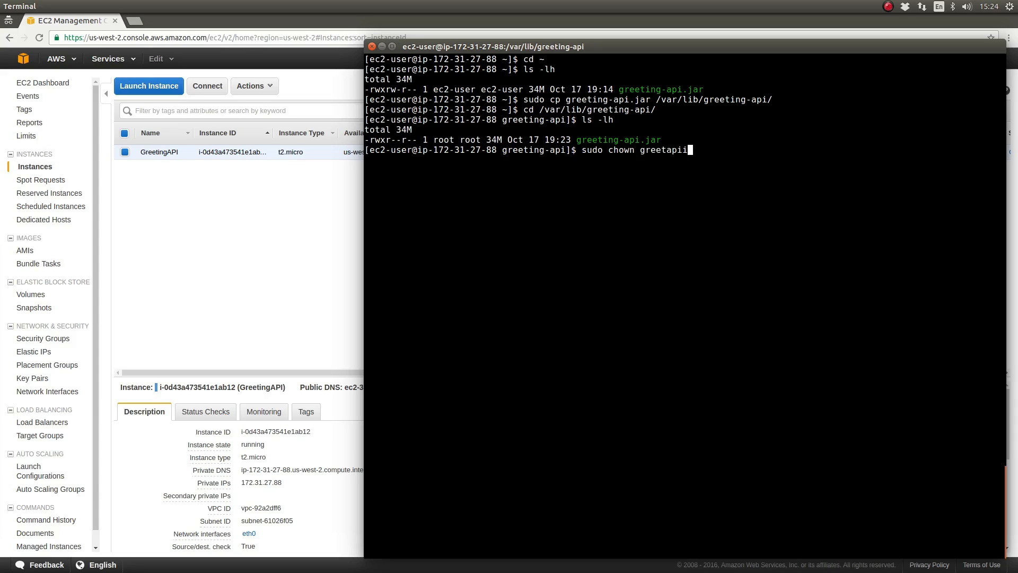
pyautogui.write(':greetap')
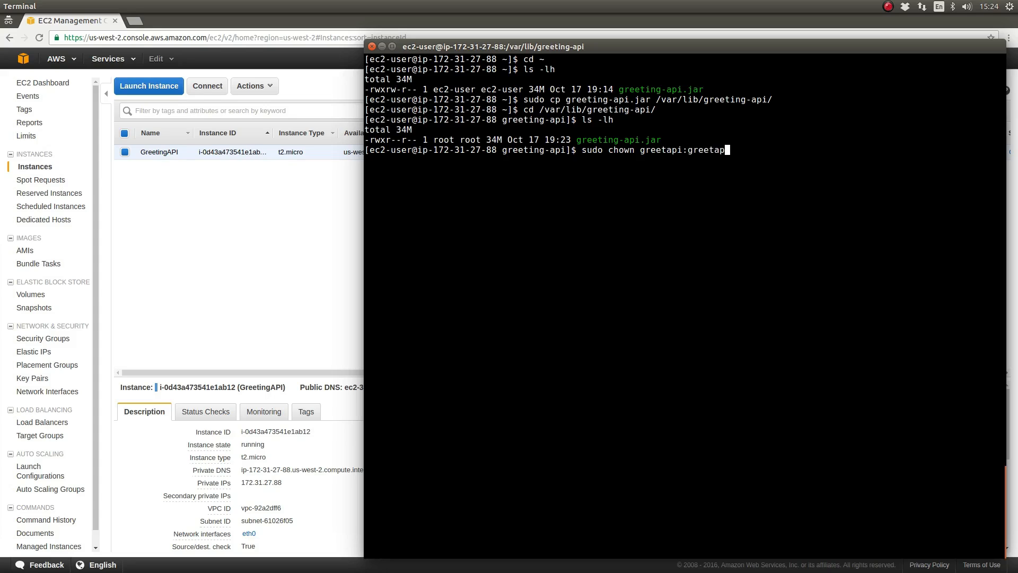
pyautogui.write('gre')
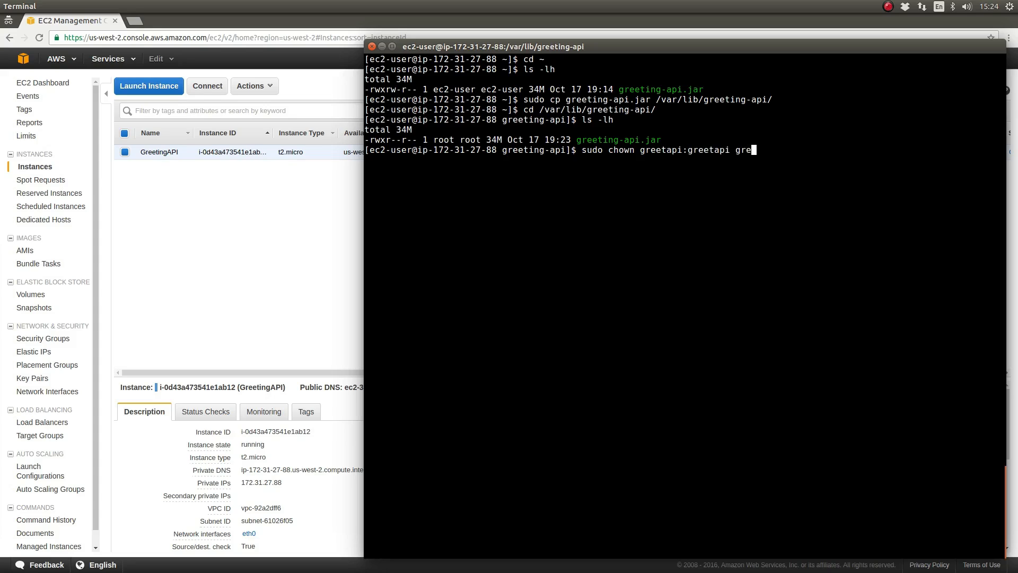
pyautogui.write('eting-api.jar')
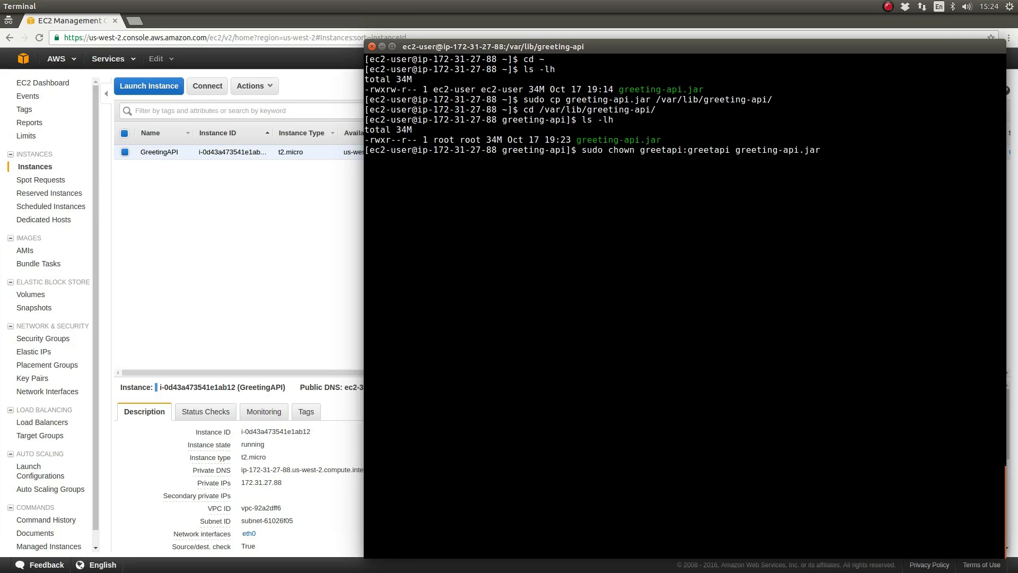
pyautogui.moveTo(827, 150)
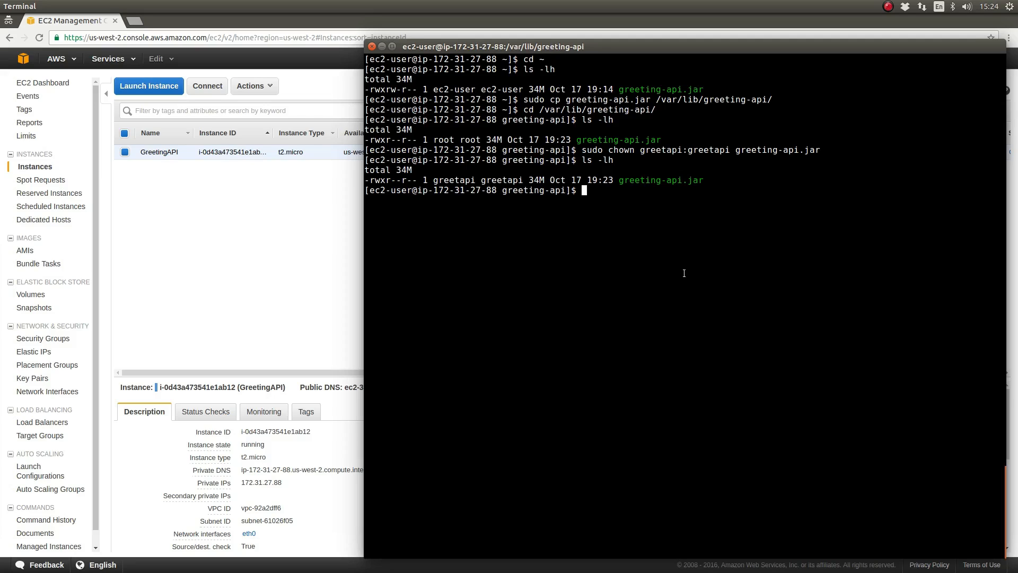
# - Set greeting-api.jar permissions to 500, owner read and execute only
pyautogui.write('sudo chmod')
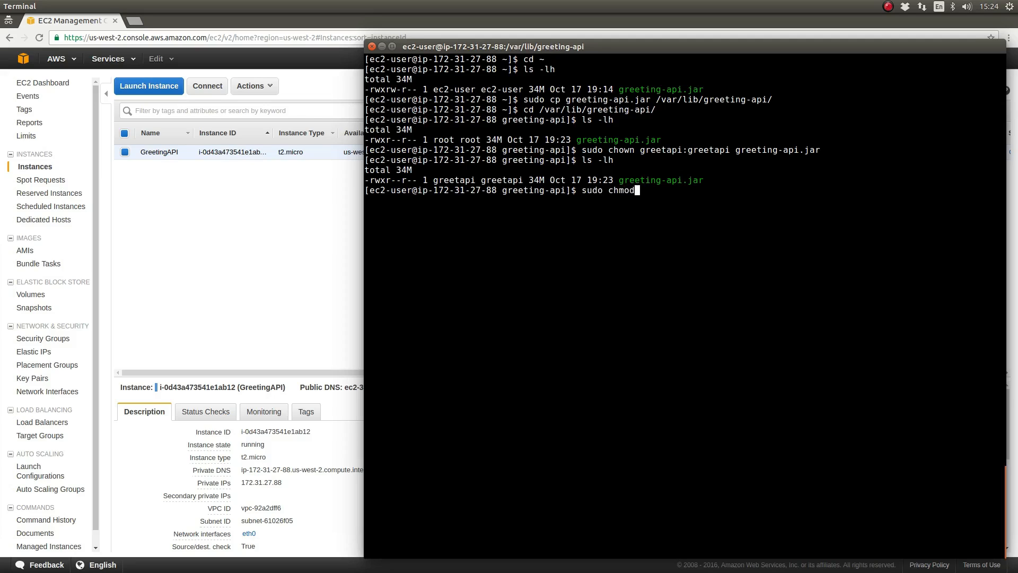
pyautogui.write('500')
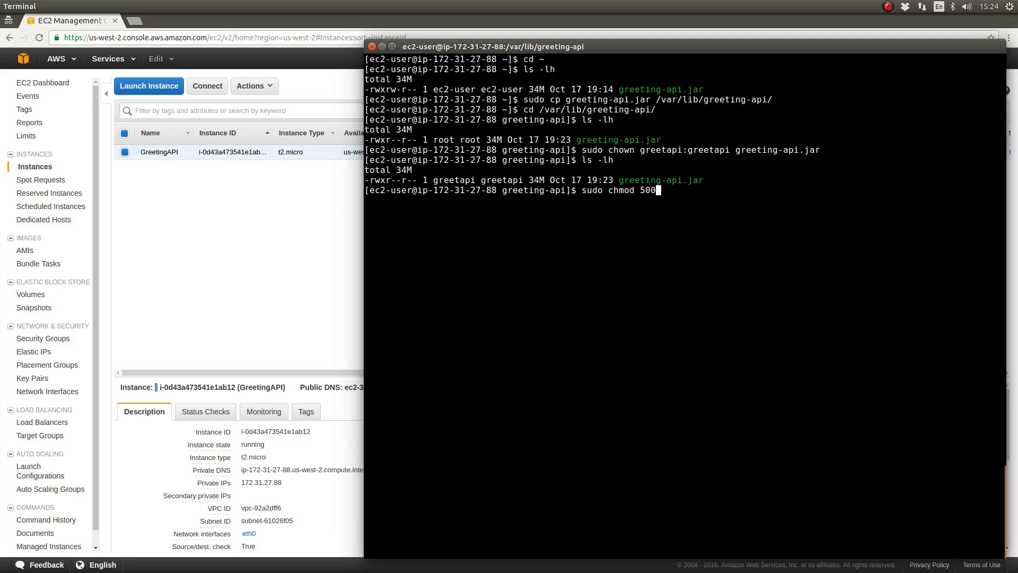
pyautogui.write('greeting-api.jar')
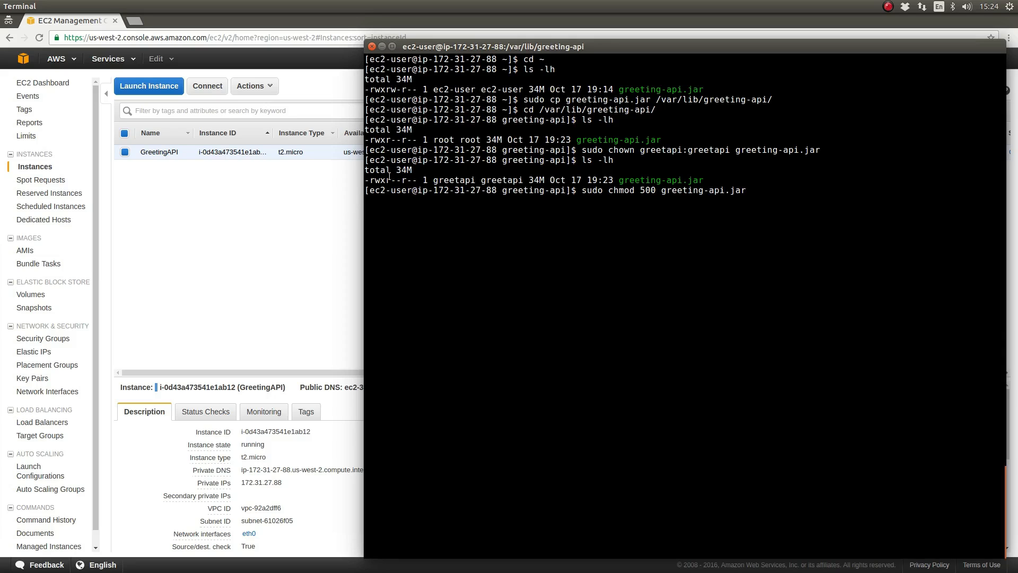
pyautogui.press('Return')
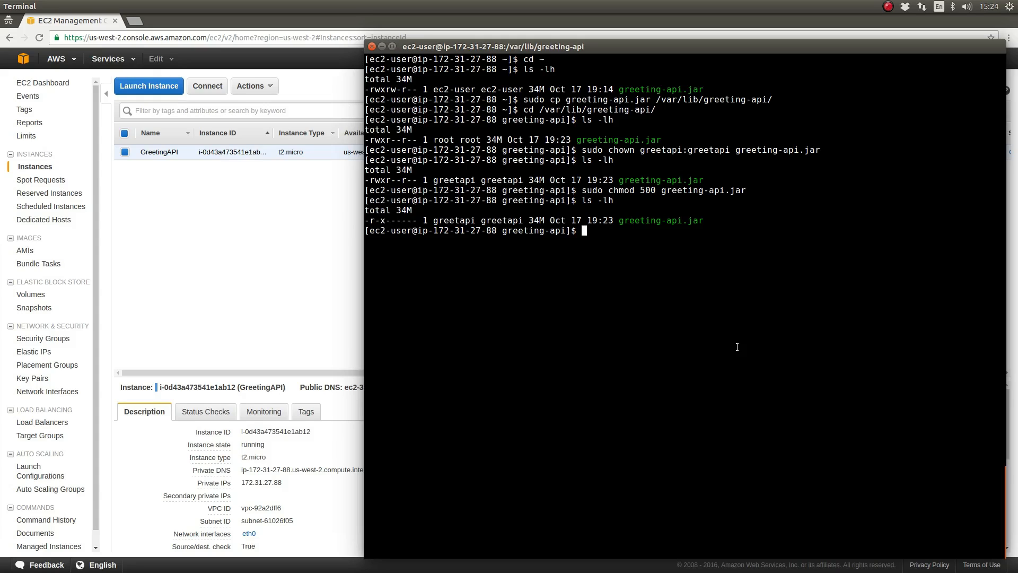
# - Mark greeting-api.jar immutable with chattr +i
pyautogui.write('sudo cha')
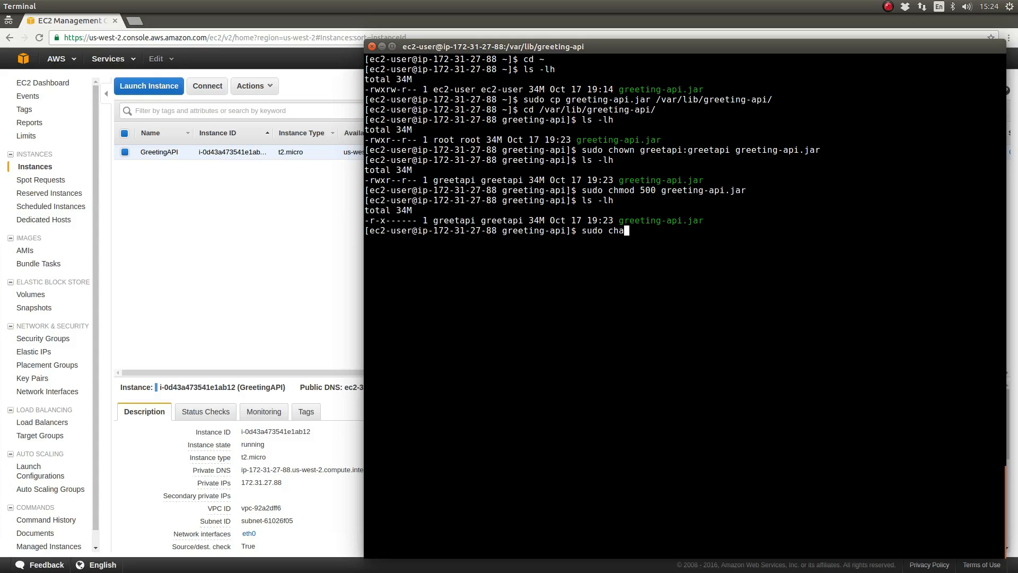
pyautogui.write('ttr +')
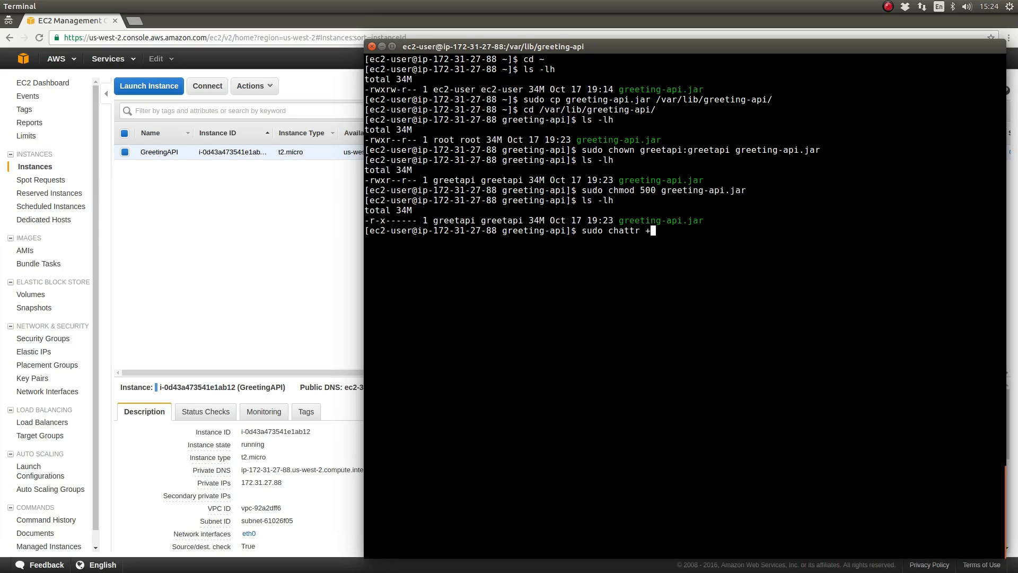
pyautogui.write('i greeting-api.jar')
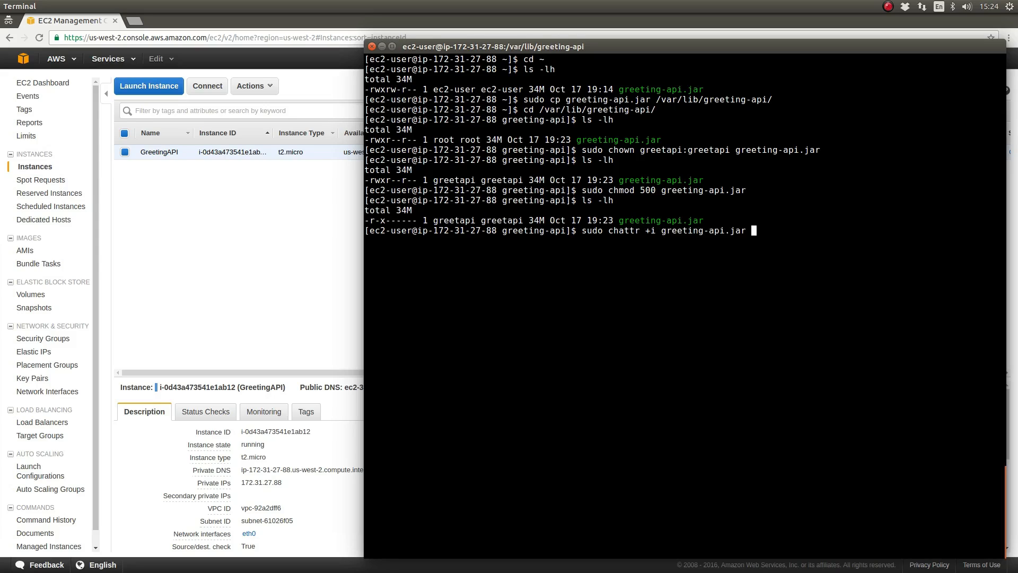
pyautogui.press('Return')
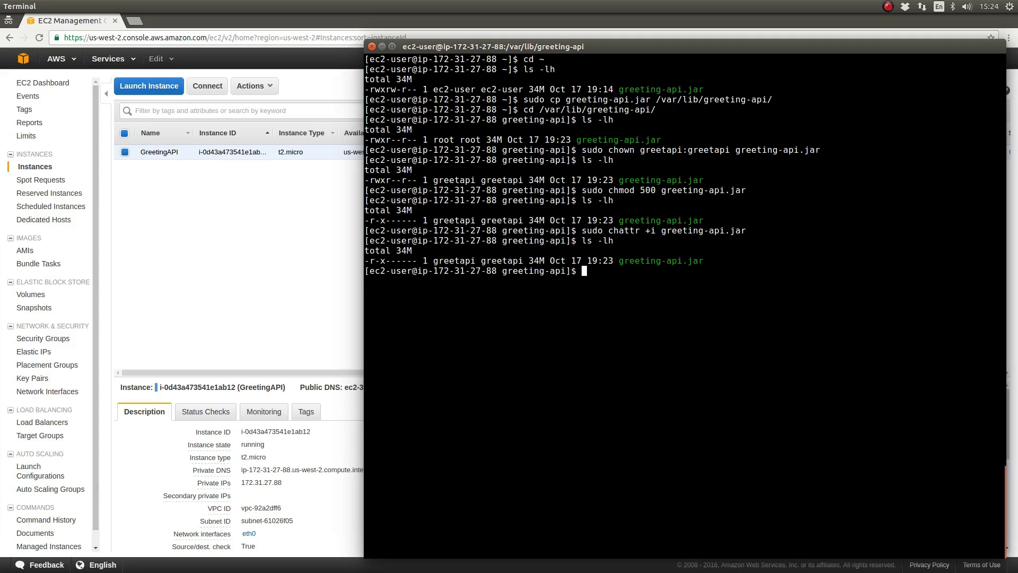
pyautogui.moveTo(411, 291)
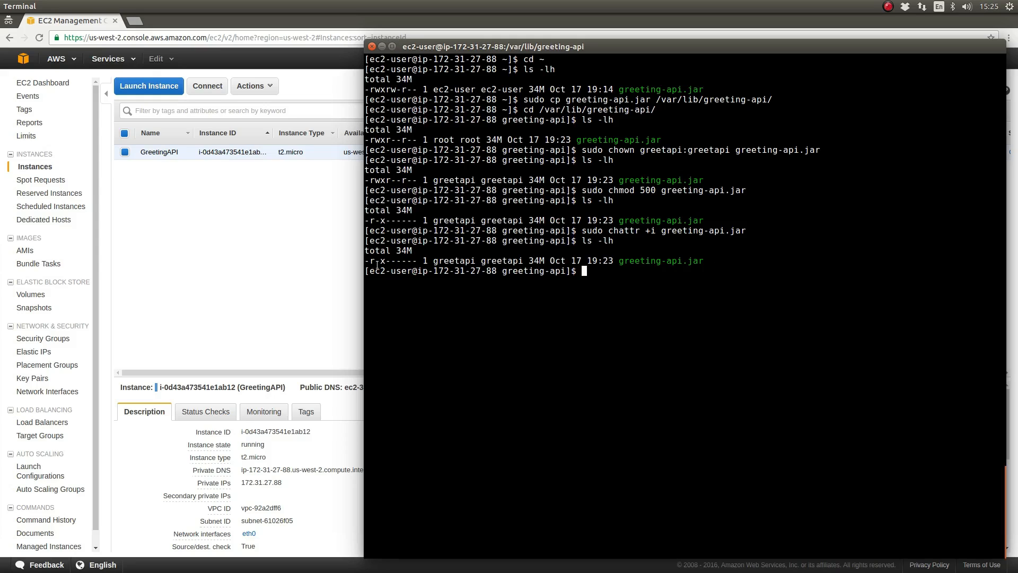
pyautogui.moveTo(685, 326)
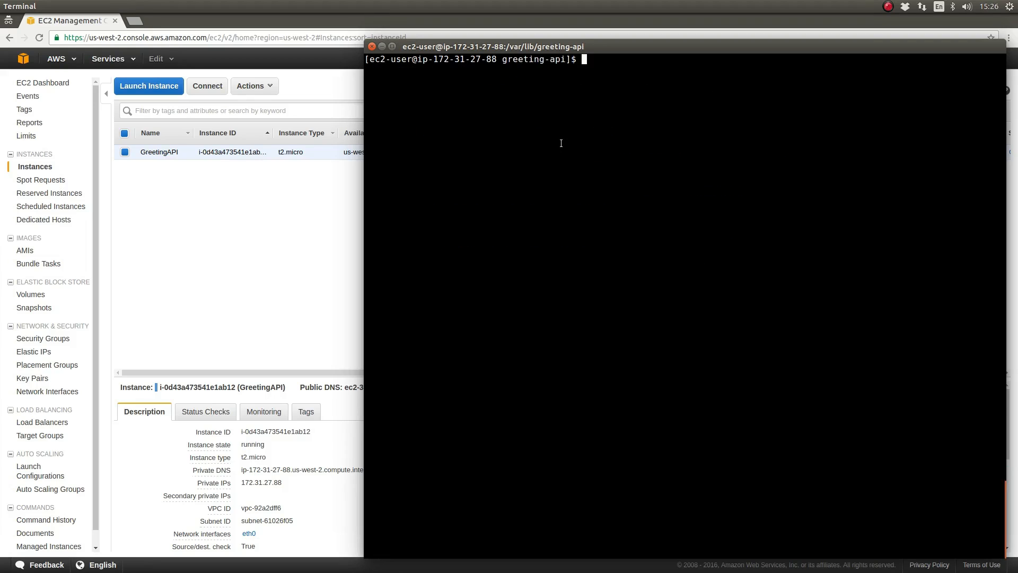
# - Change into the /etc/init.d directory
pyautogui.write('pwd')
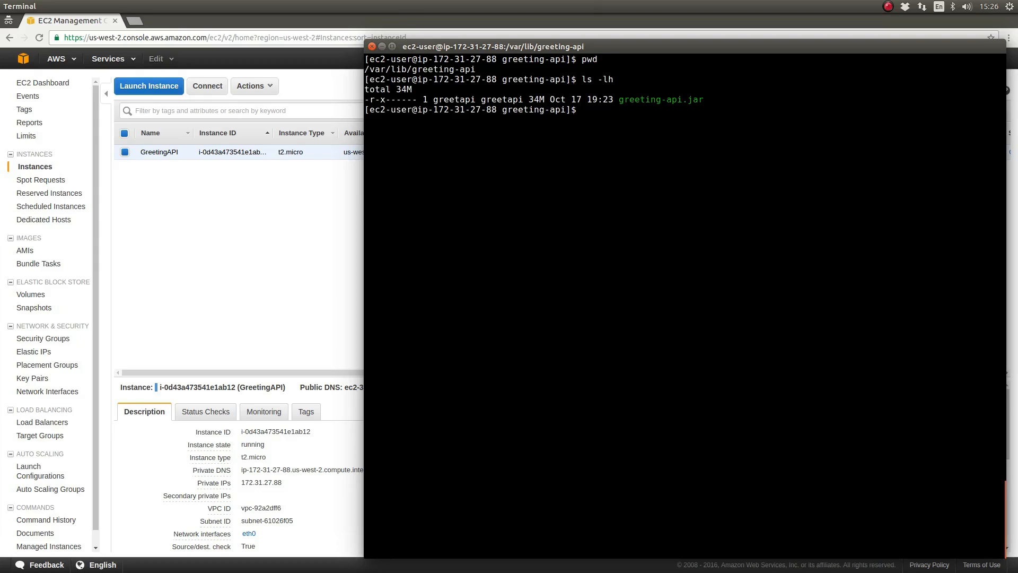
pyautogui.write('cd /etc/')
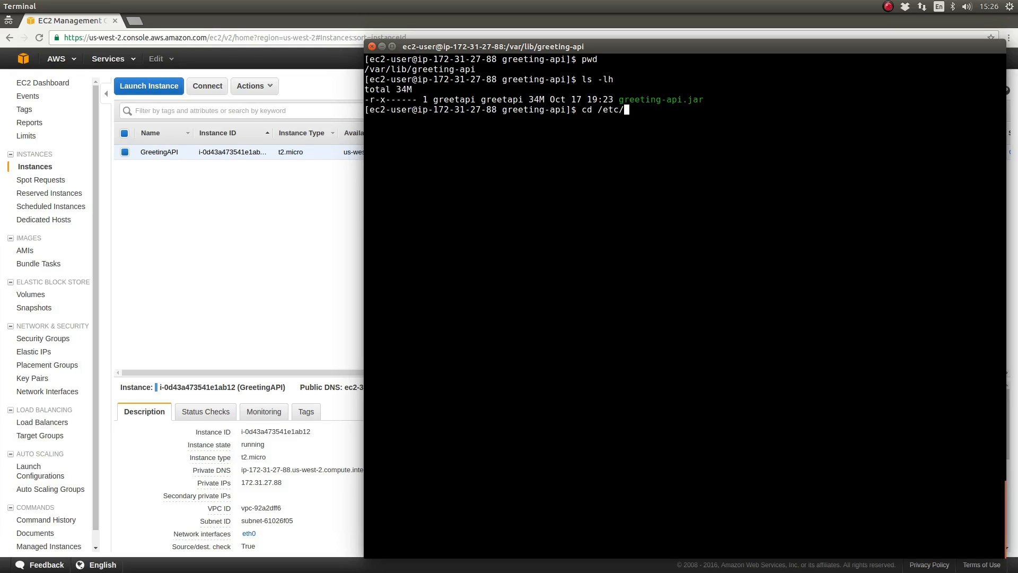
pyautogui.press('Return')
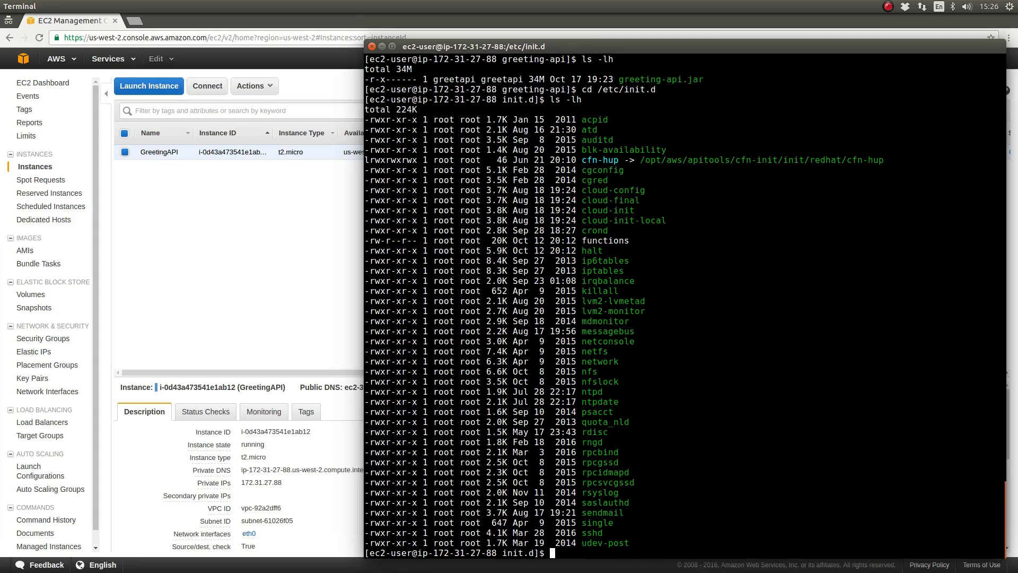
# - Symlink /var/lib/greeting-api/greeting-api.jar as /etc/init.d/greeting-api, then clear the screen
pyautogui.write('su')
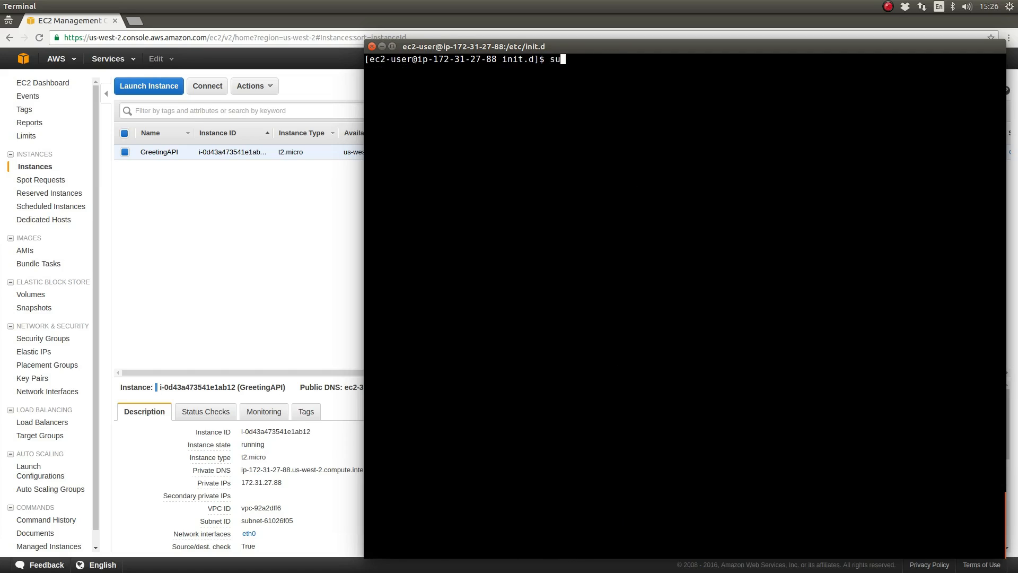
pyautogui.write('do ln -s')
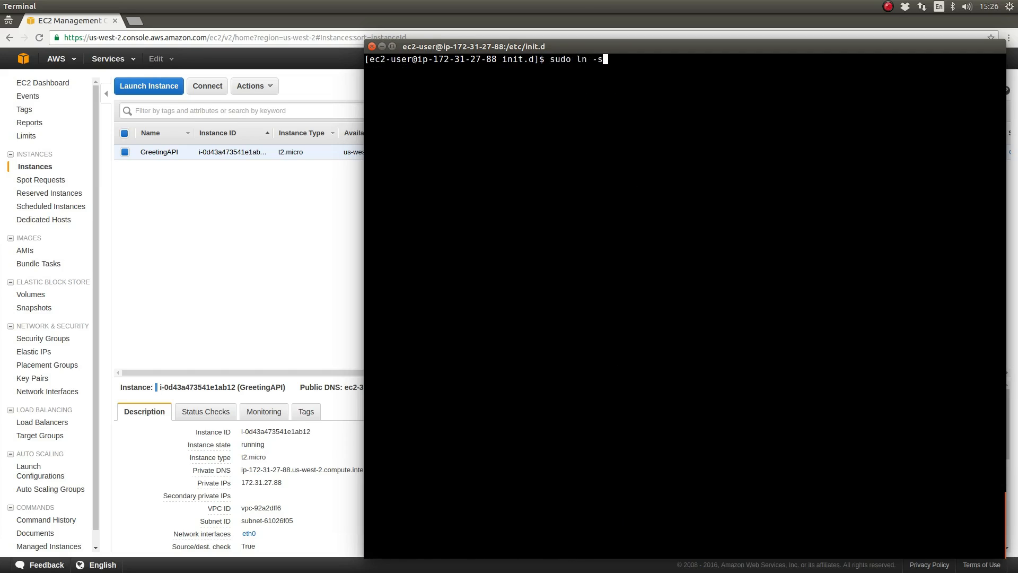
pyautogui.write('/var/lib/')
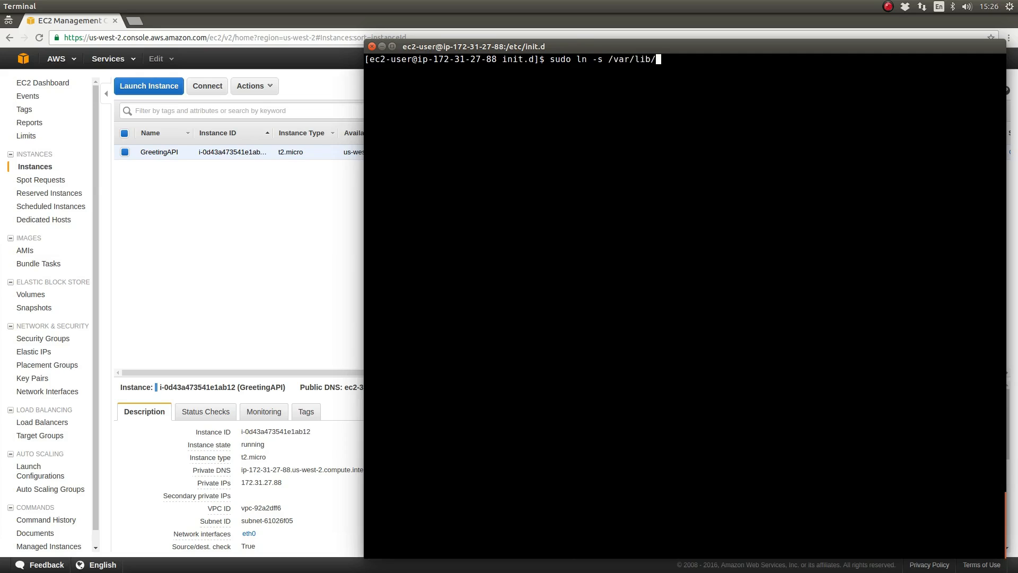
pyautogui.write('greeting-api/')
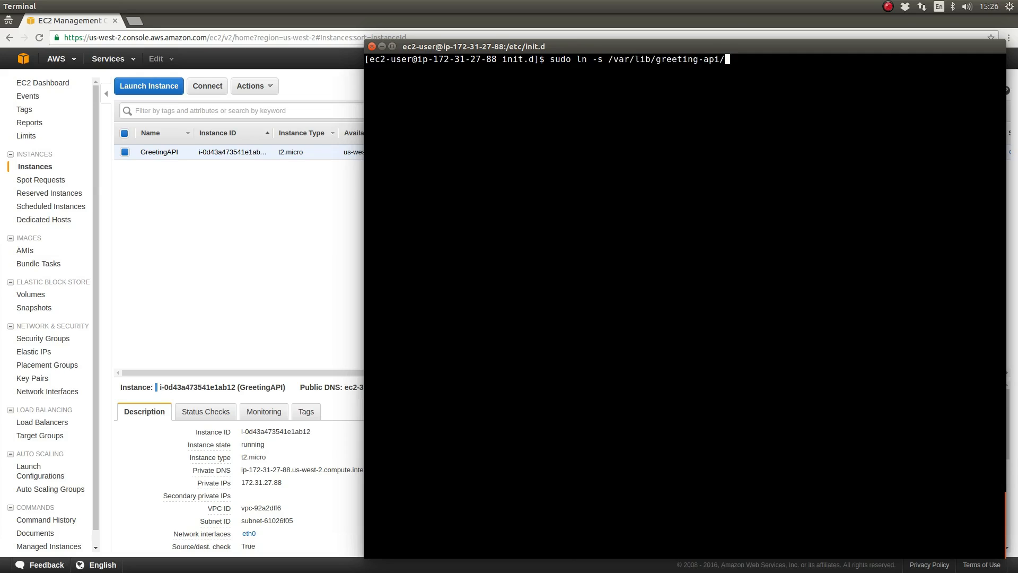
pyautogui.write('greeting-api.jar')
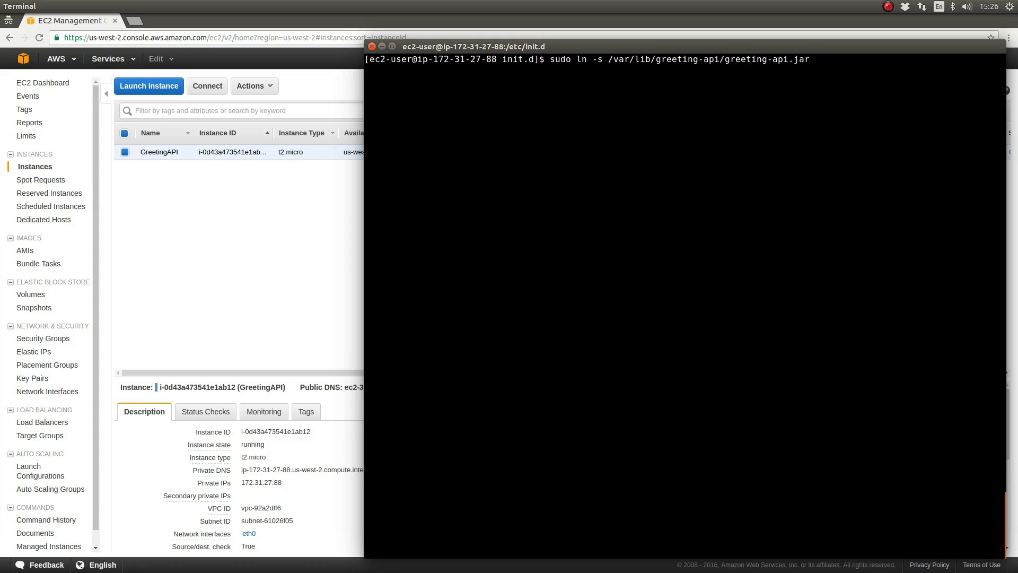
pyautogui.write('gree')
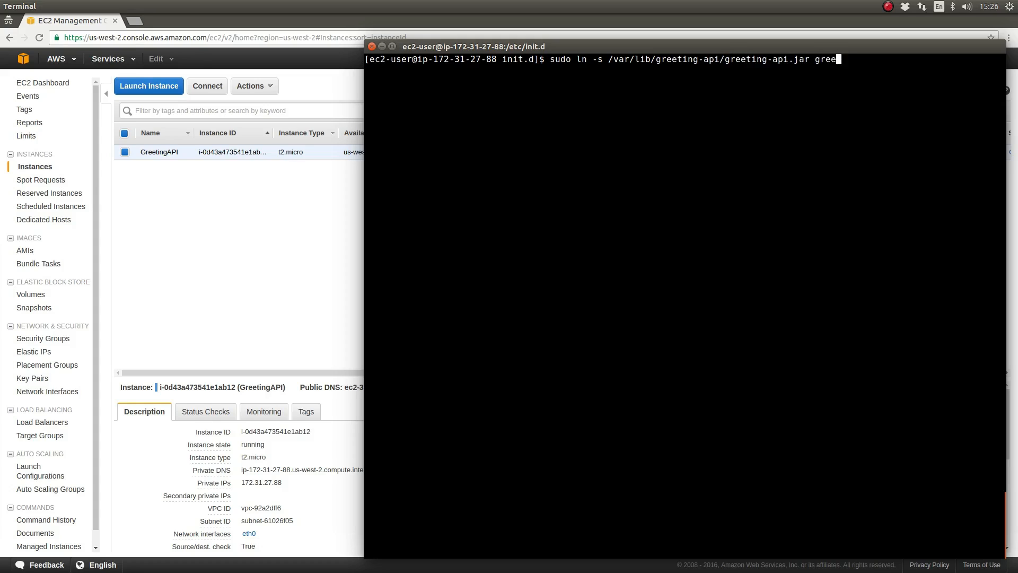
pyautogui.press('BackSpace')
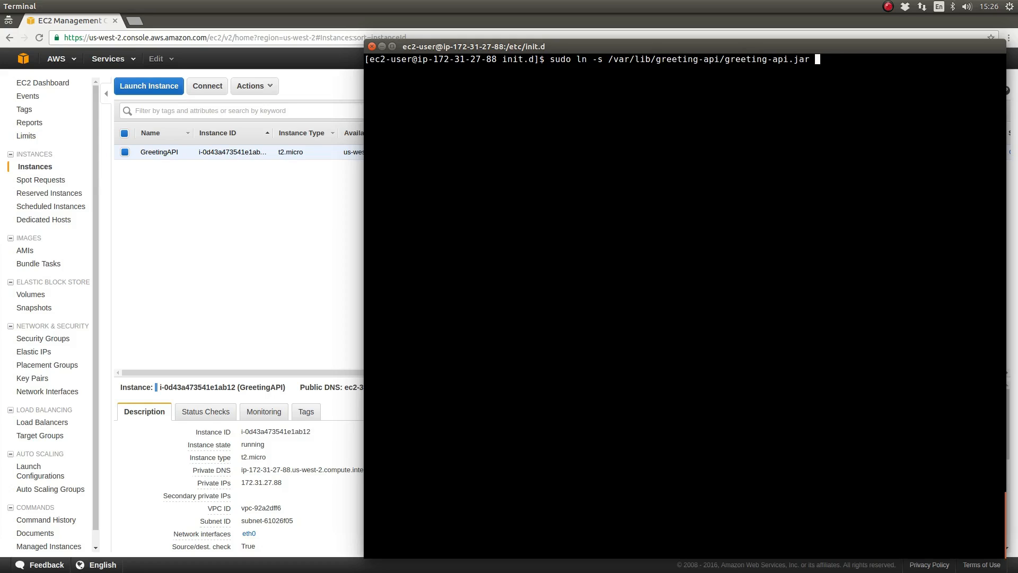
pyautogui.write('/etc/init.d/g')
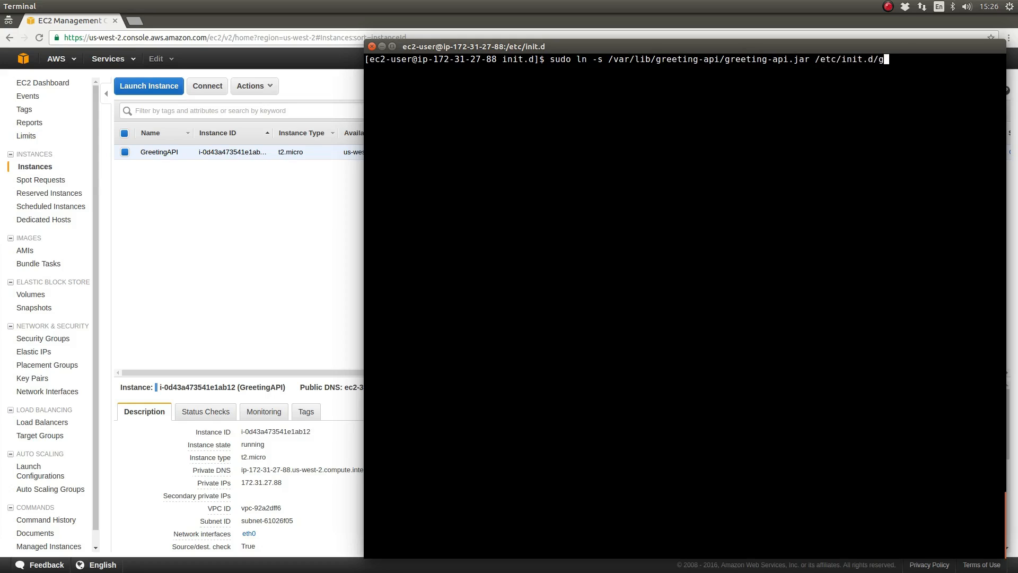
pyautogui.write('reeting-api')
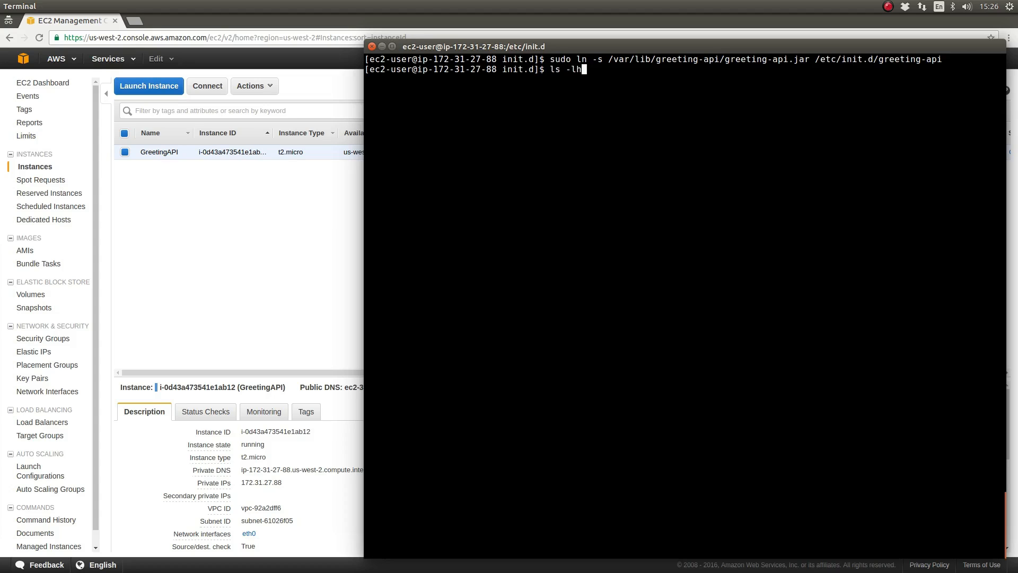
pyautogui.press('Return')
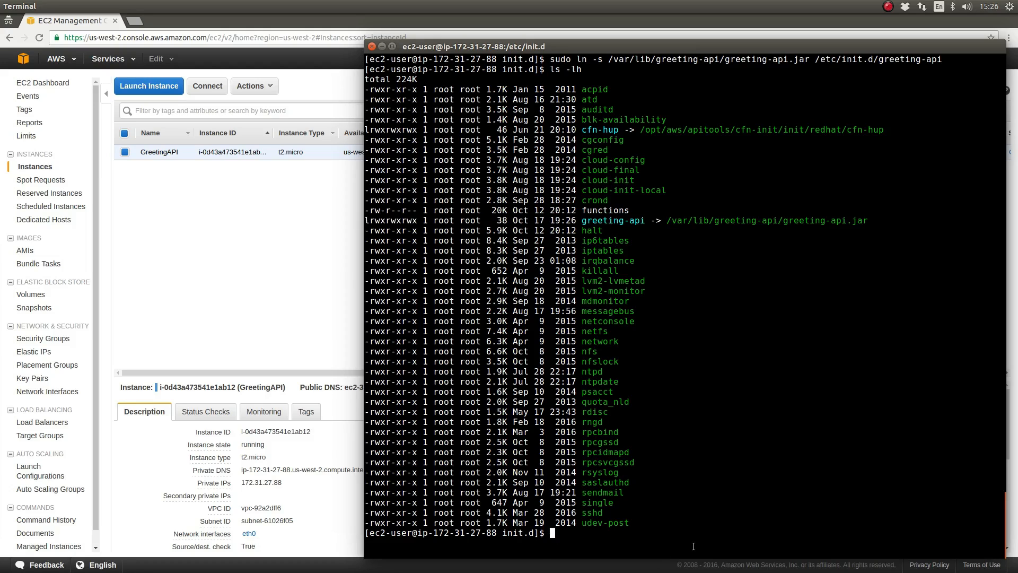
pyautogui.write('cle')
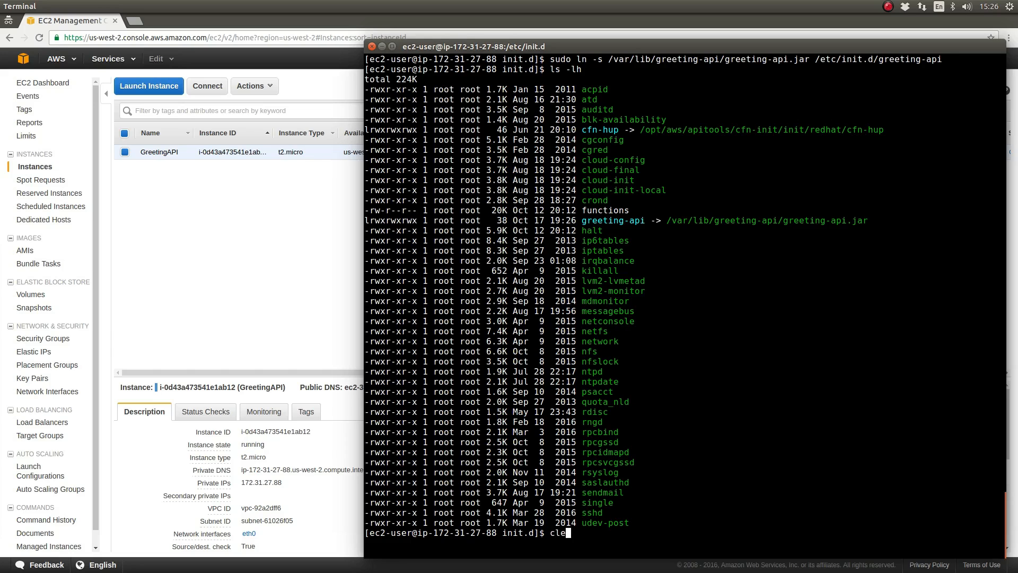
pyautogui.press('Return')
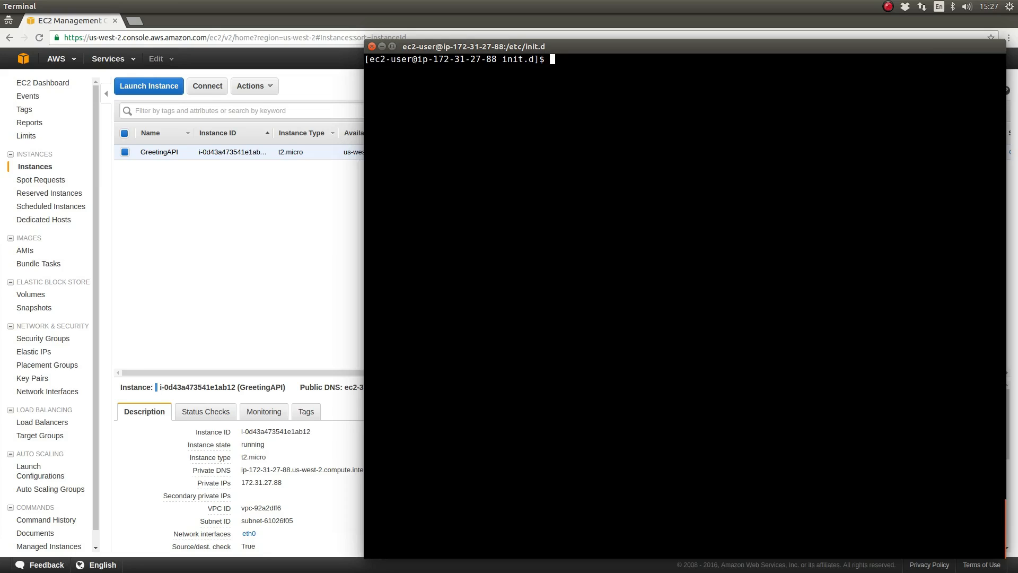
# - Start the greeting-api service with sudo service greeting-api start
pyautogui.write('s')
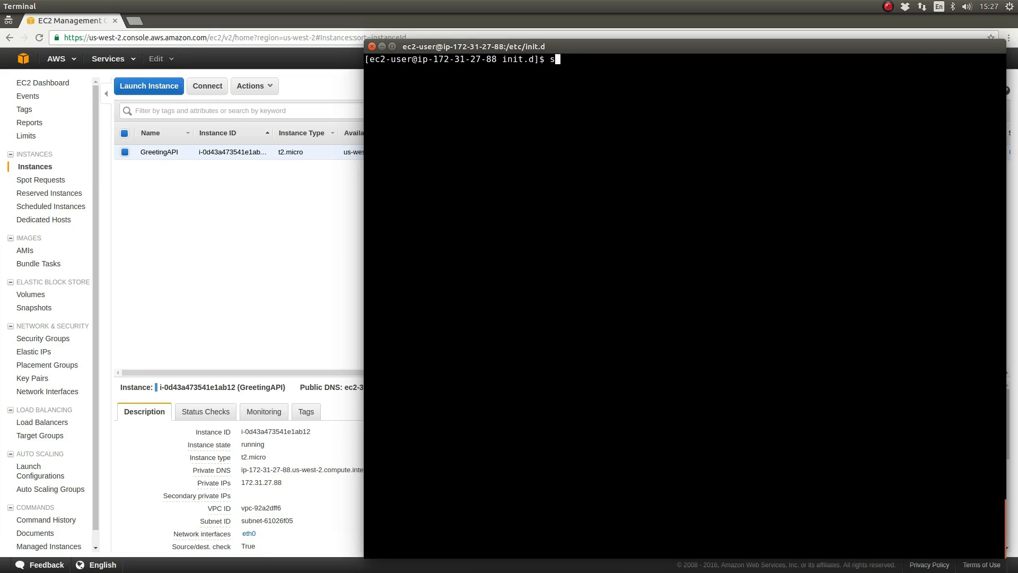
pyautogui.write('e')
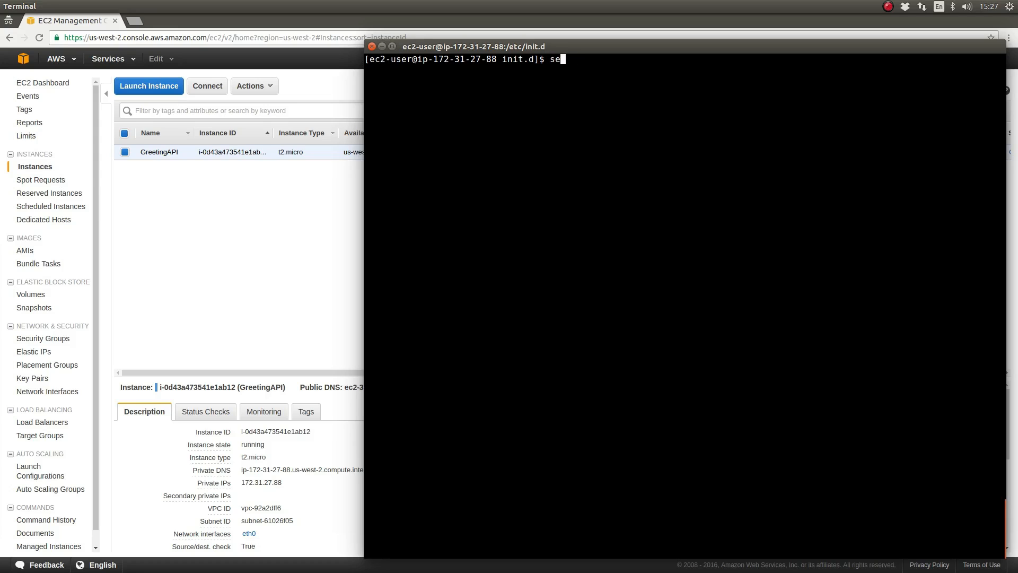
pyautogui.write('udo serv')
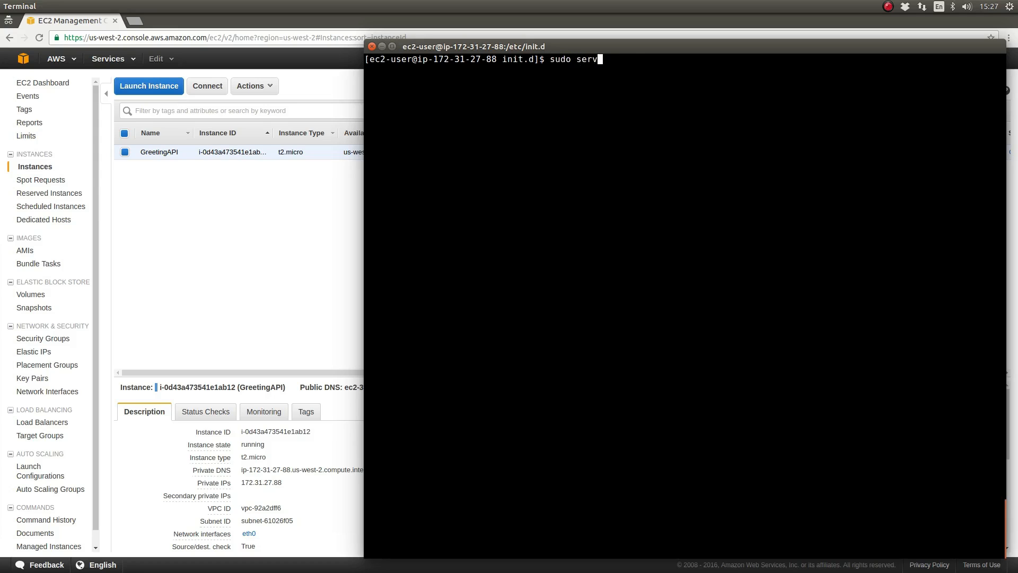
pyautogui.write('ice greeting-')
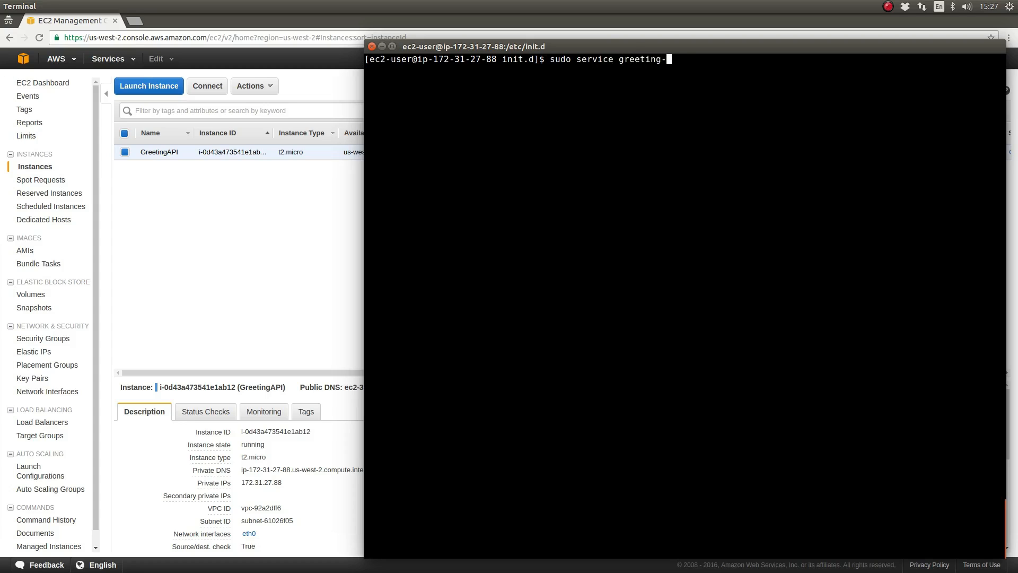
pyautogui.press('Return')
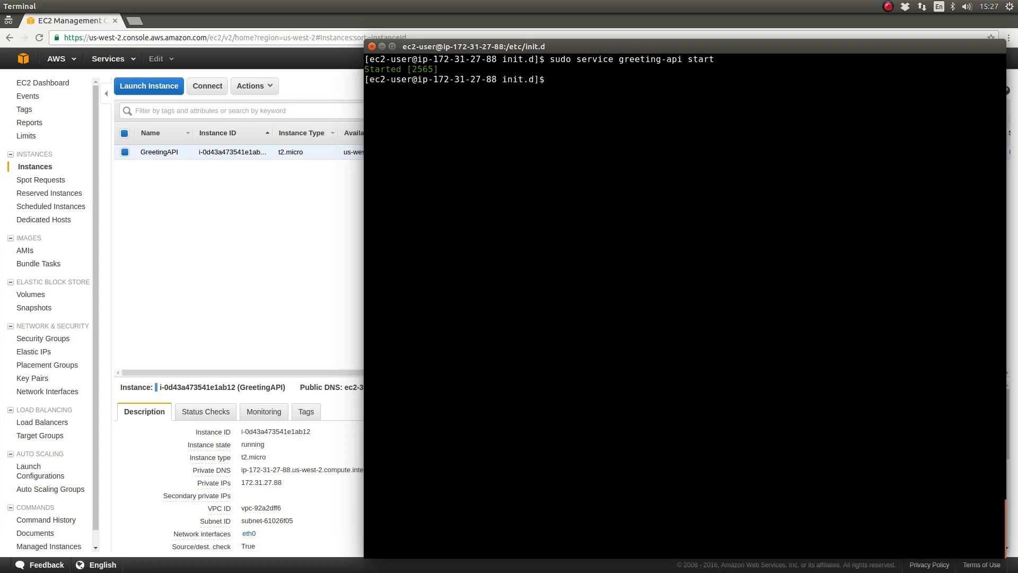
# - Follow /var/log/greeting-api.log with tail -f and scroll through the Spring Boot startup
pyautogui.write('tail -f /var/')
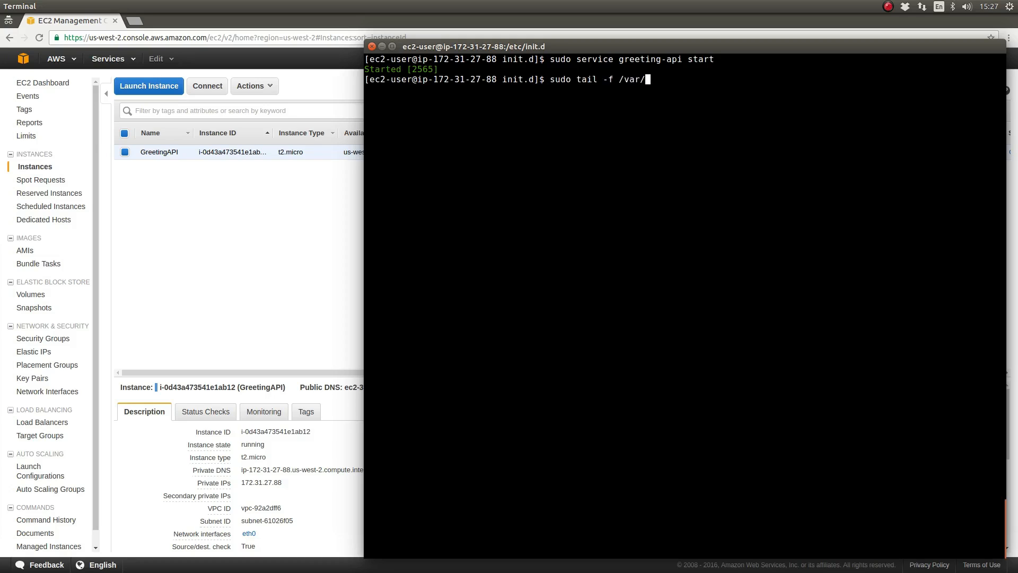
pyautogui.write('log/greeting-api.log')
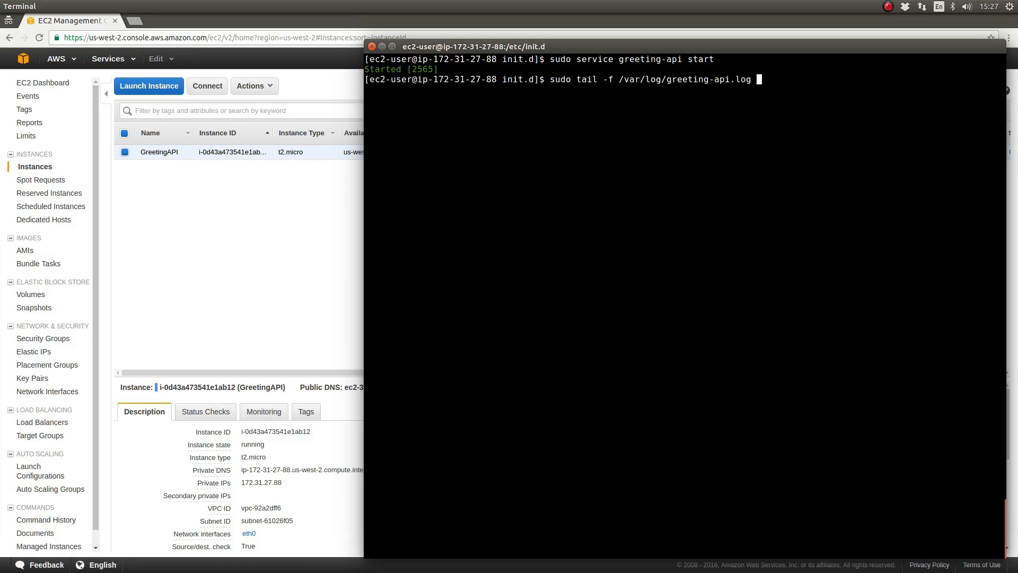
pyautogui.press('Return')
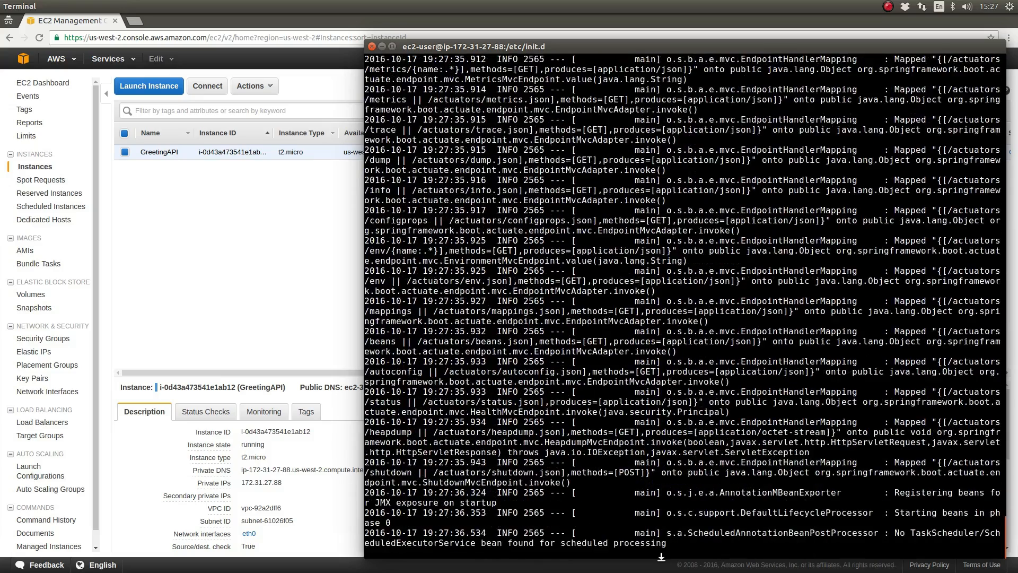
pyautogui.scroll(-3)
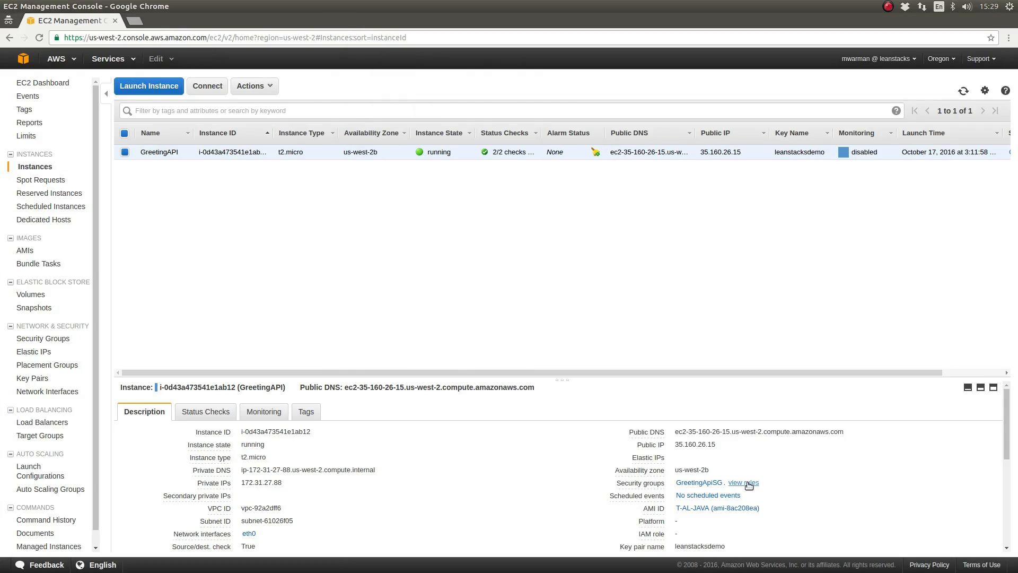
# - View the GreetingApiSG rules showing TCP ports 7001 and 22 open to 0.0.0.0/0
pyautogui.click(743, 482)
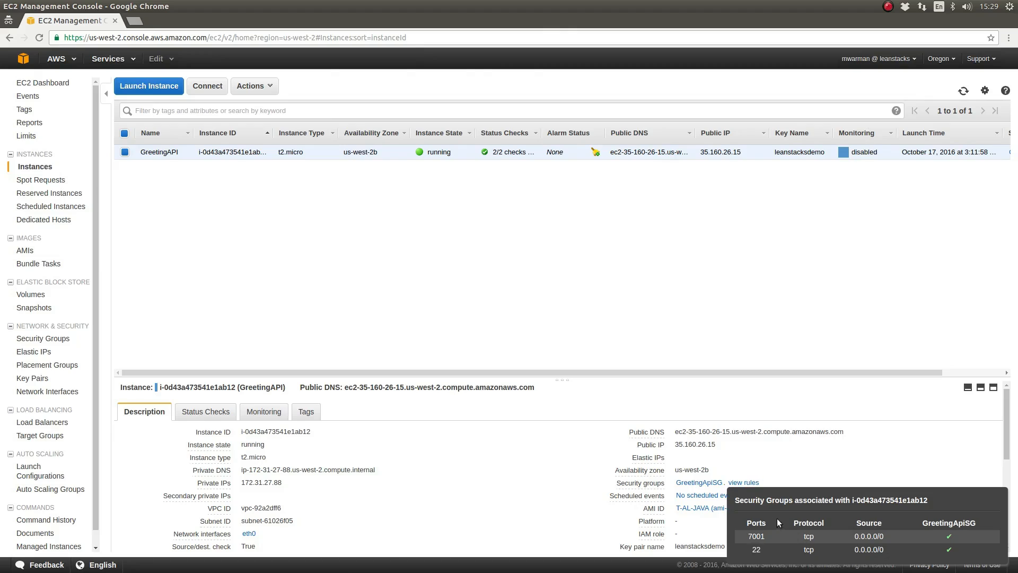
pyautogui.moveTo(967, 520)
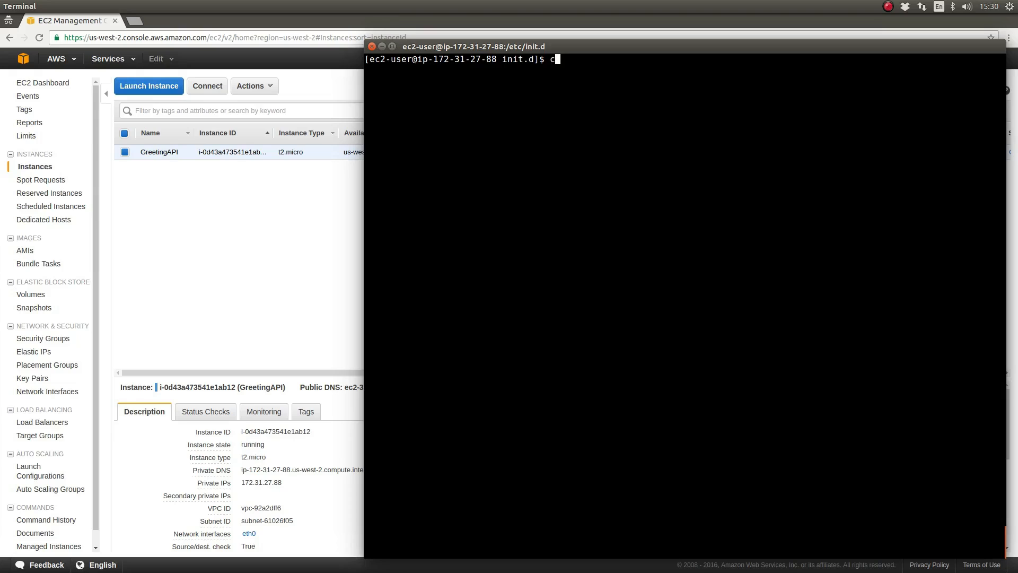
# - Go to /var/lib/greeting-api and list its contents
pyautogui.write('d')
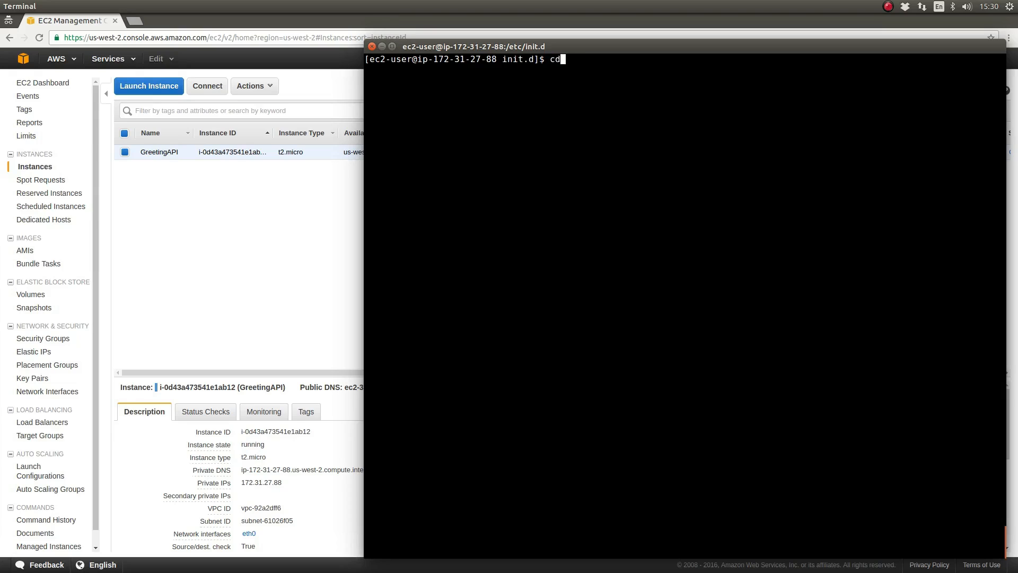
pyautogui.write('/var/lib/')
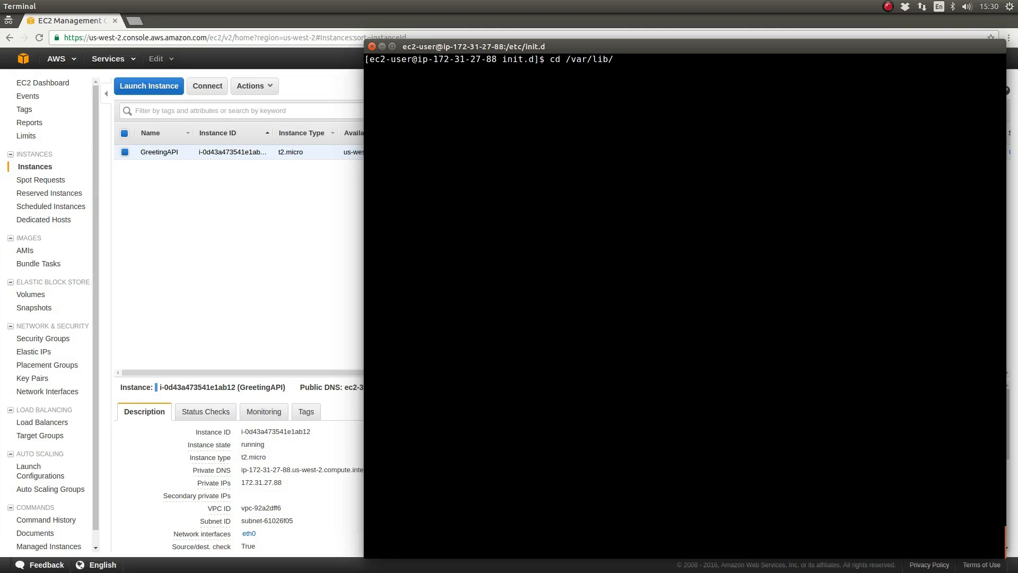
pyautogui.write('greeting-api/')
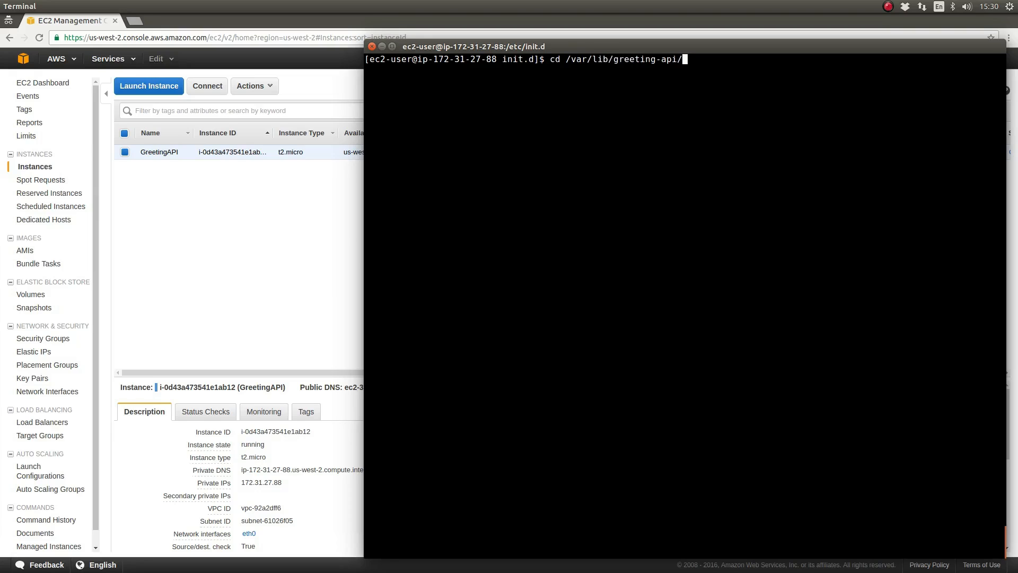
pyautogui.write('ls -lh')
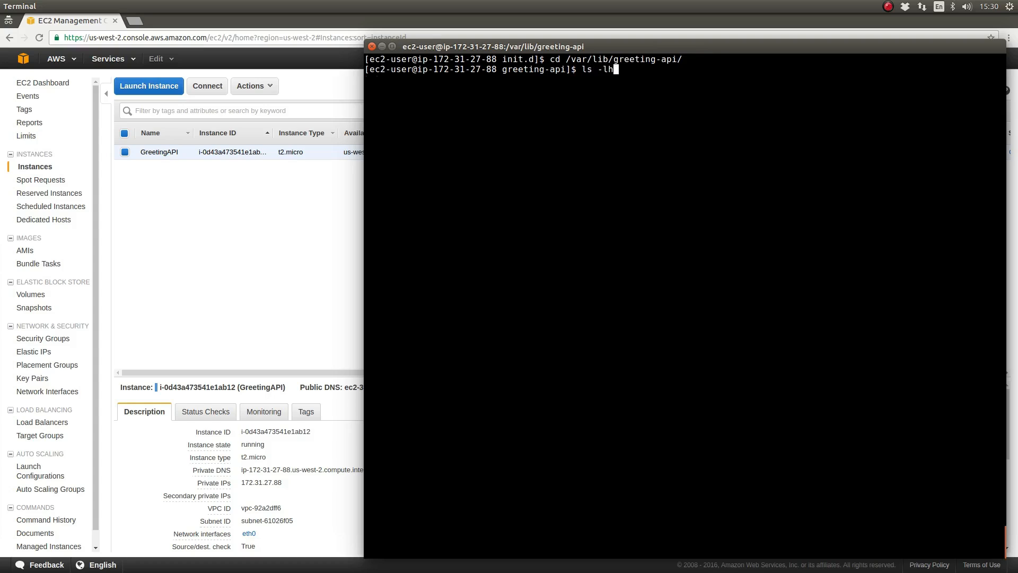
# - Open /var/lib/greeting-api/application.properties in nano with sudo
pyautogui.write('sudo')
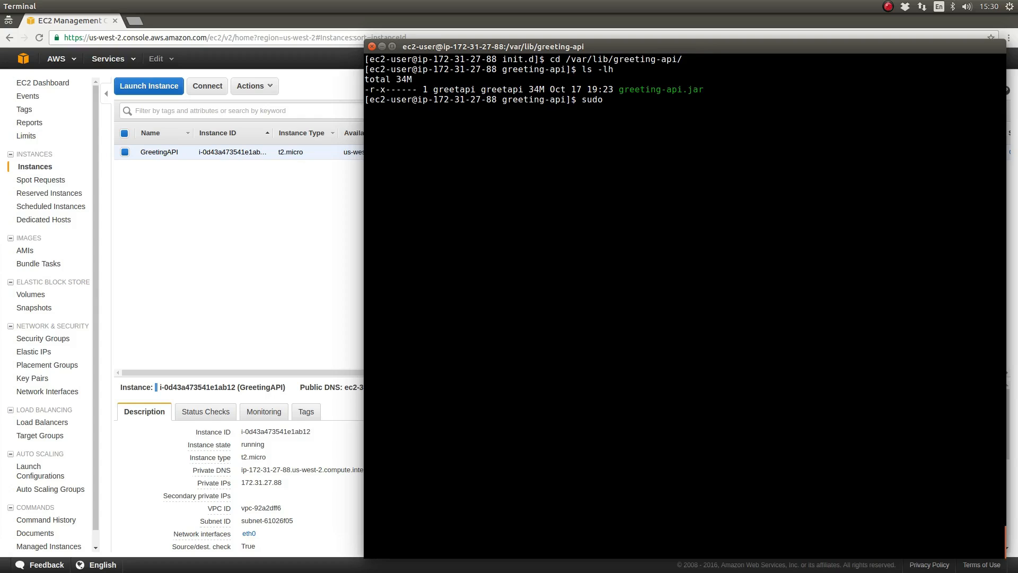
pyautogui.write('nano')
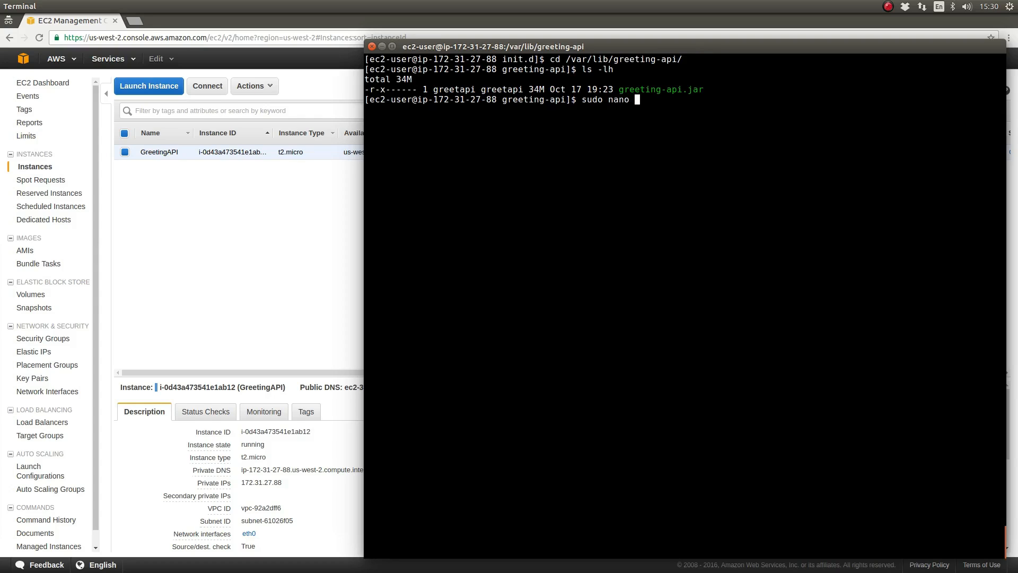
pyautogui.write('/var/lib')
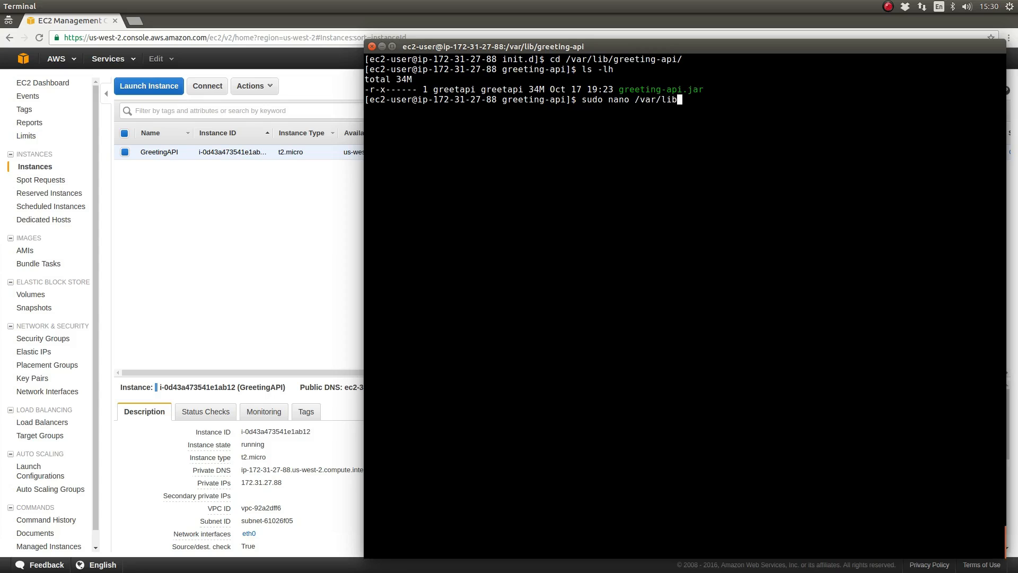
pyautogui.write('application.')
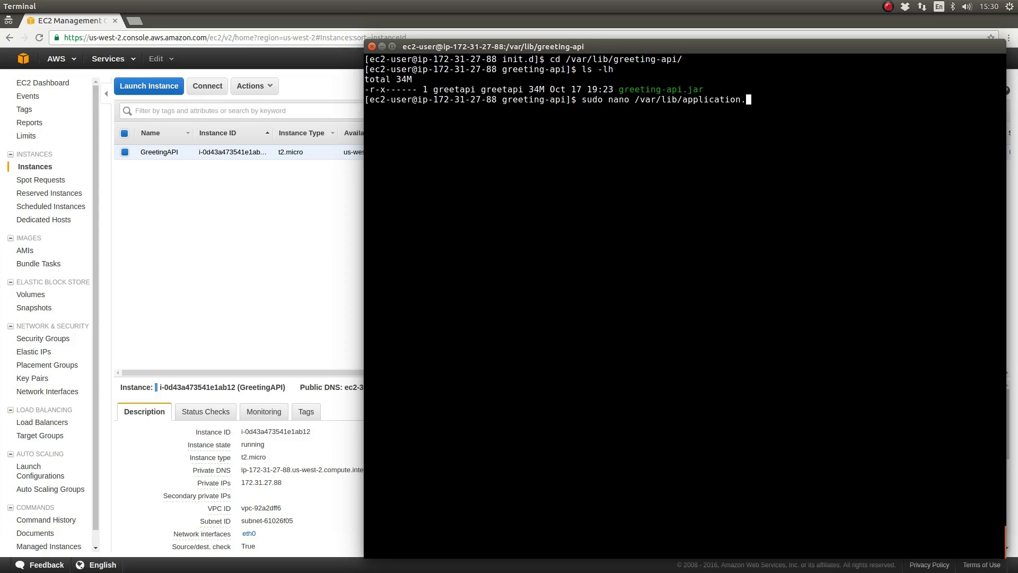
pyautogui.write('properties')
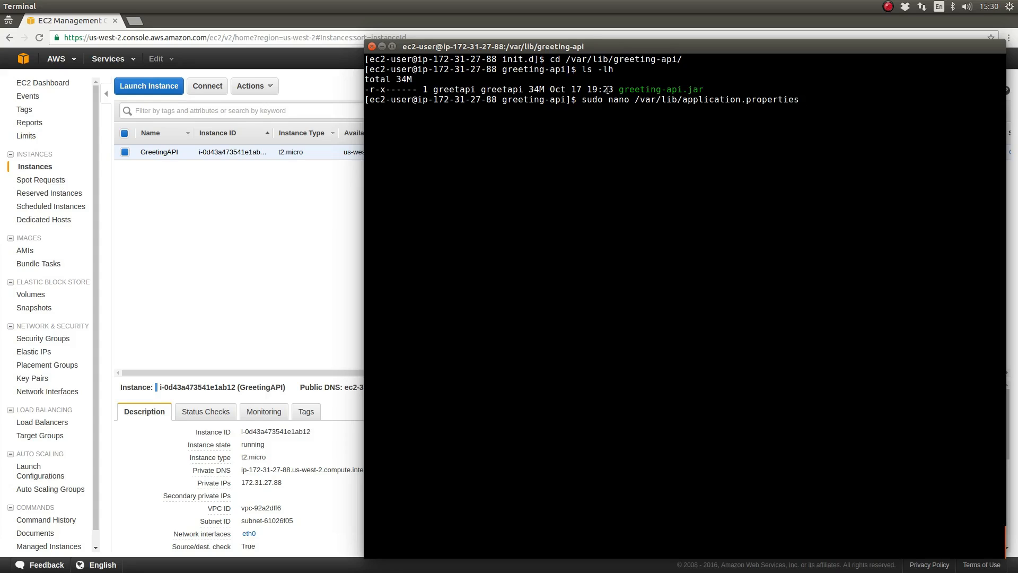
pyautogui.moveTo(694, 327)
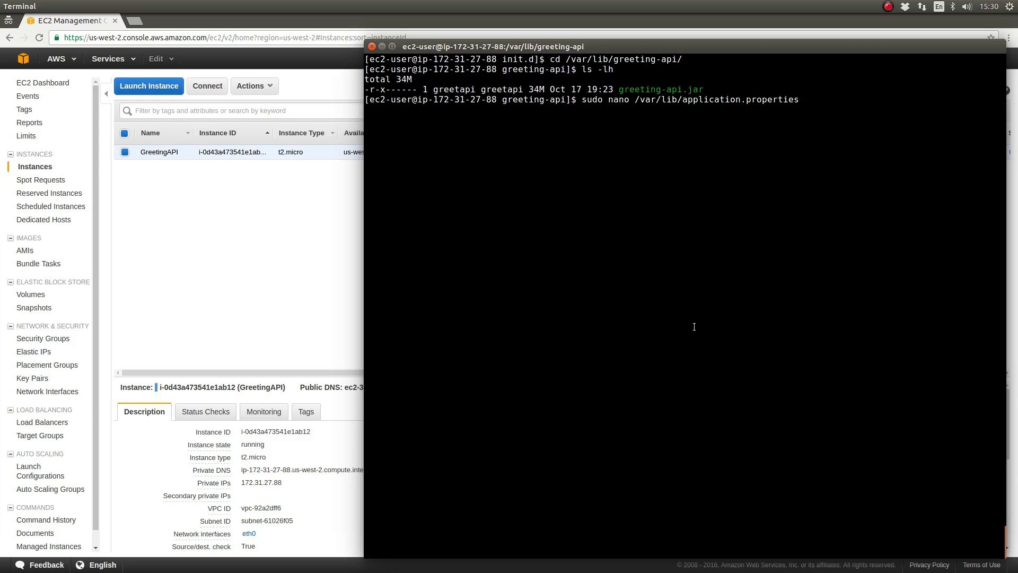
pyautogui.press('BackSpace')
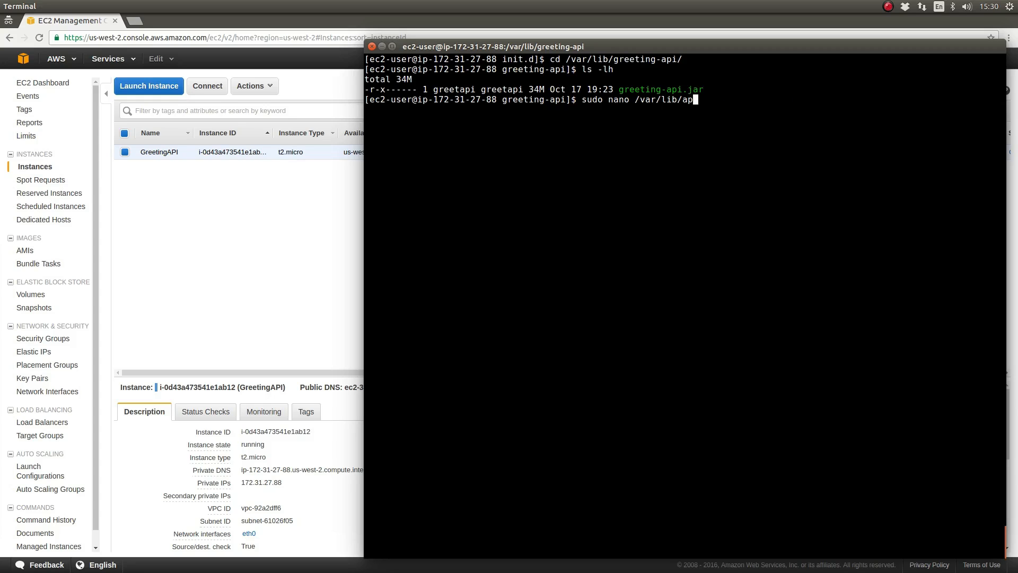
pyautogui.write('greeting-api/')
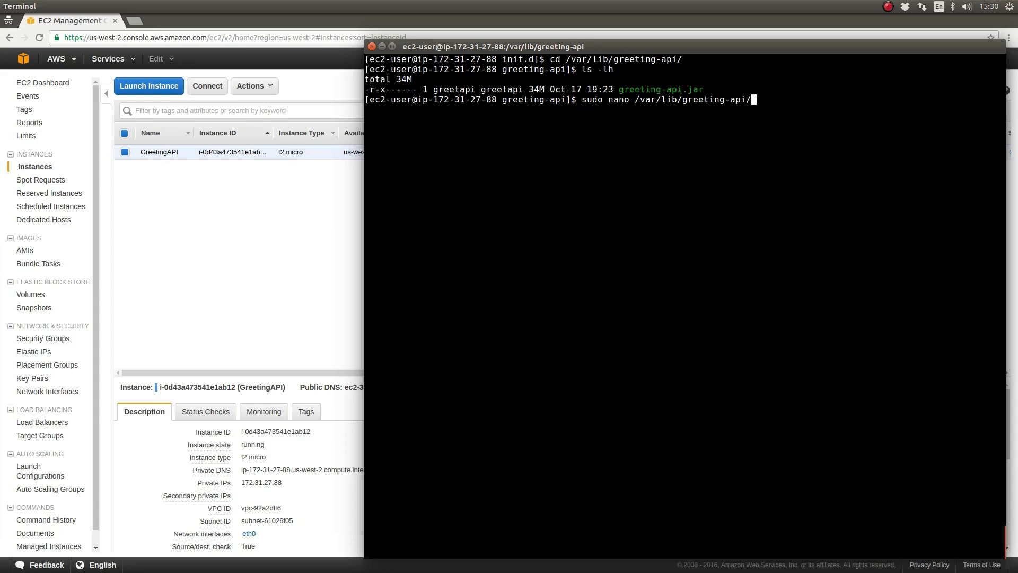
pyautogui.write('application.')
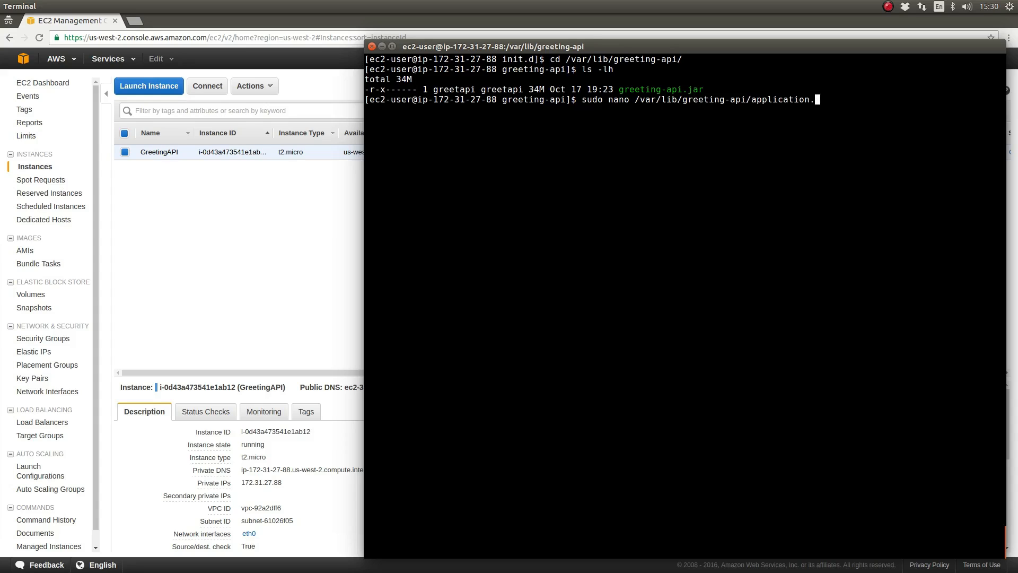
pyautogui.write('properties')
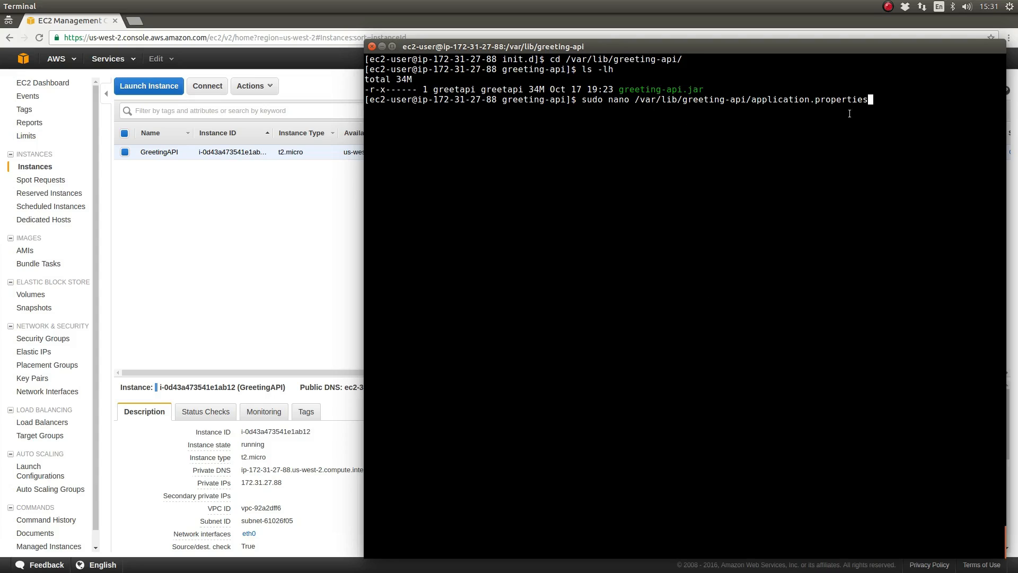
pyautogui.moveTo(571, 222)
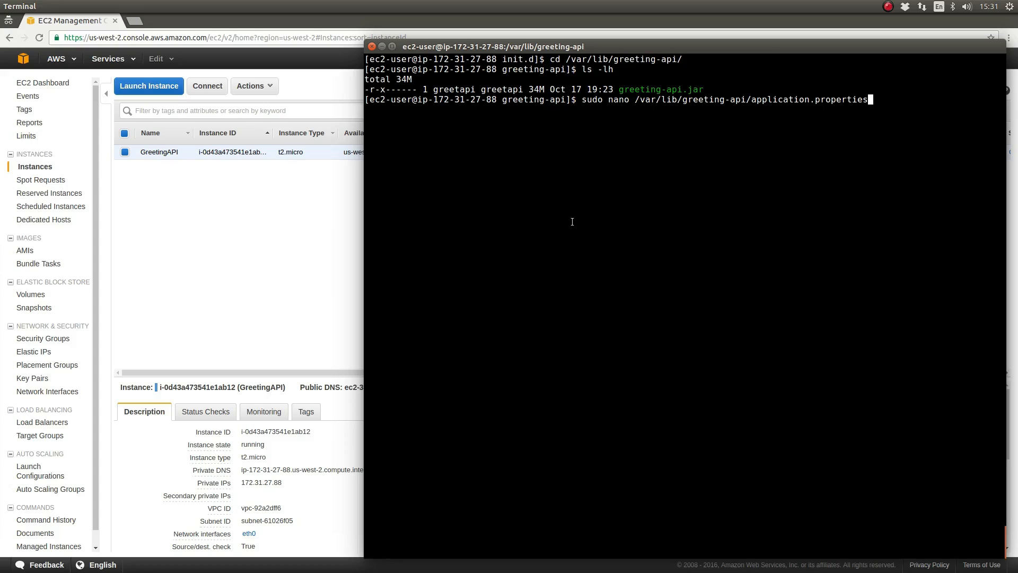
pyautogui.press('Return')
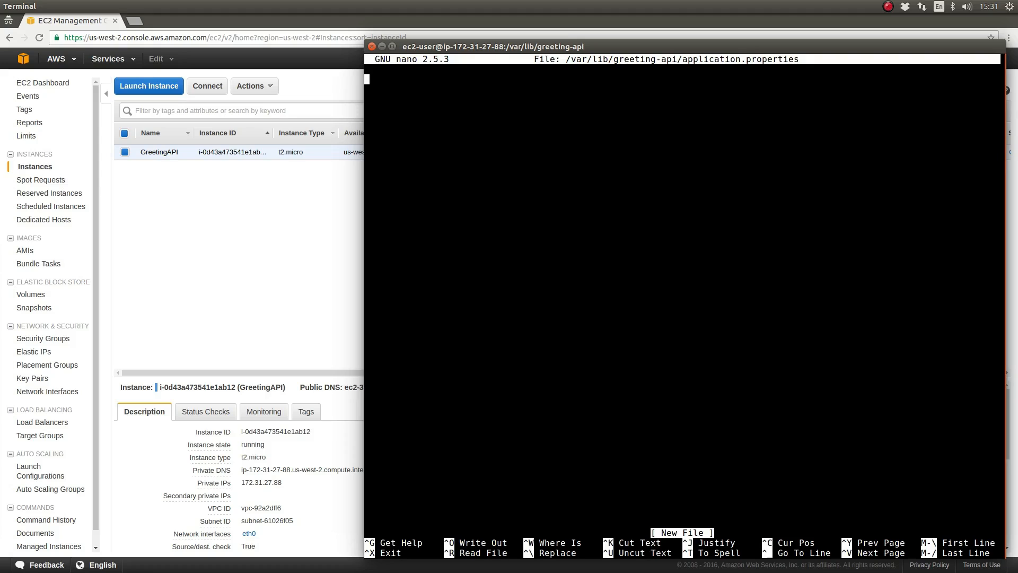
# - Enter the Greeting API configuration comment and server.port=7001, then save and exit nano
pyautogui.write('# E')
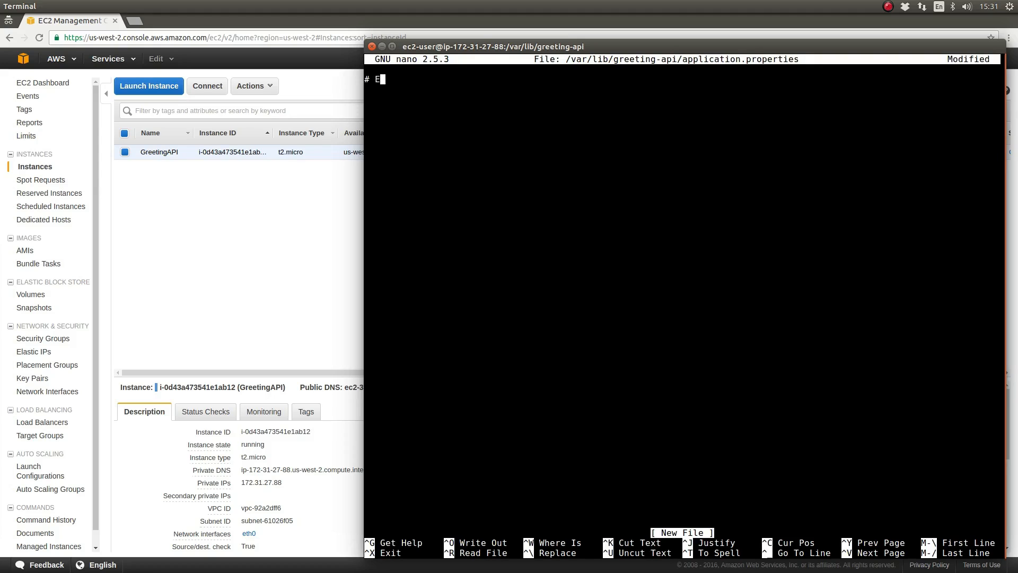
pyautogui.write('nvironment')
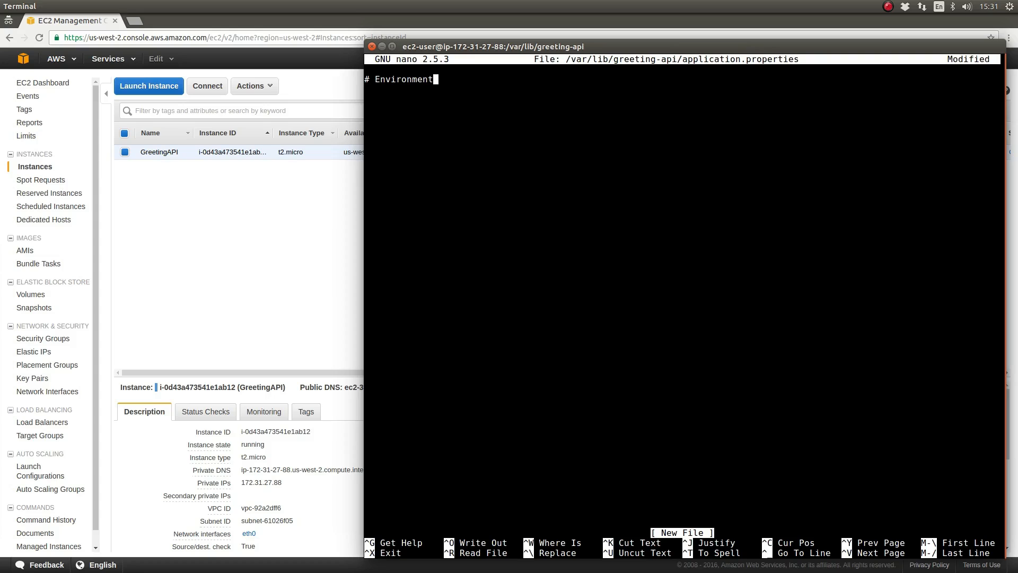
pyautogui.write('-Specific C')
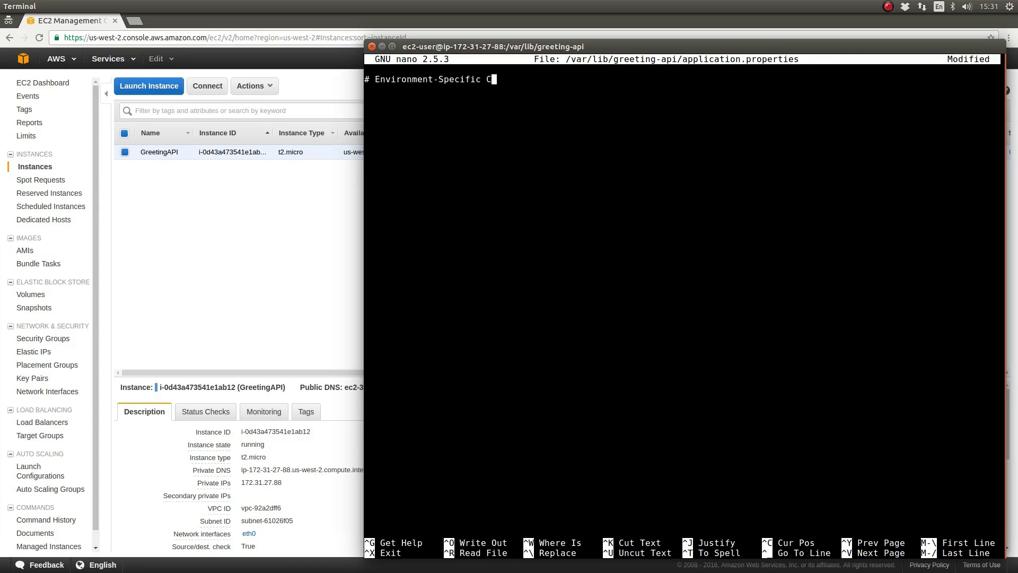
pyautogui.write('onfiguration for')
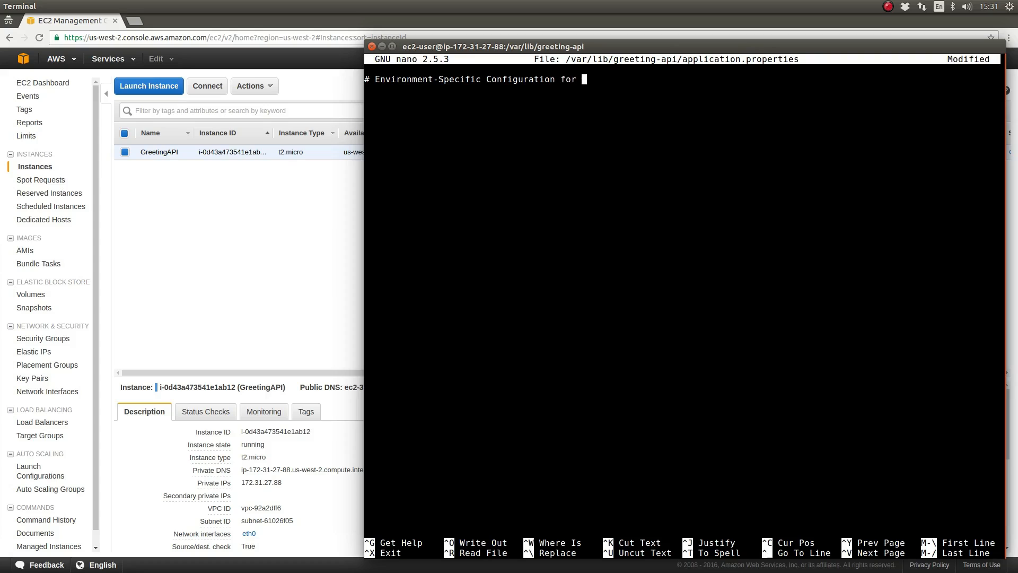
pyautogui.write('Greeting API')
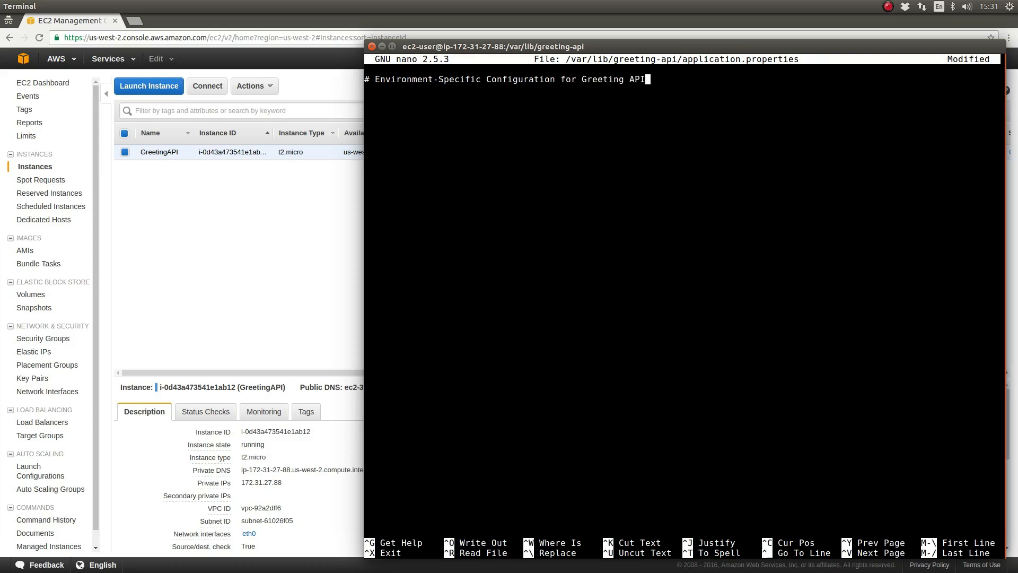
pyautogui.write('server.')
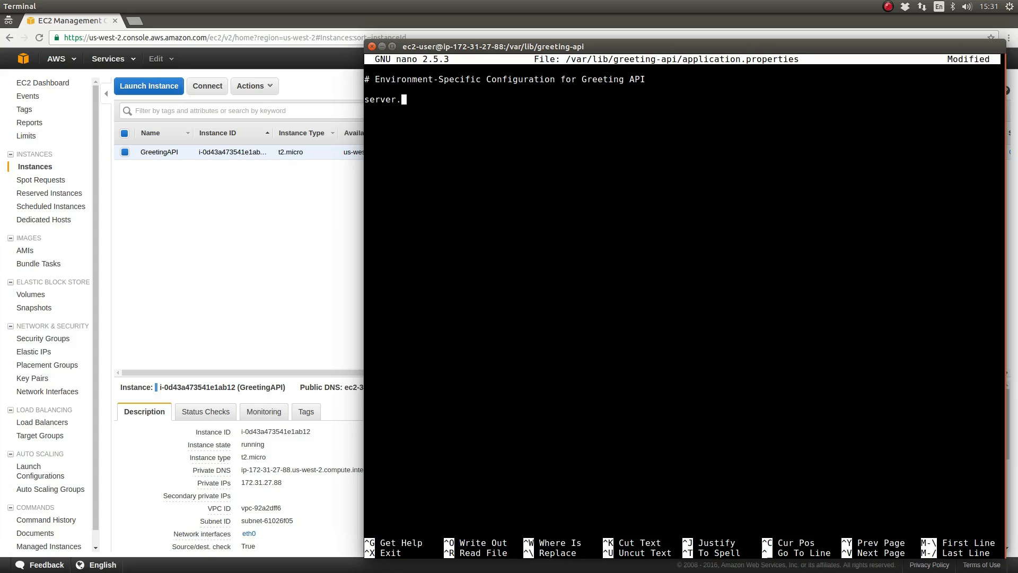
pyautogui.write('port=7')
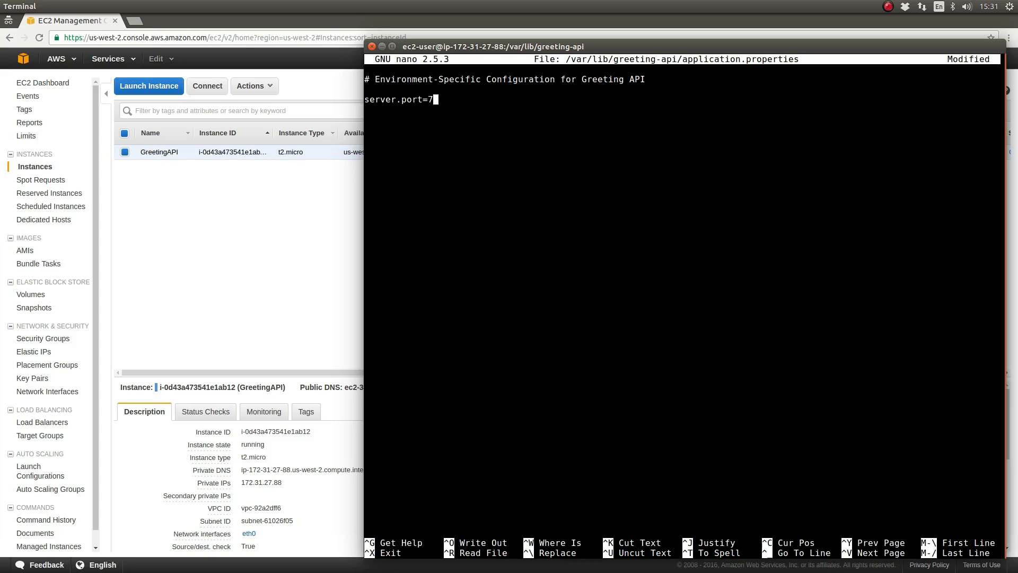
pyautogui.write('001')
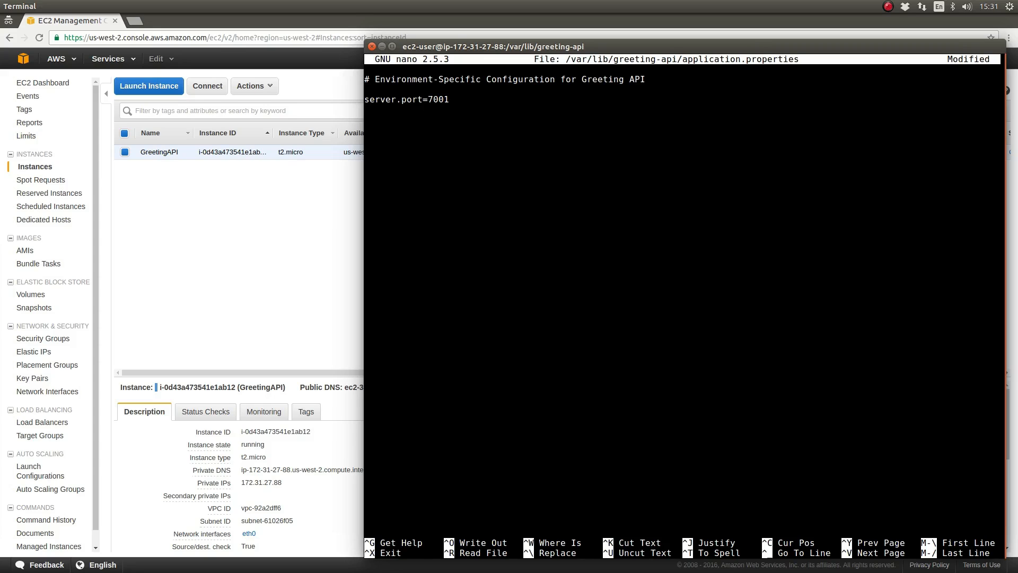
pyautogui.press('ctrl+o')
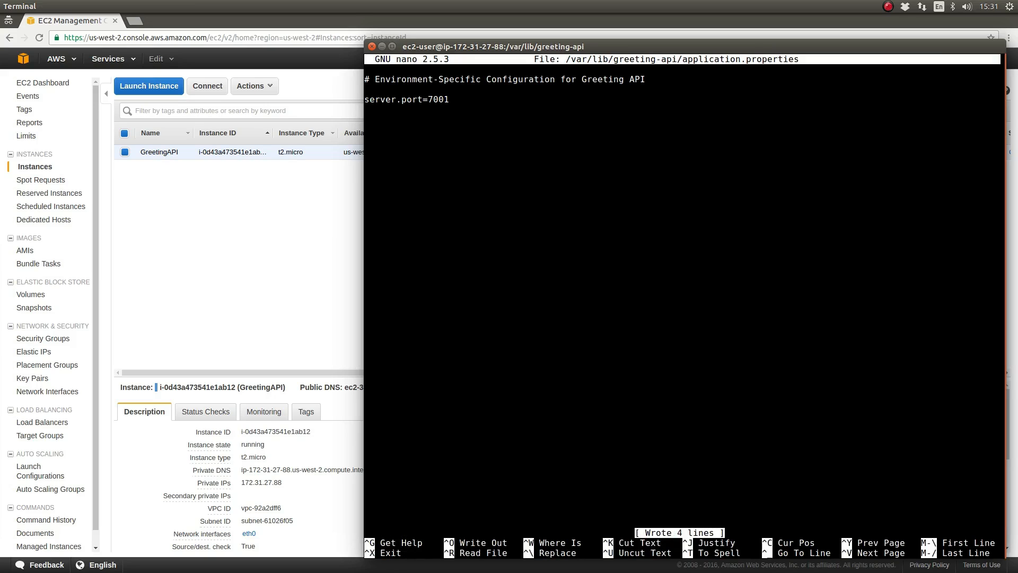
pyautogui.press('ctrl+x')
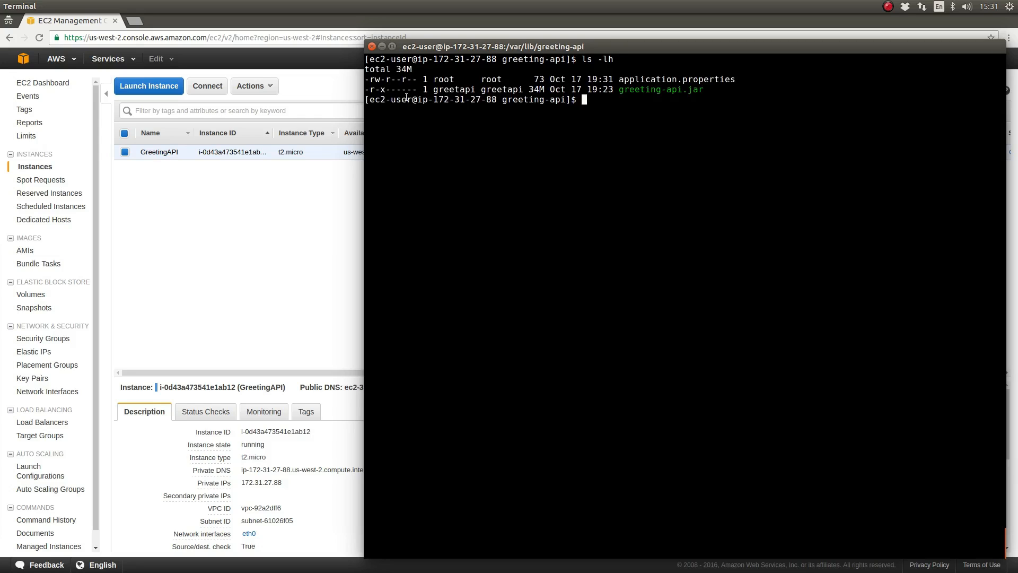
pyautogui.moveTo(619, 298)
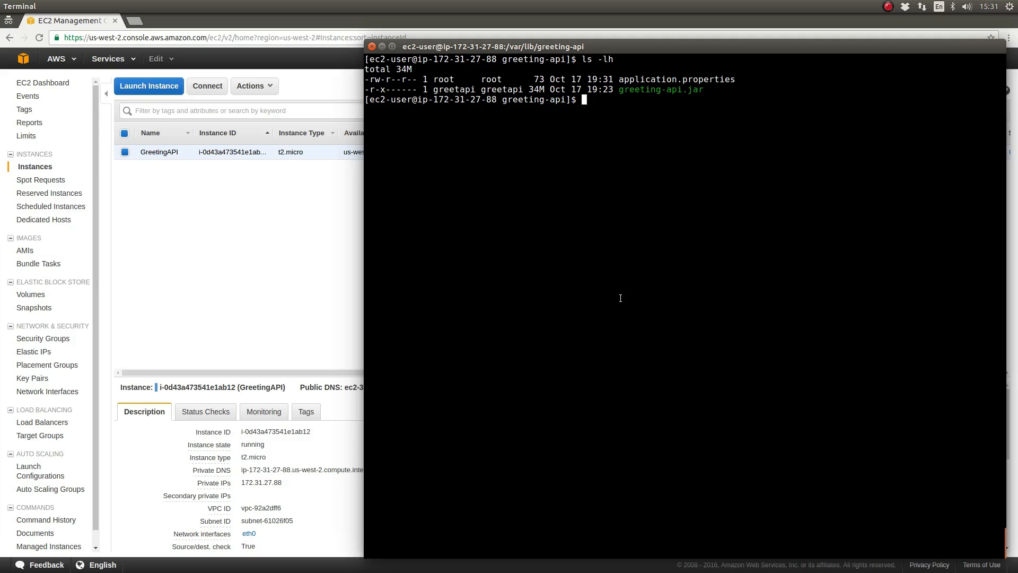
# - Make greetapi:greetapi the owner of application.properties and list to check
pyautogui.write('sudo cho')
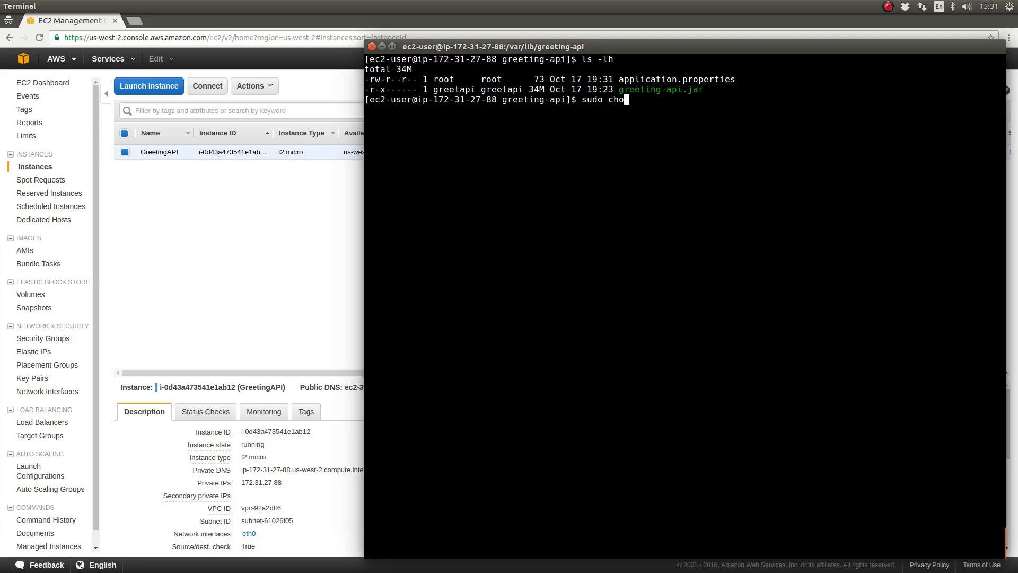
pyautogui.write('wn greetapi')
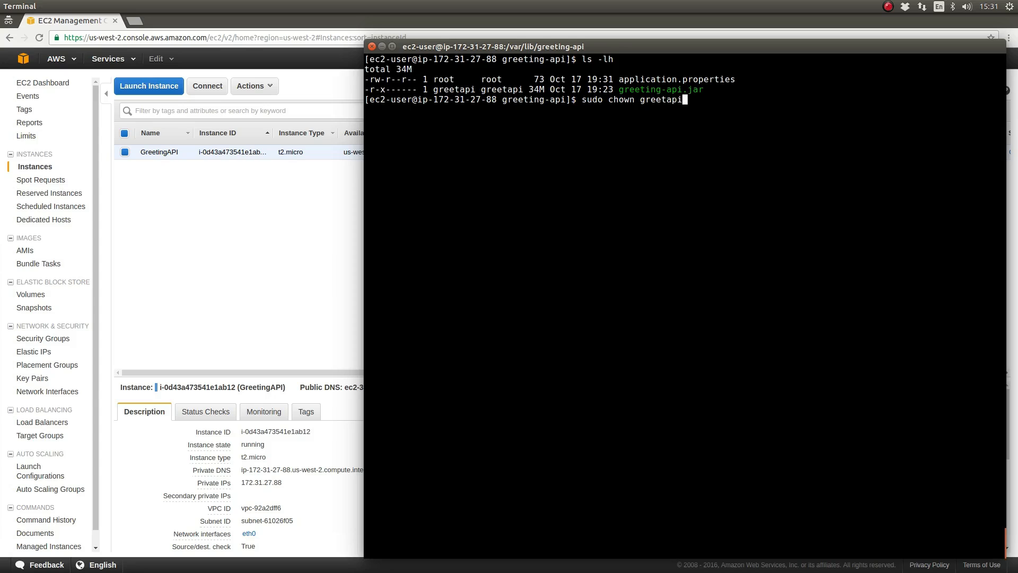
pyautogui.write(':greetapi')
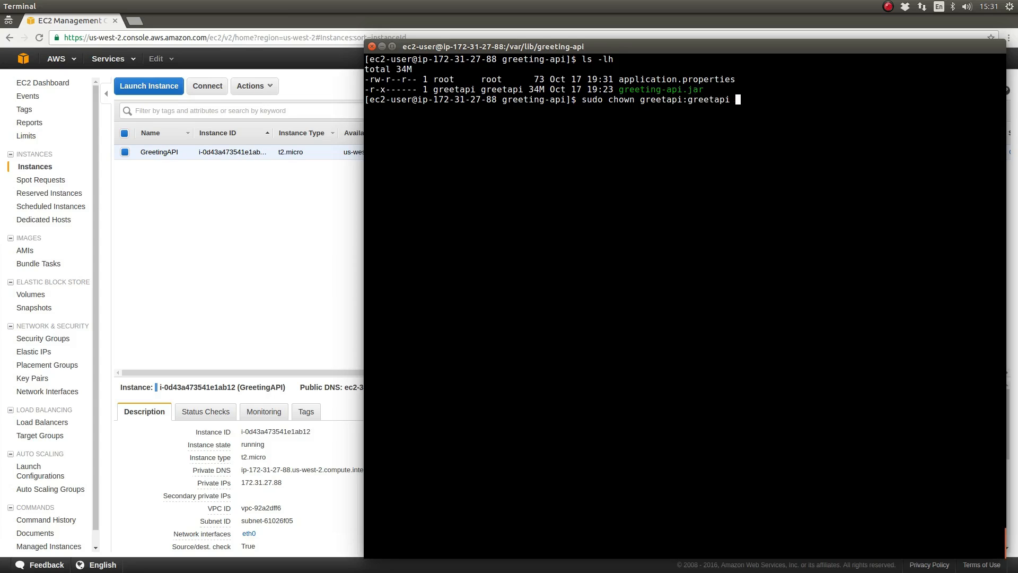
pyautogui.press('Return')
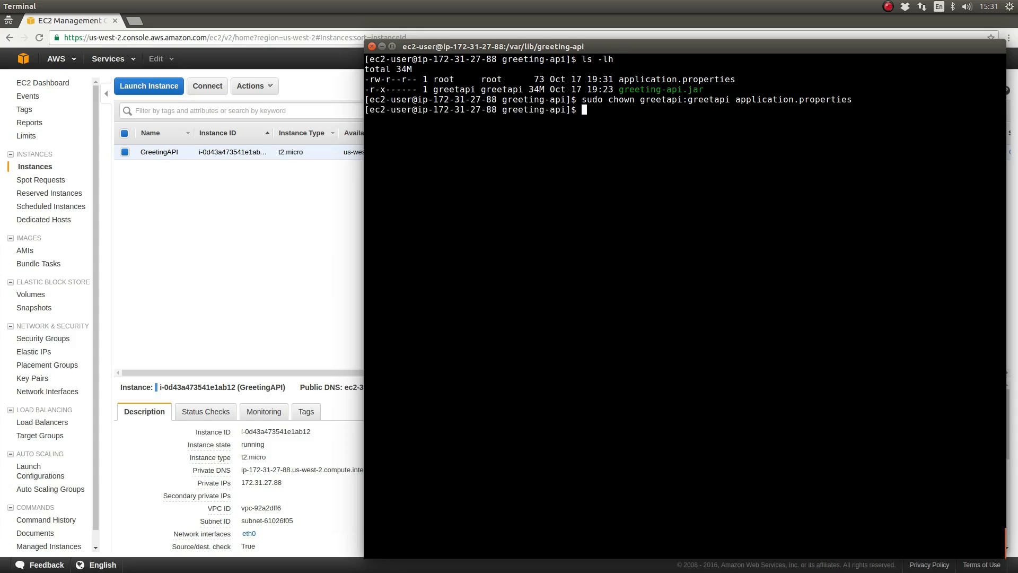
pyautogui.press('Return')
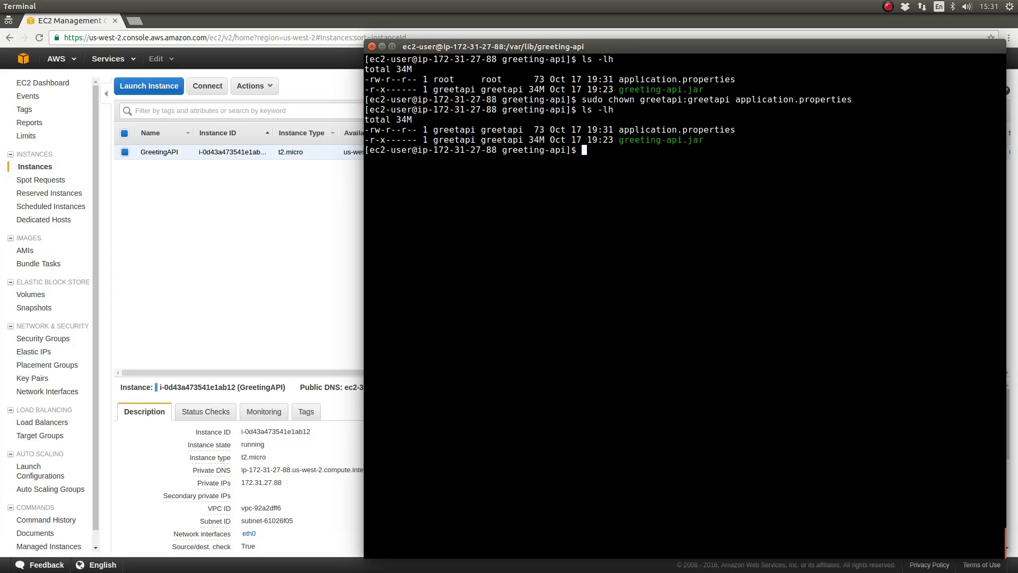
# - Set application.properties to mode 400, read-only for its owner
pyautogui.write('s')
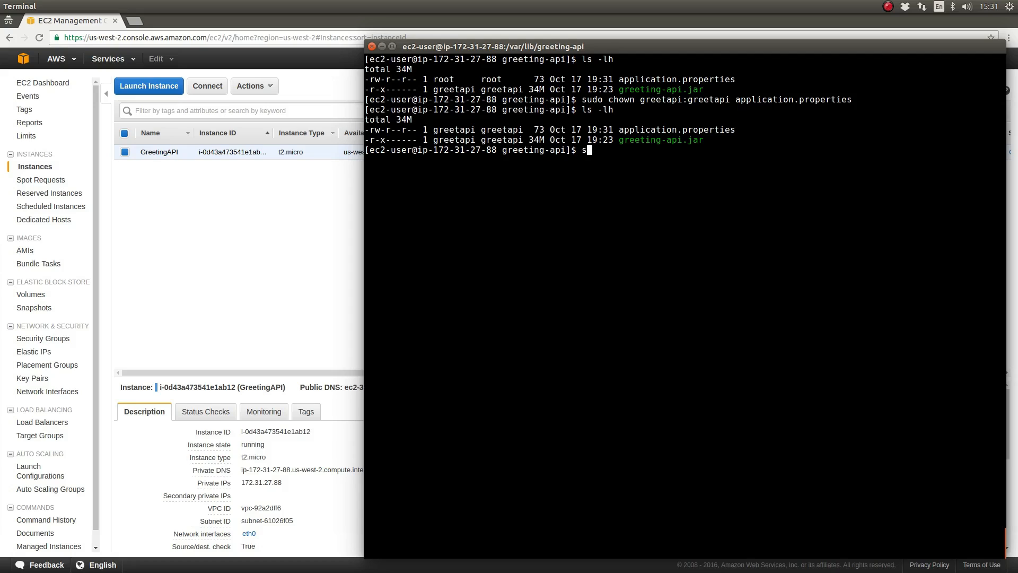
pyautogui.write('udo chmod')
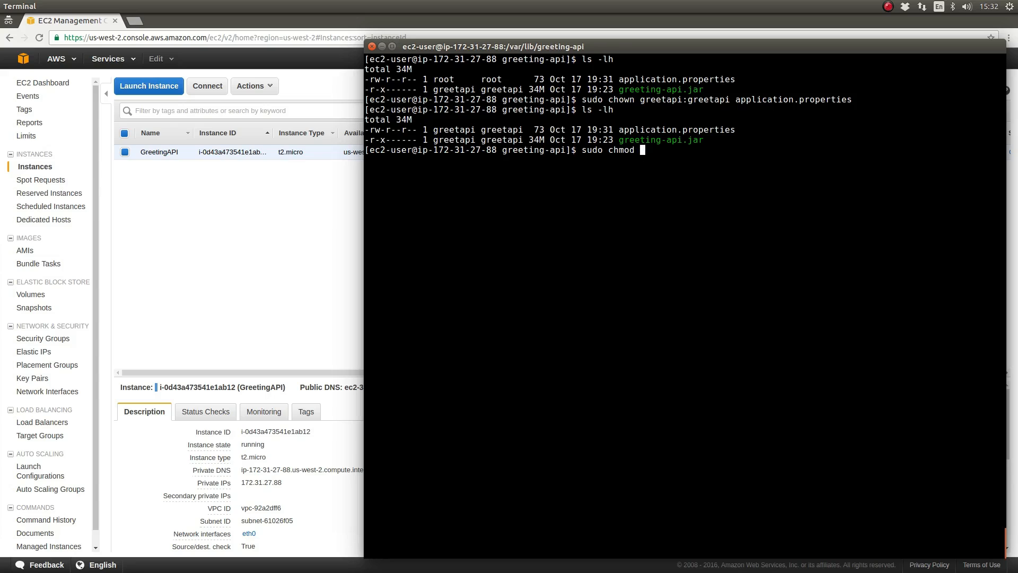
pyautogui.write('400 application.properties')
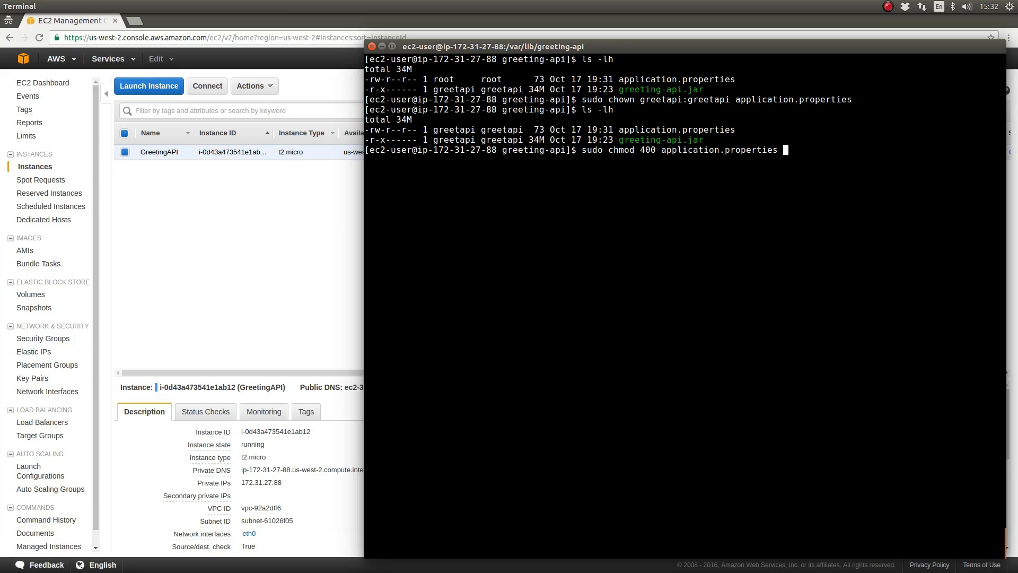
pyautogui.press('Return')
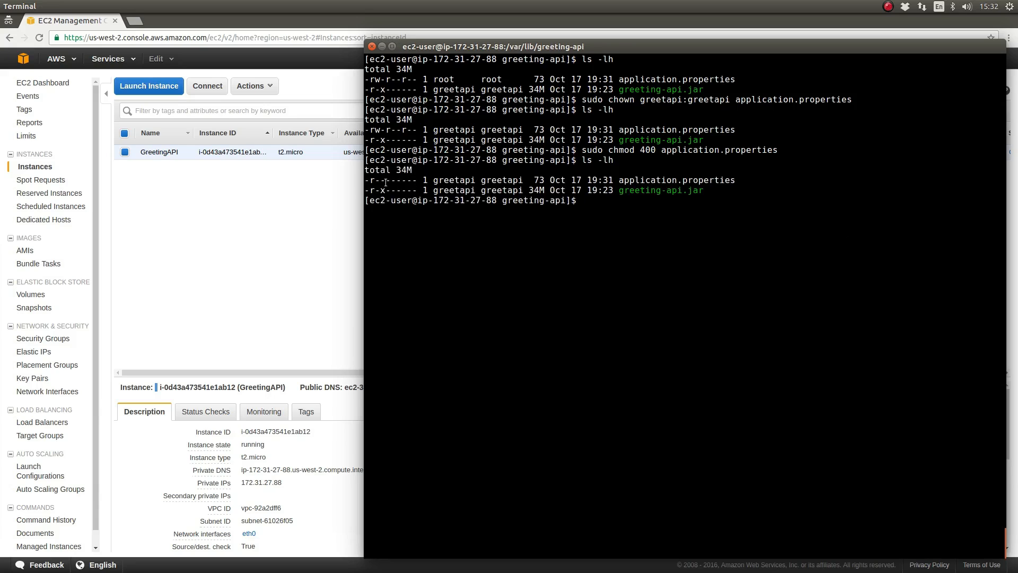
pyautogui.moveTo(690, 265)
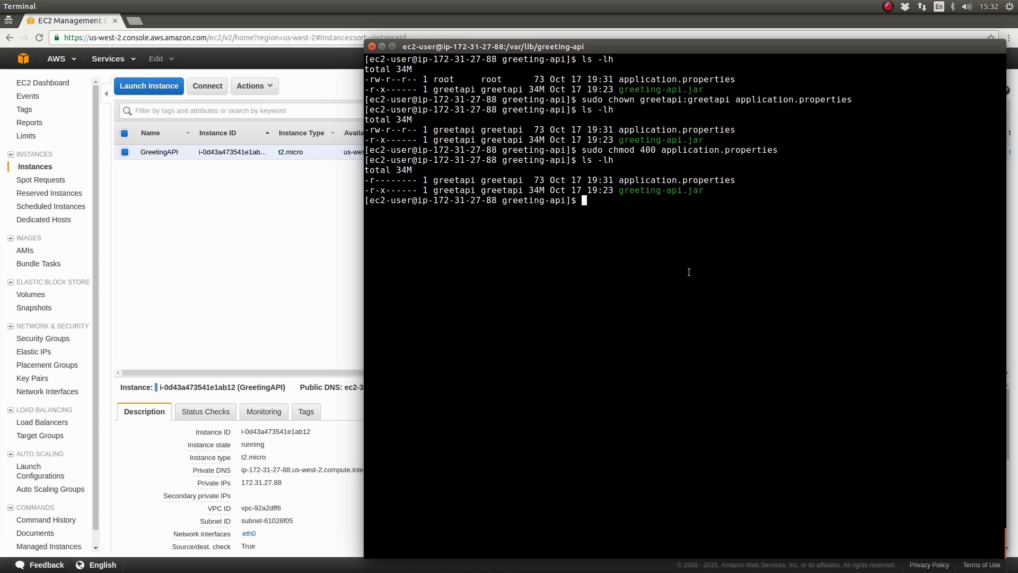
# - Start greeting-api with 'sudo service greeting-api start' and tail -f its /var/log file
pyautogui.write('sudo se')
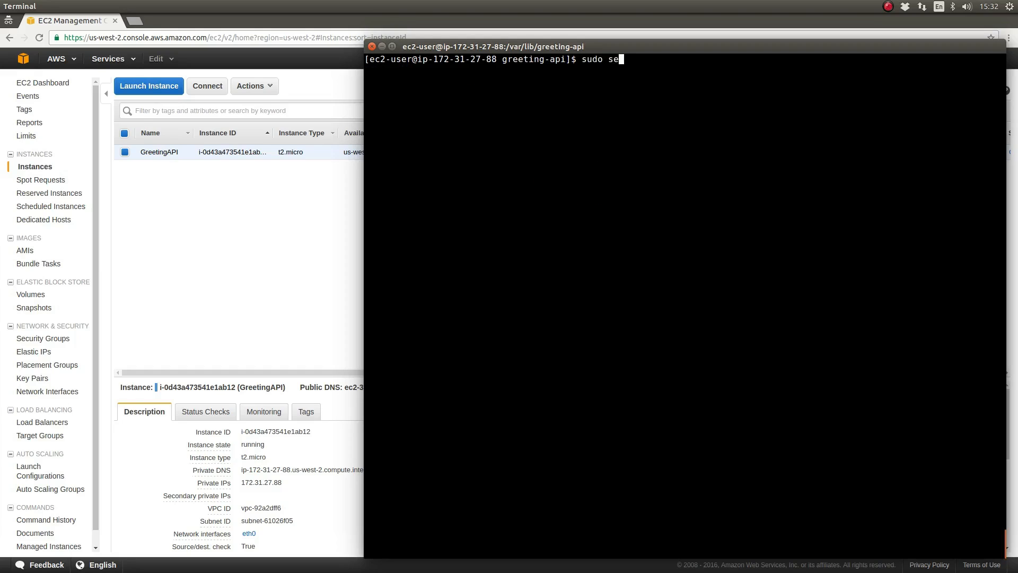
pyautogui.write('rvice greetin')
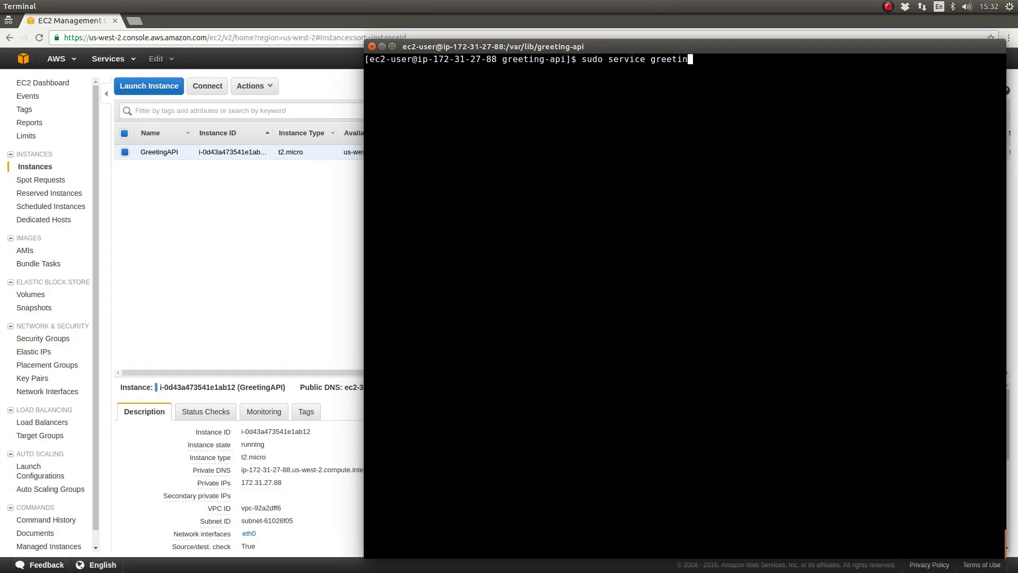
pyautogui.write('g-api sta')
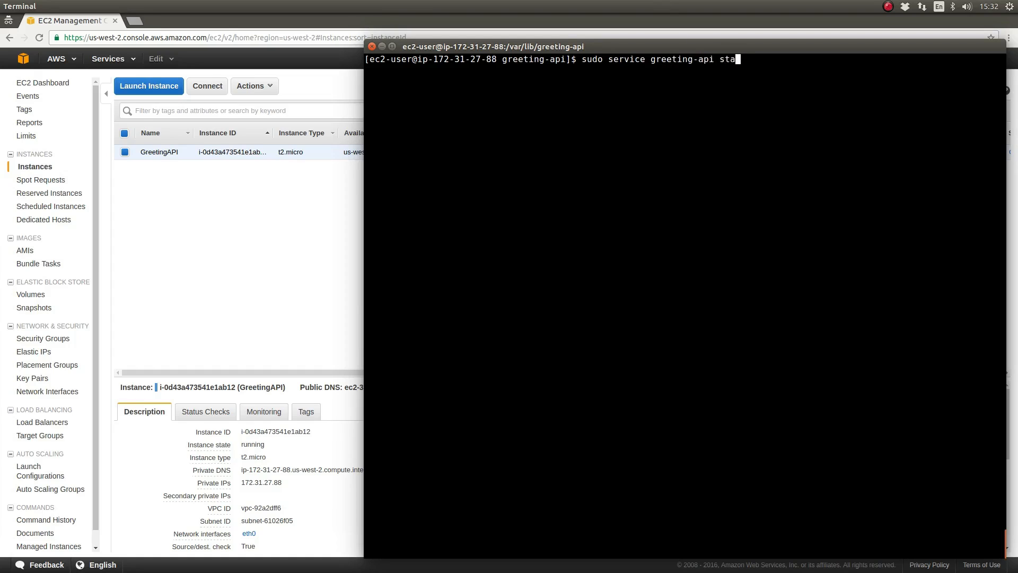
pyautogui.press('Return')
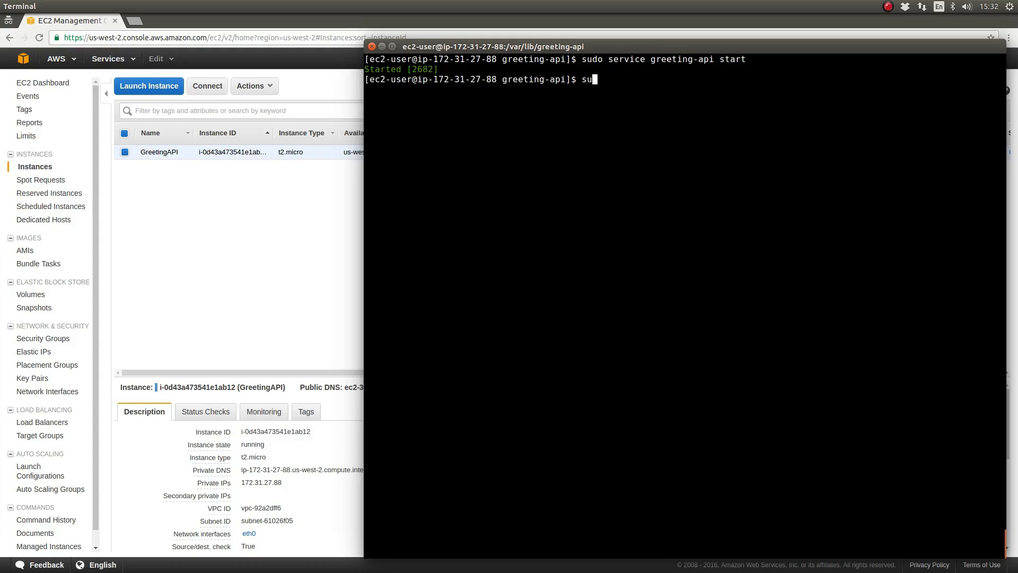
pyautogui.write('do tail -f /var/log/gre')
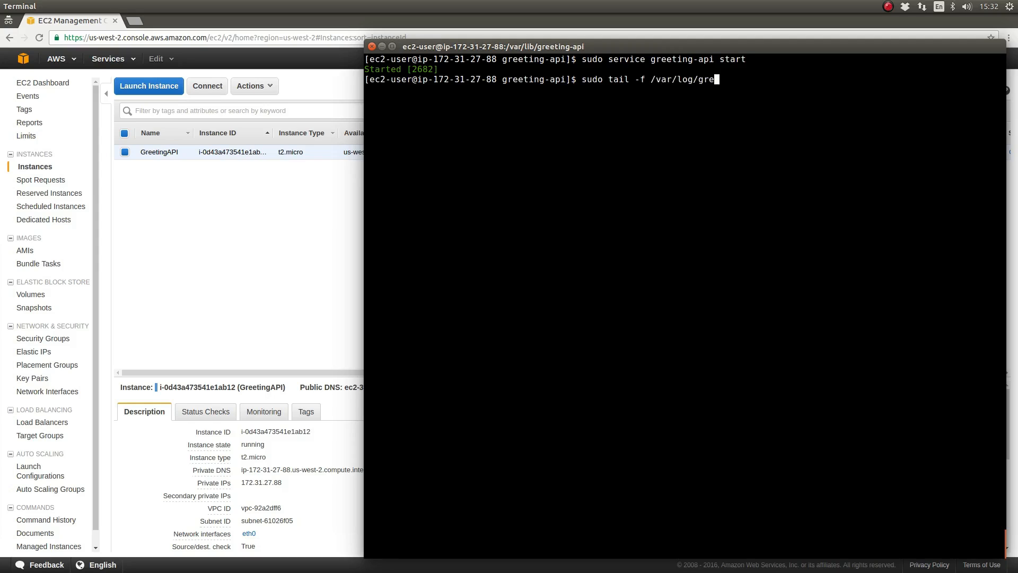
pyautogui.press('Return')
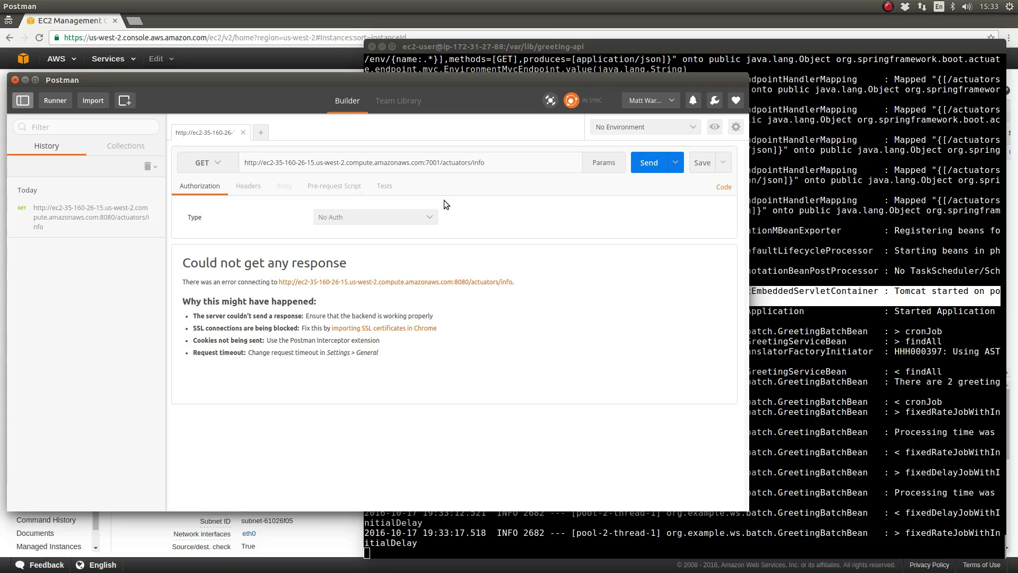
# - Send the port-7001 actuator info request in Postman, then return to Terminal
pyautogui.click(648, 163)
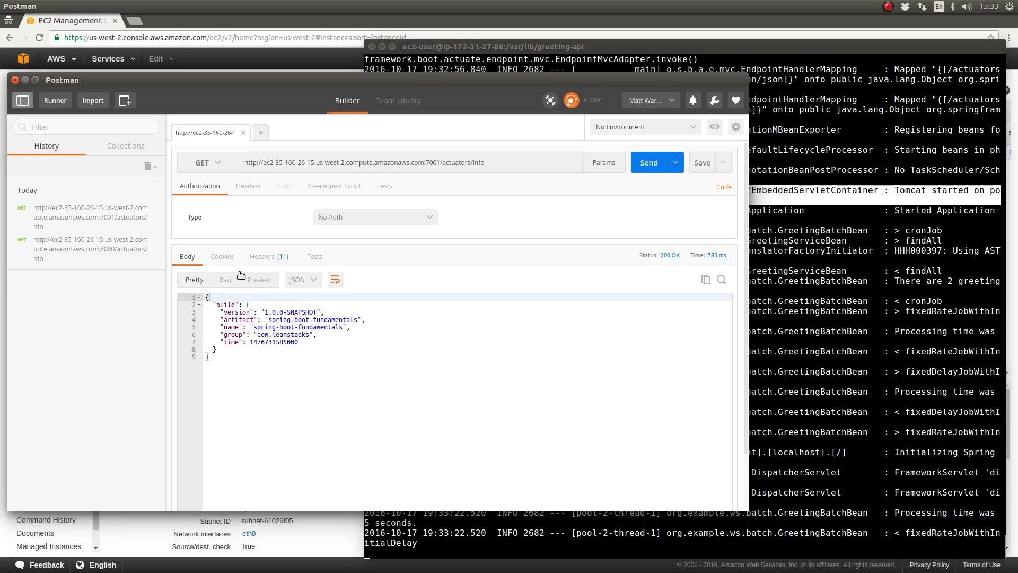
pyautogui.moveTo(250, 286)
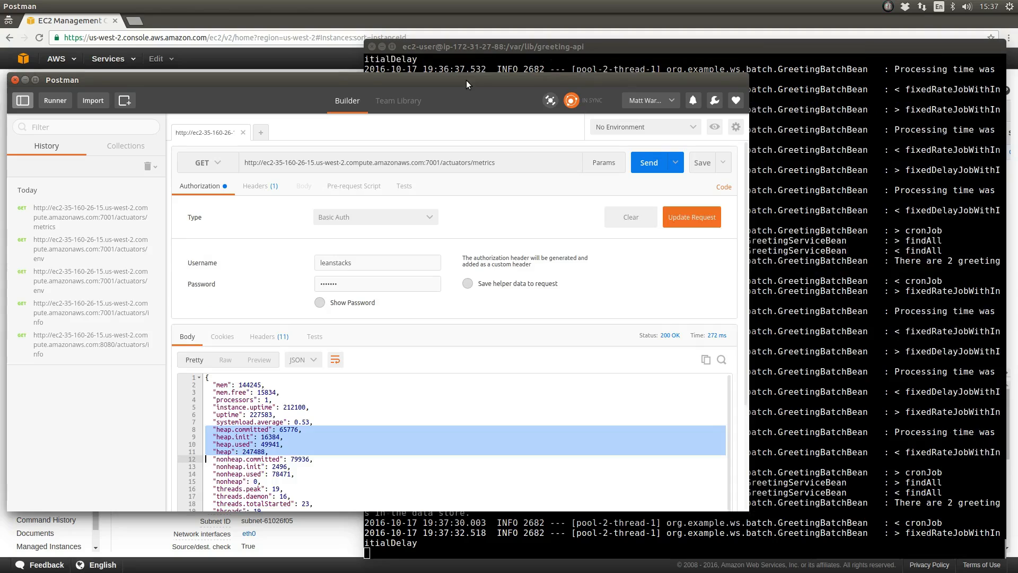
pyautogui.moveTo(245, 405)
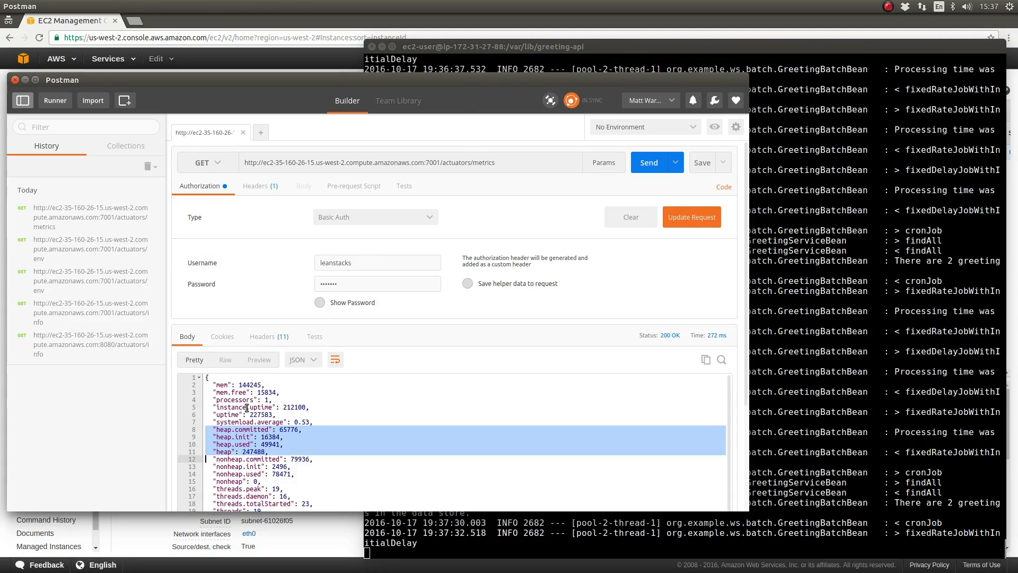
pyautogui.moveTo(352, 420)
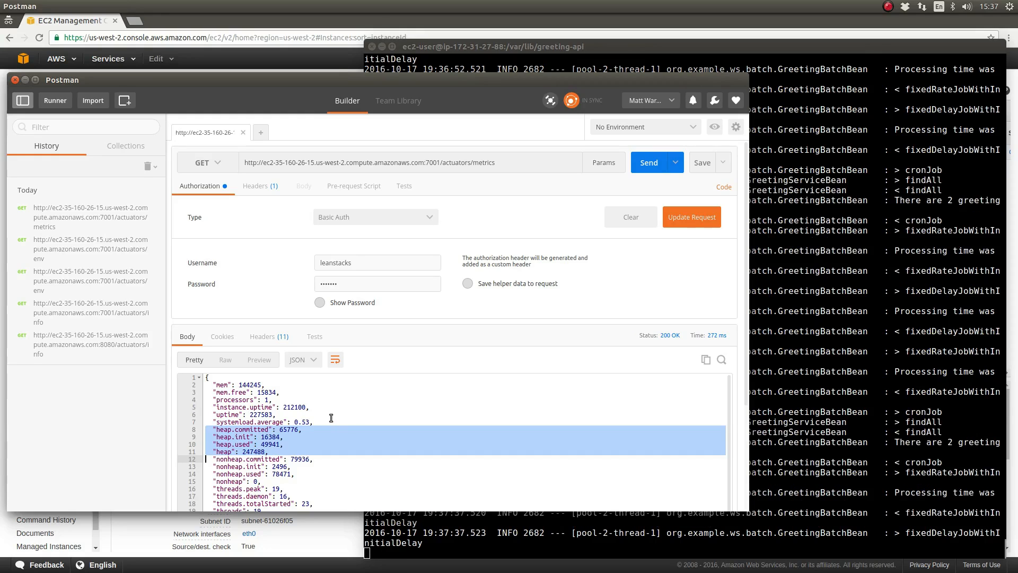
pyautogui.click(274, 429)
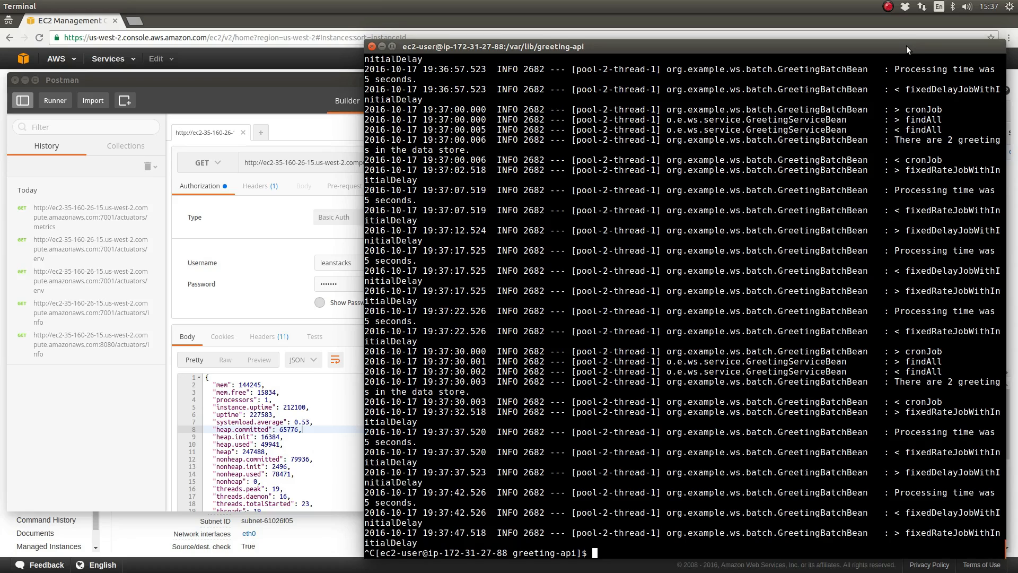
# - Open a new greeting-api.conf in nano with sudo
pyautogui.write('ls -lh')
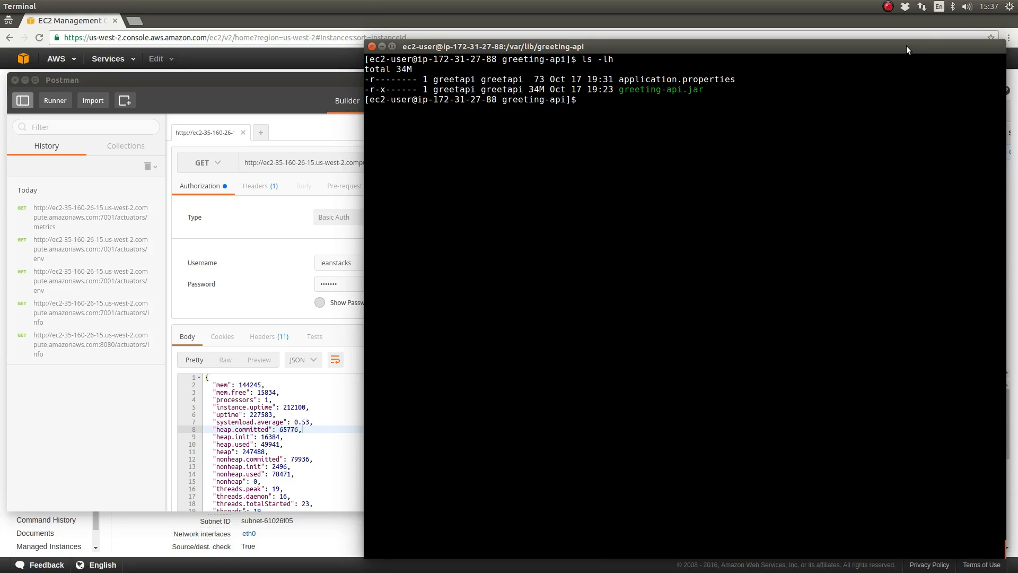
pyautogui.write('sudo')
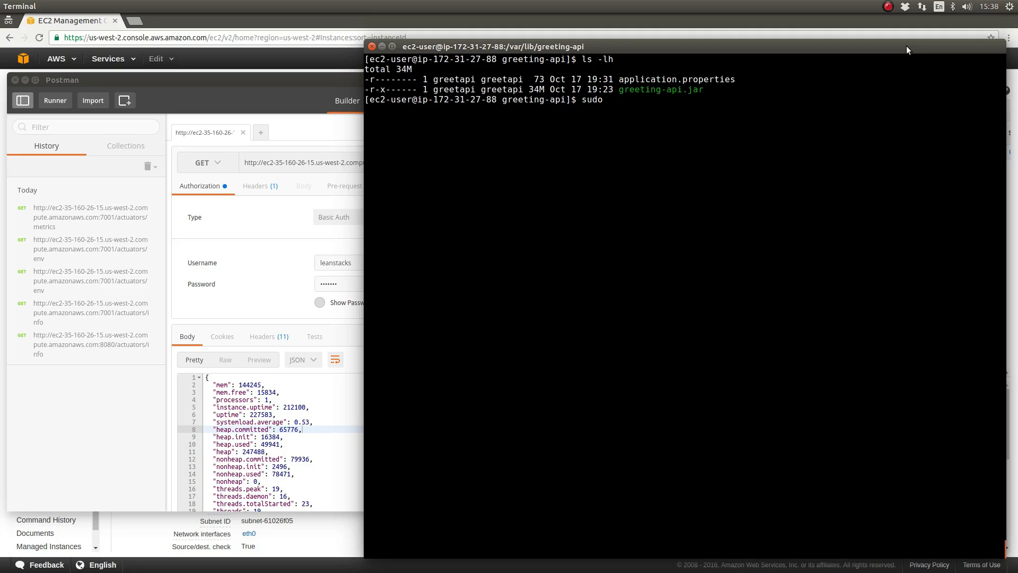
pyautogui.write('nano g')
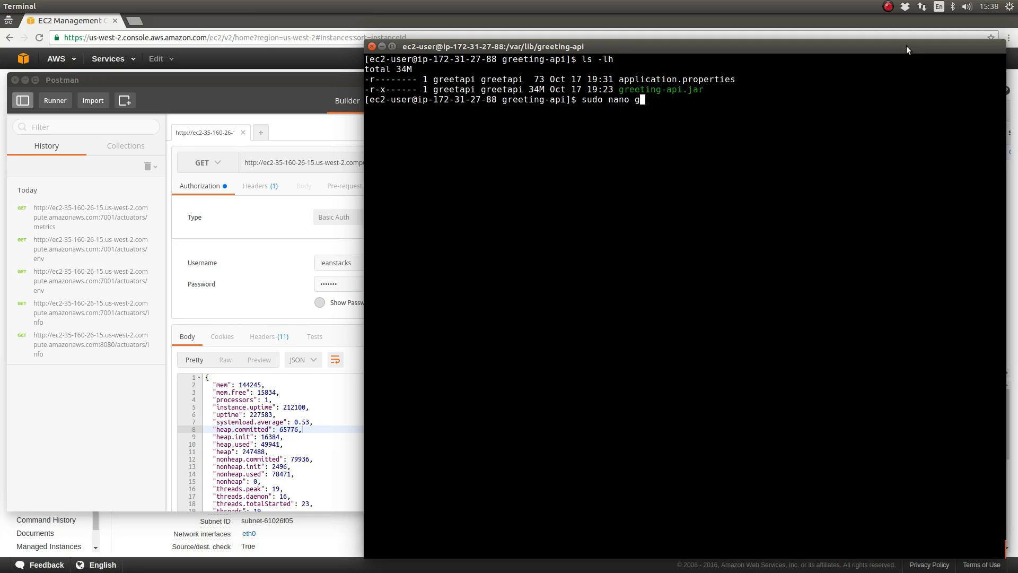
pyautogui.write('reeting')
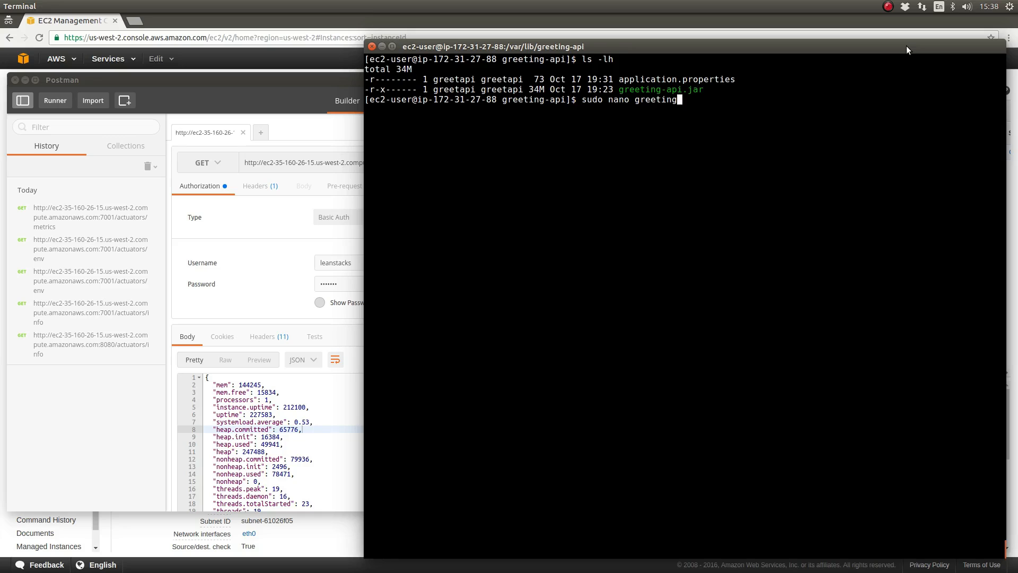
pyautogui.write('-api.conf')
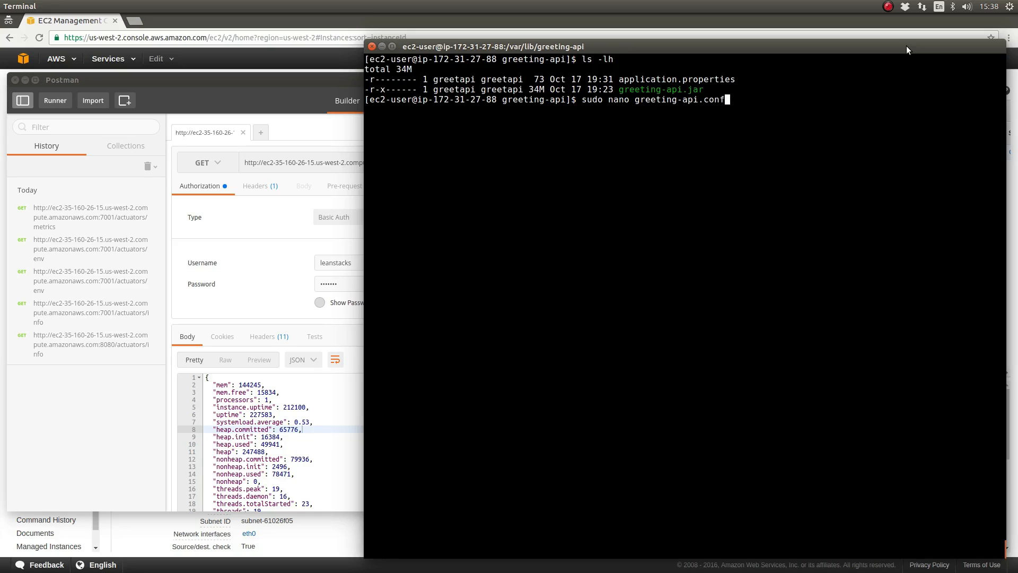
pyautogui.press('Return')
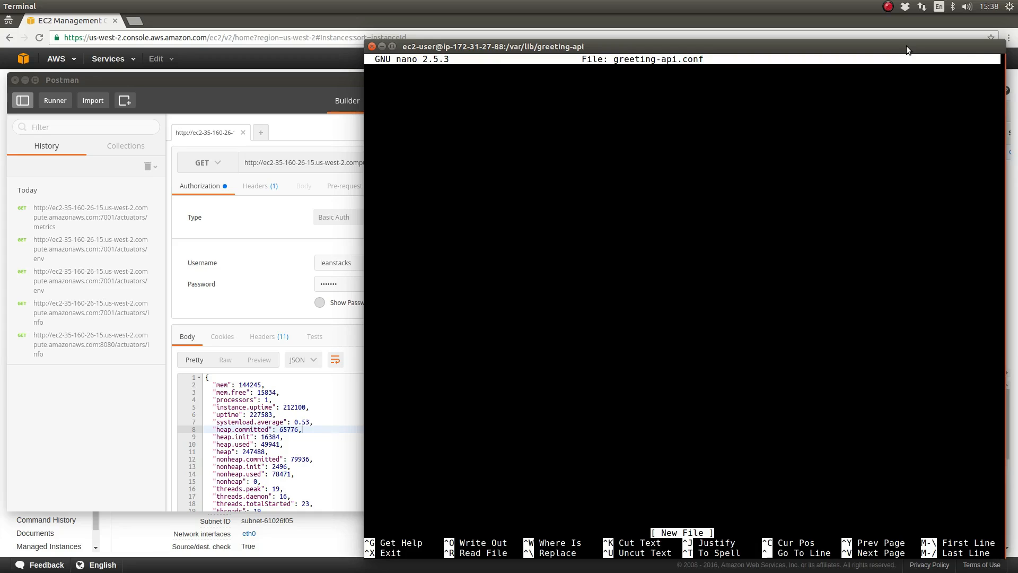
# - Add JAVA_OPTS='-server -Xms640m -Xmx640m -XX:+UseParallelGC -verbose:gc', save, and exit nano
pyautogui.write('JAVA_OPTS')
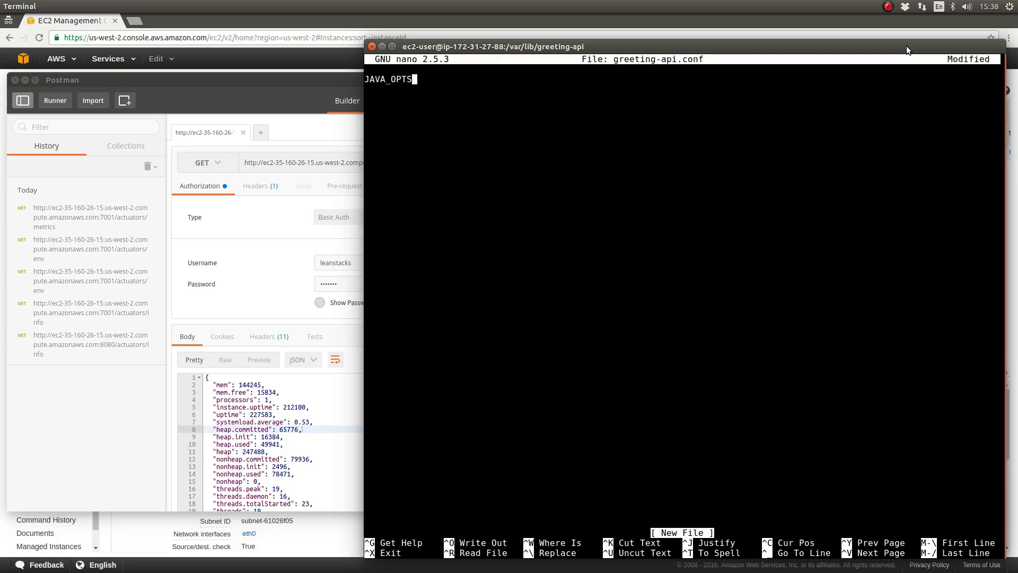
pyautogui.write("='")
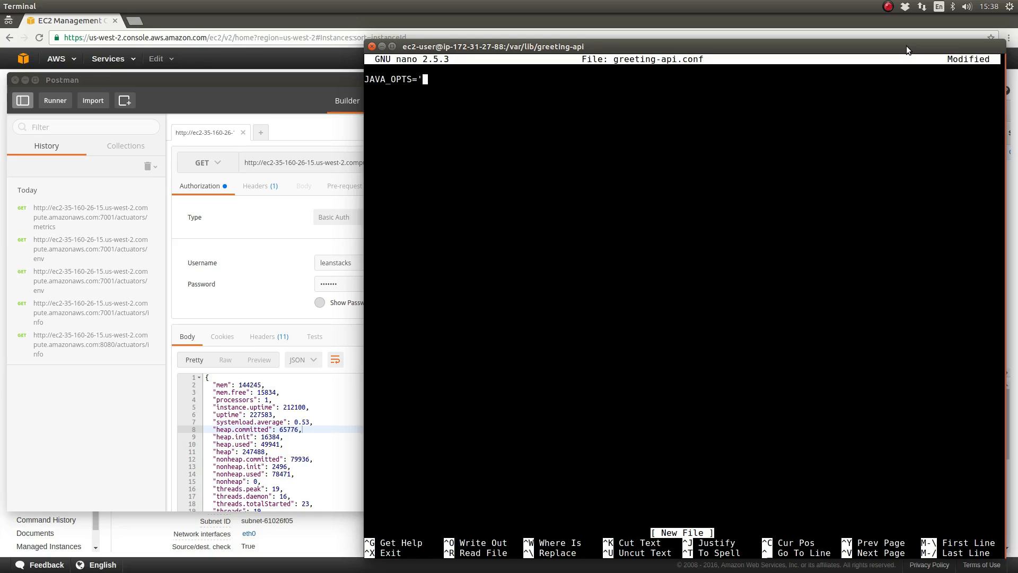
pyautogui.write('-server -')
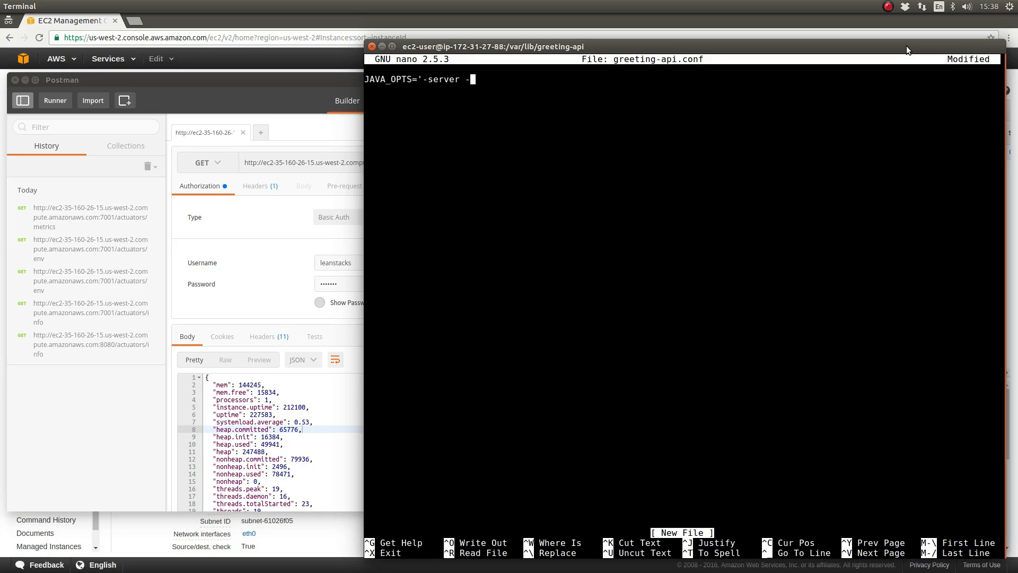
pyautogui.write('Xms640')
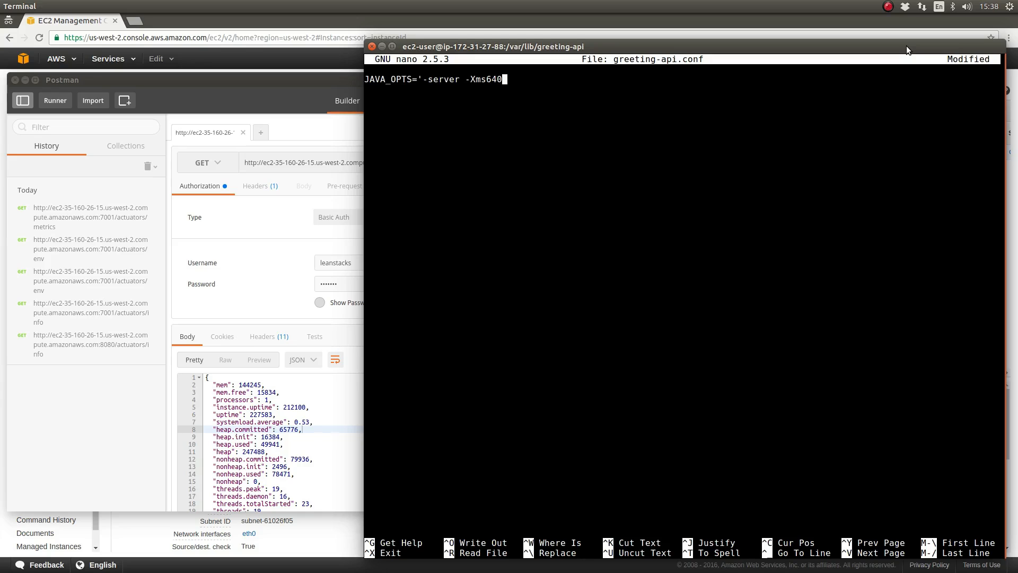
pyautogui.write('m -X')
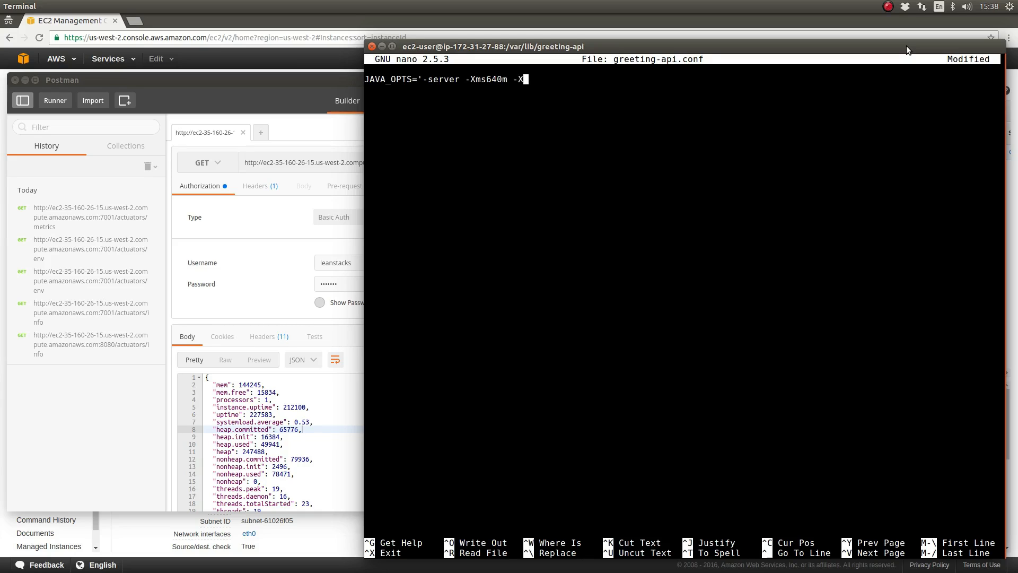
pyautogui.write('mx640m')
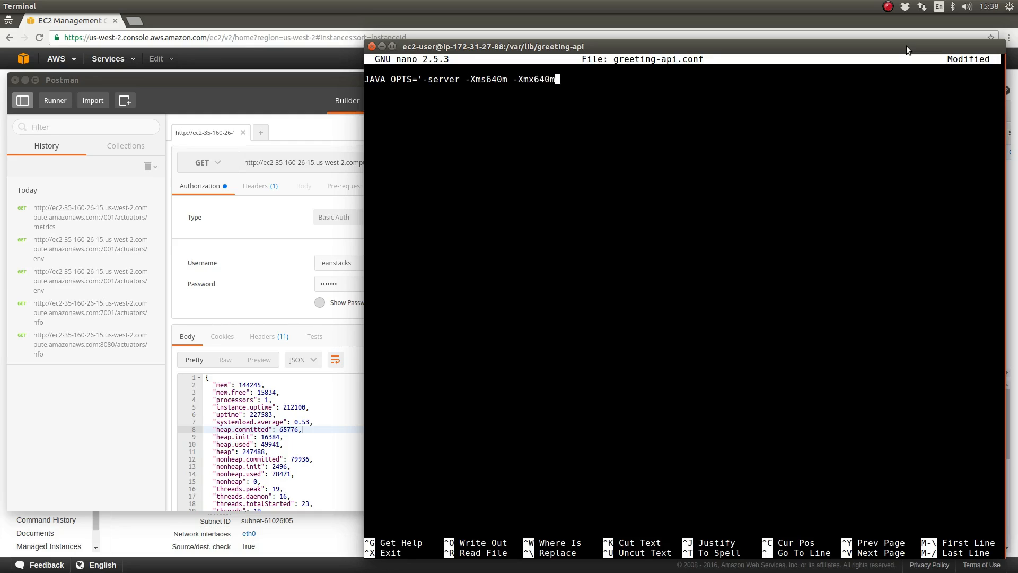
pyautogui.write('-XX')
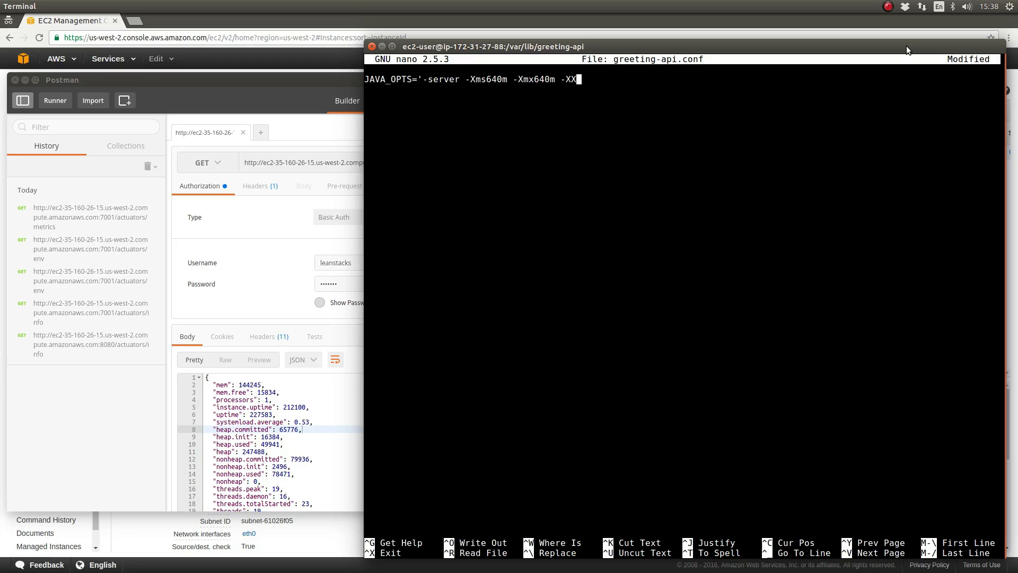
pyautogui.write('+U')
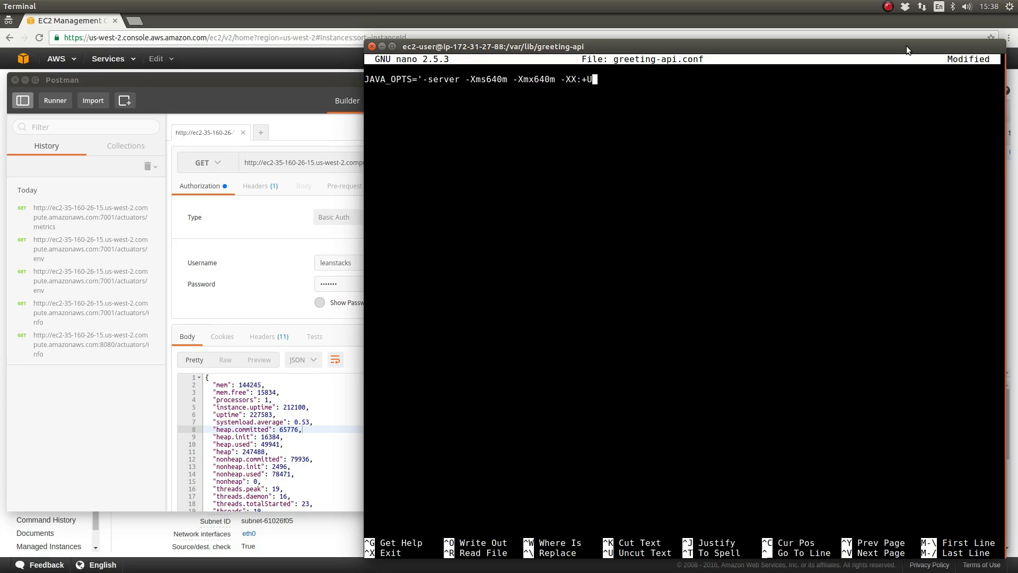
pyautogui.write('seParallelGC -ver')
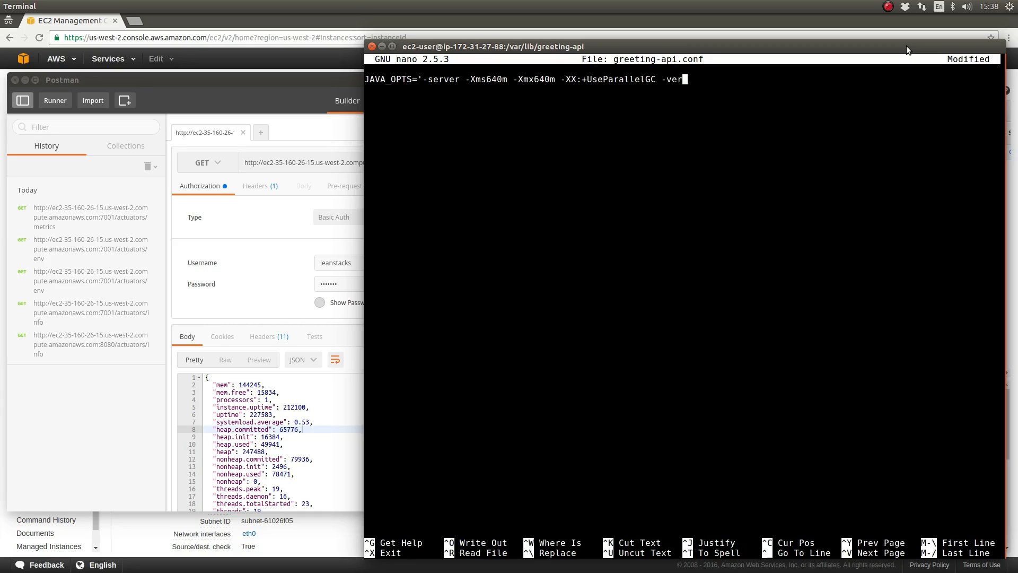
pyautogui.write('bose:gc')
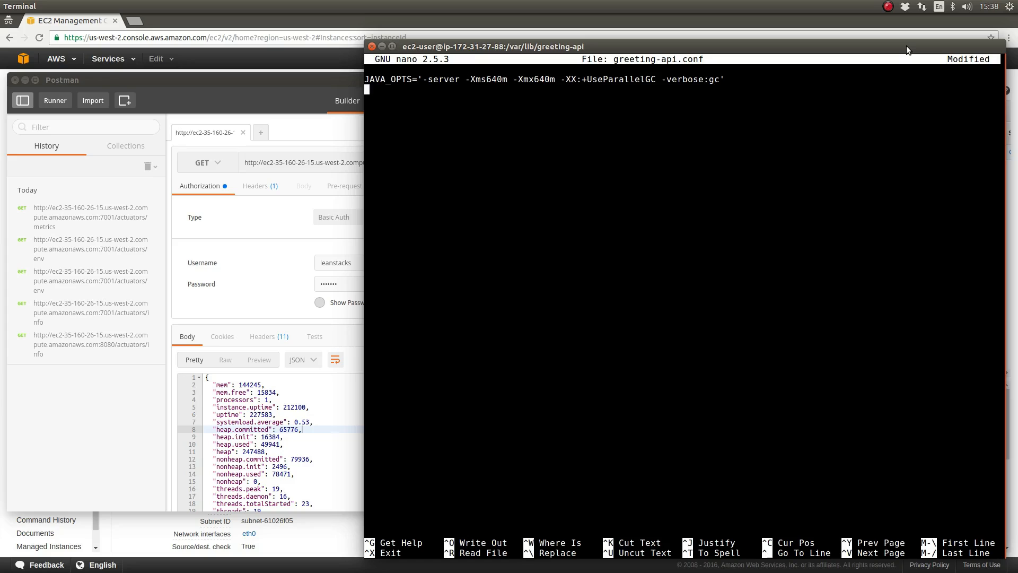
pyautogui.press('ctrl+o')
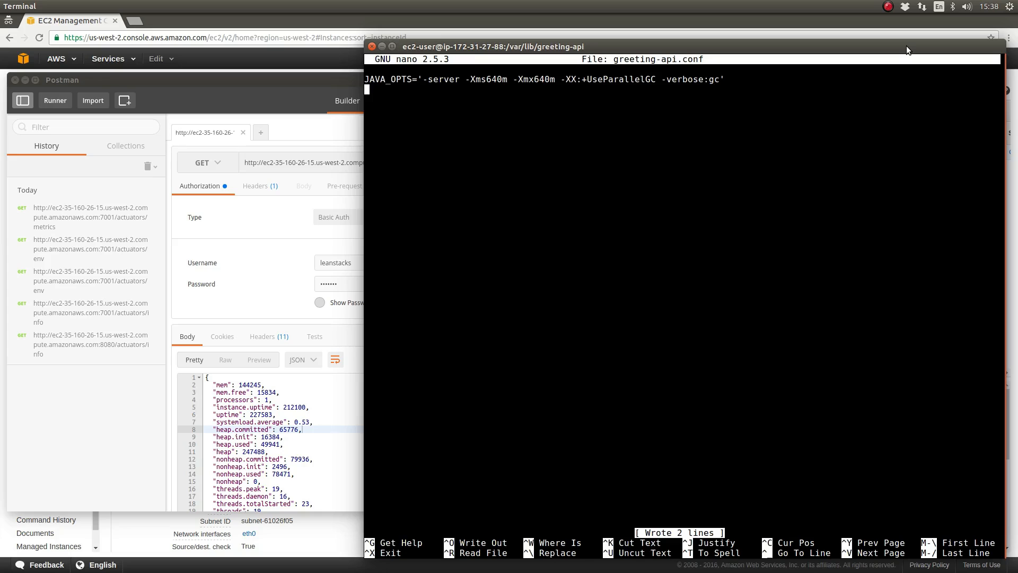
pyautogui.press('ctrl+x')
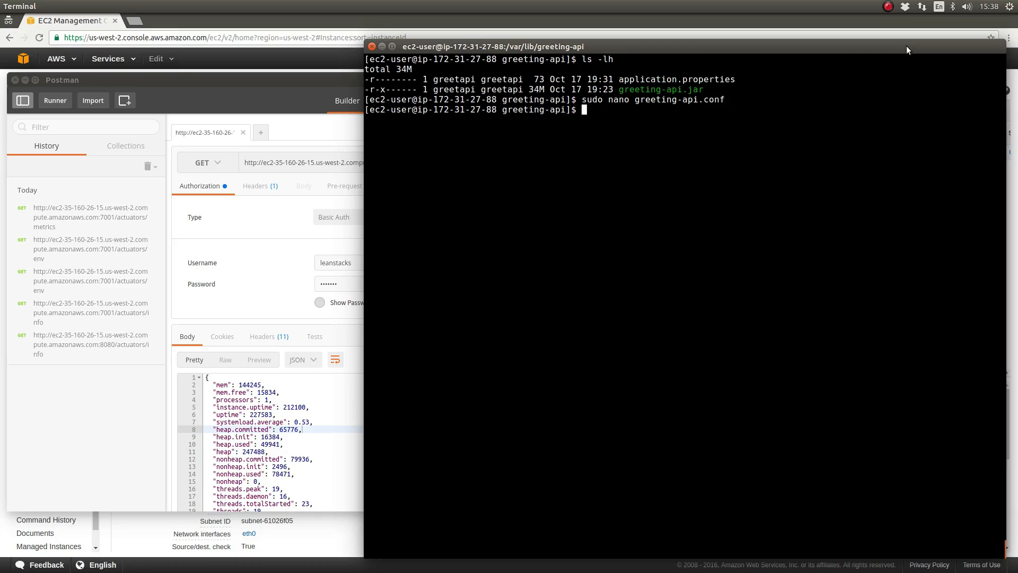
# - Change greeting-api.conf ownership to root:root and list the folder to verify
pyautogui.press('Return')
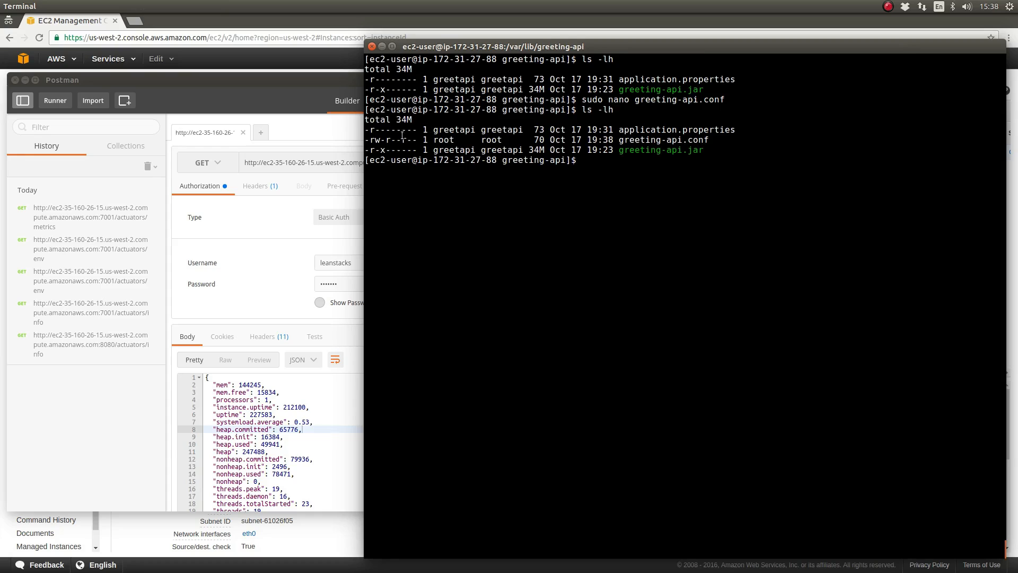
pyautogui.moveTo(602, 313)
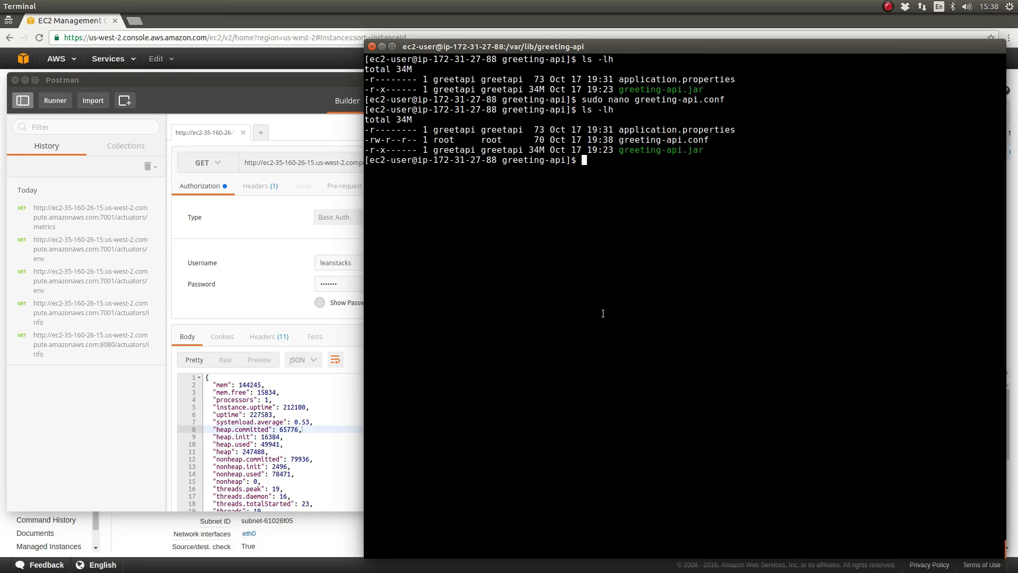
pyautogui.write('sudo chown r')
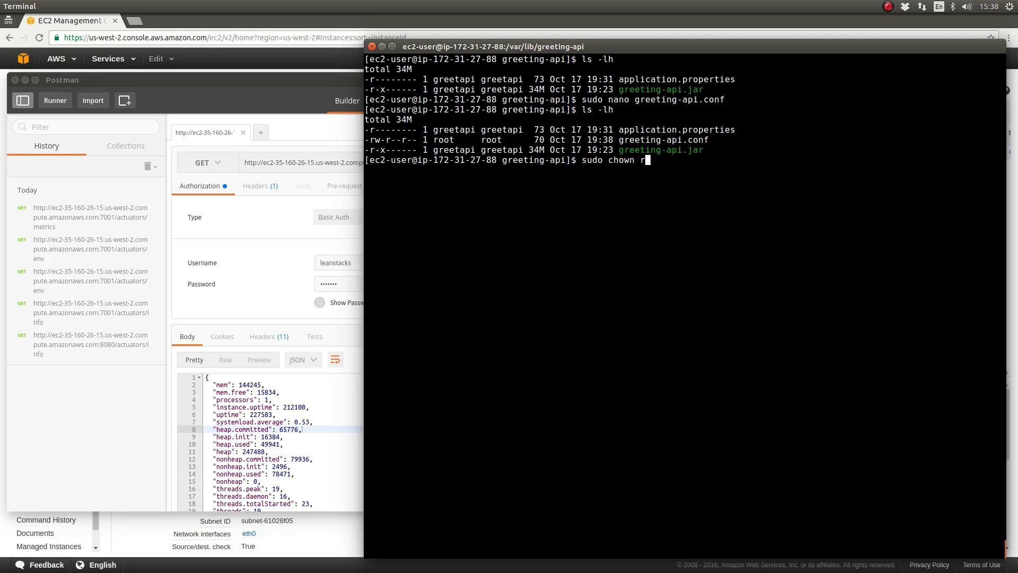
pyautogui.write('oot:')
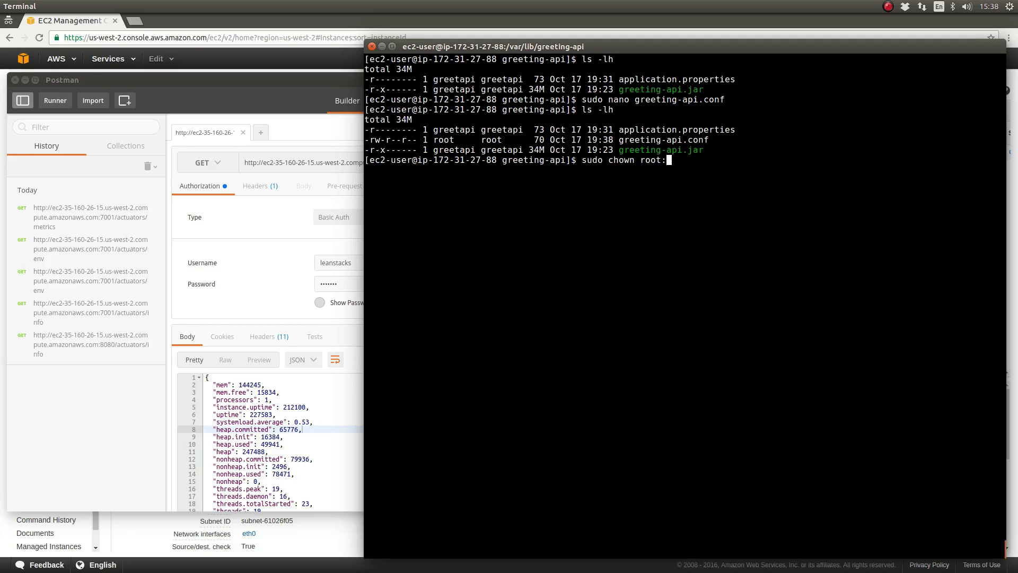
pyautogui.write('root greeting-api.')
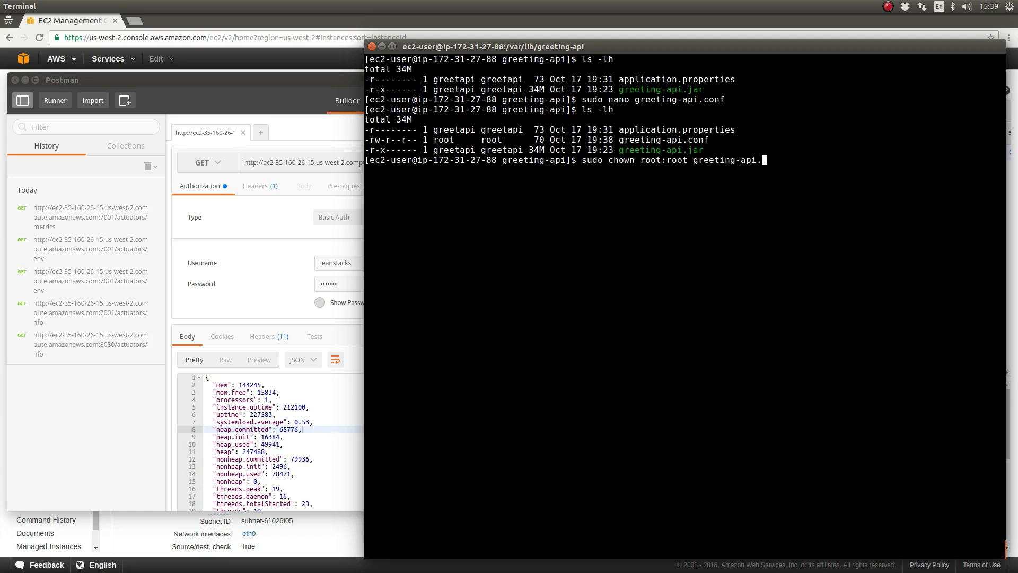
pyautogui.press('Return')
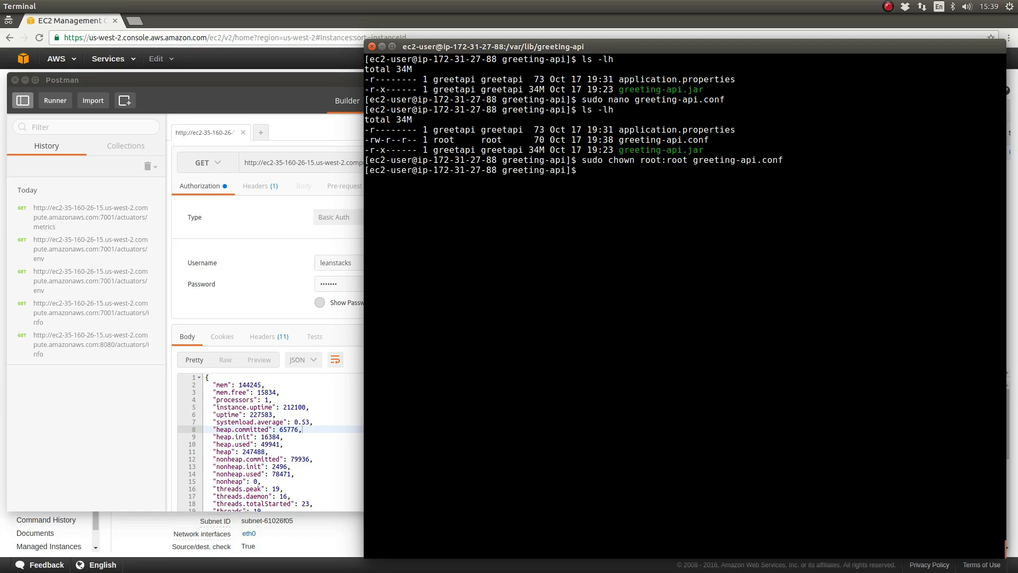
pyautogui.press('Return')
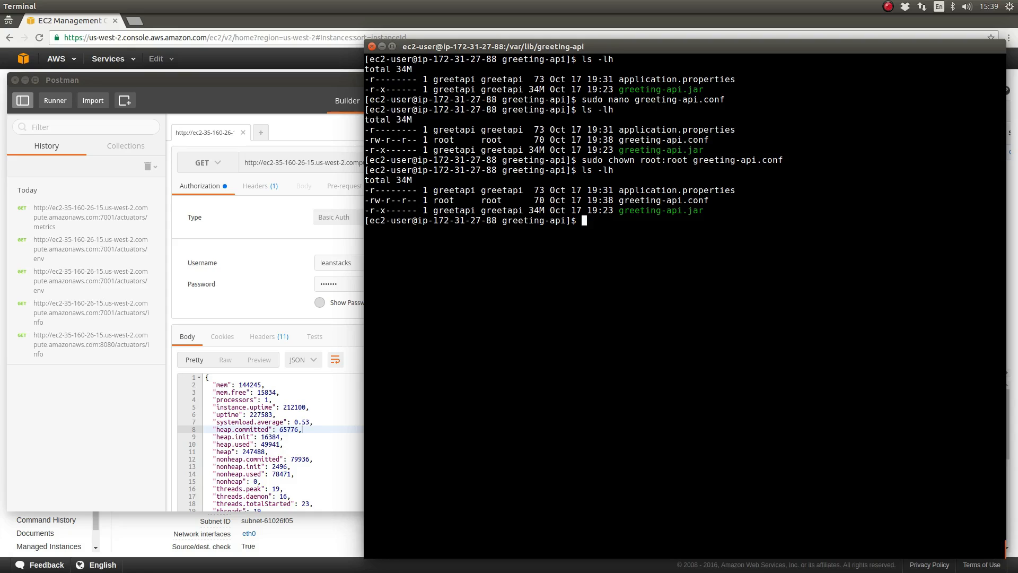
pyautogui.moveTo(541, 339)
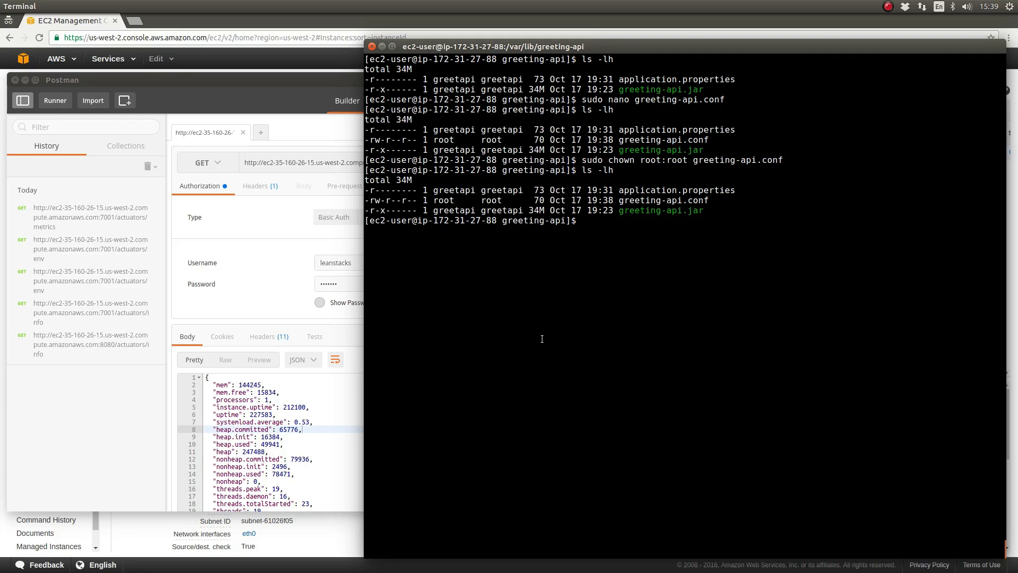
# - Set greeting-api.conf permissions to 400 and list the folder to verify
pyautogui.write('sudo chmod')
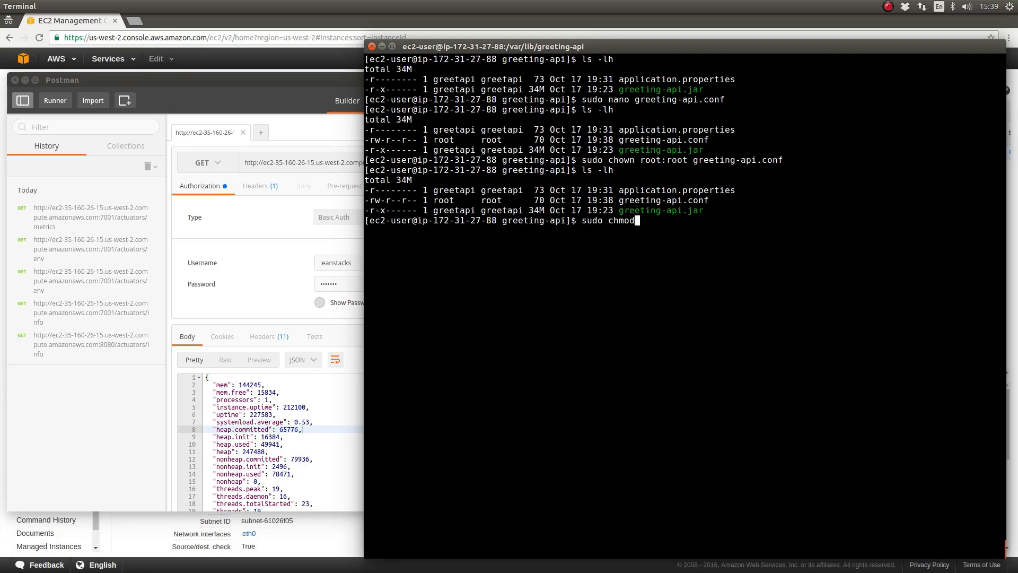
pyautogui.write('400 g')
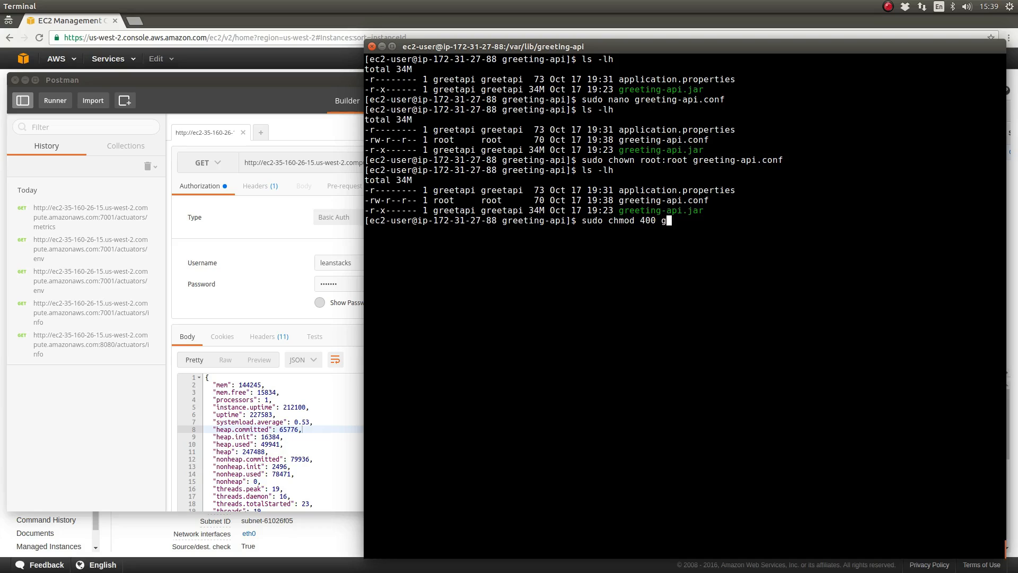
pyautogui.write('reeting-api.')
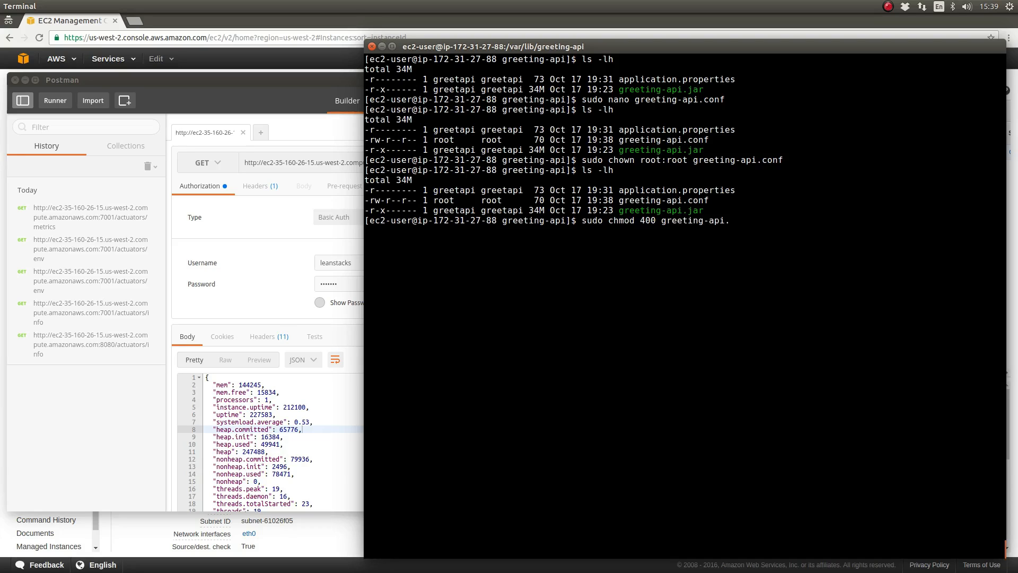
pyautogui.press('Return')
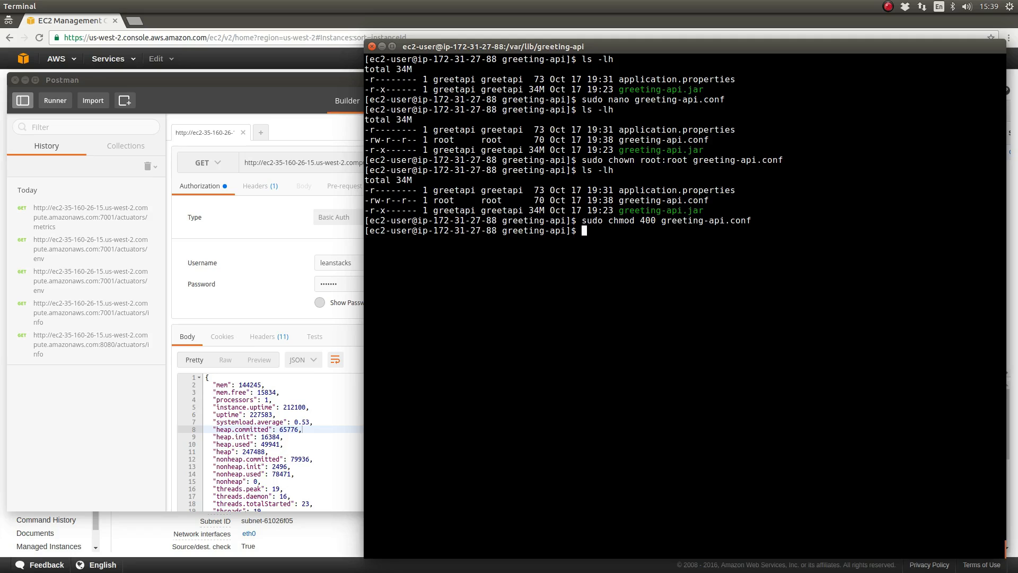
pyautogui.press('Return')
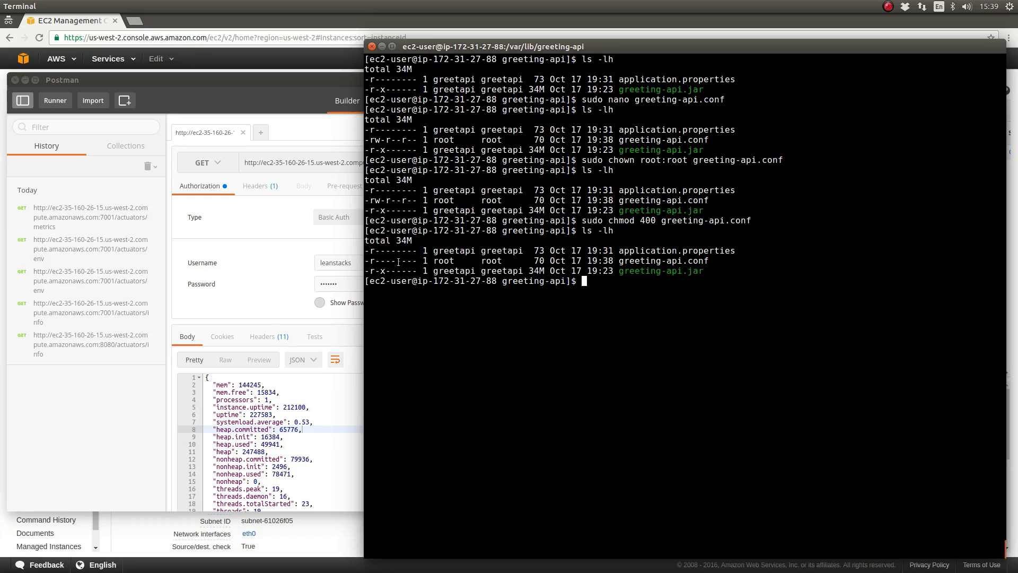
pyautogui.moveTo(545, 410)
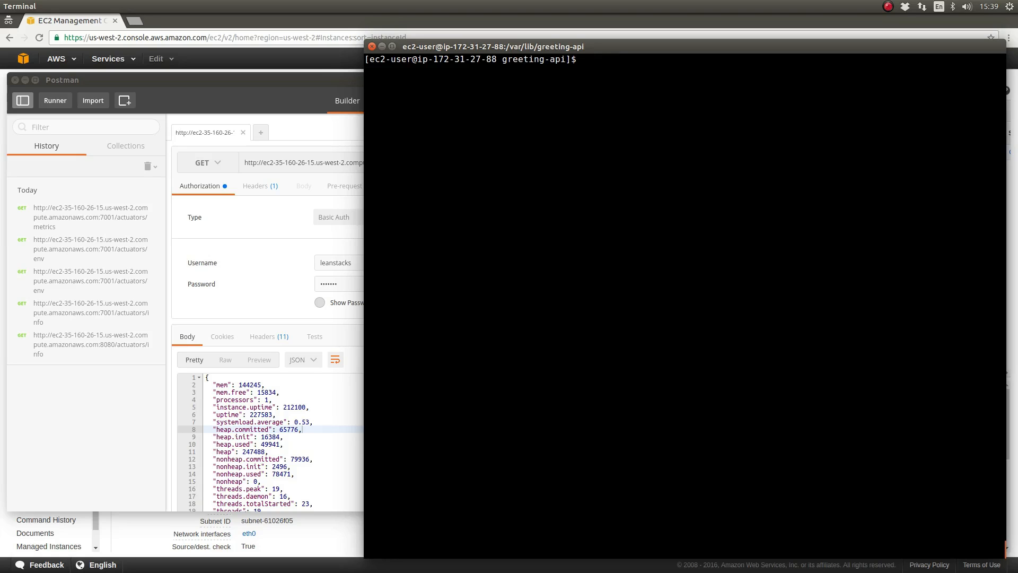
# - Stop the greeting-api service after correcting a mistyped command
pyautogui.write('sudo g')
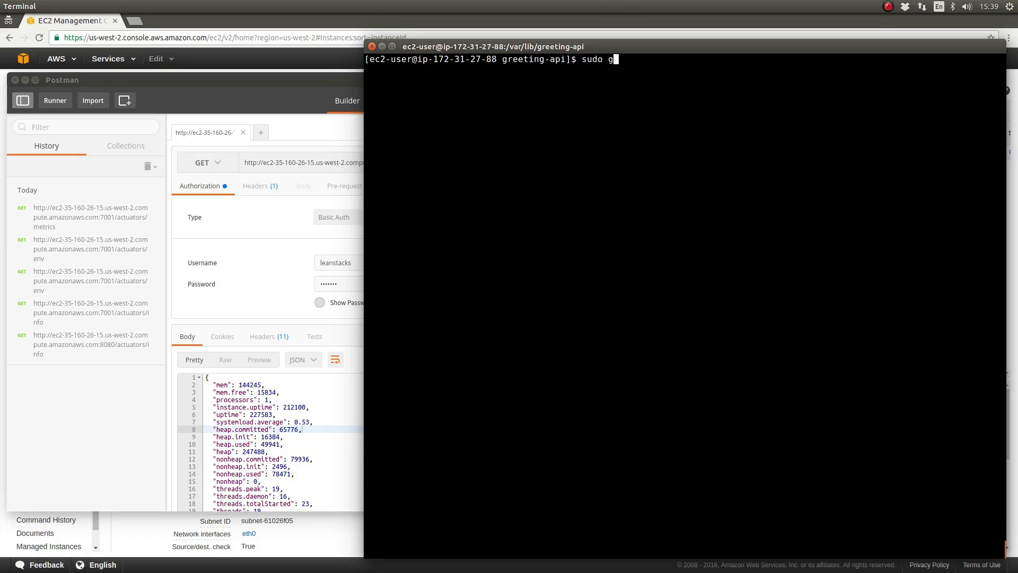
pyautogui.write('reeting-api')
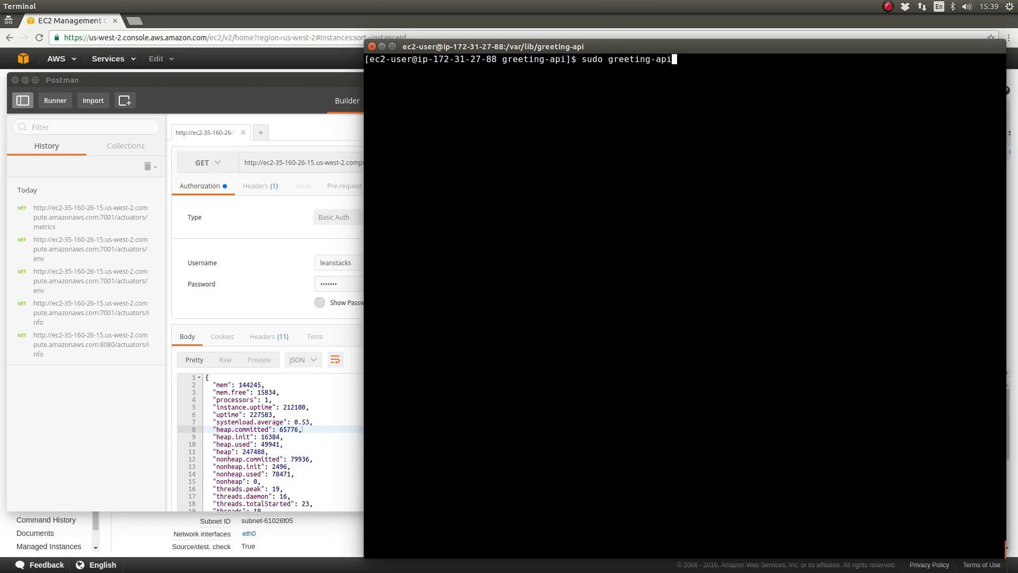
pyautogui.press('BackSpace')
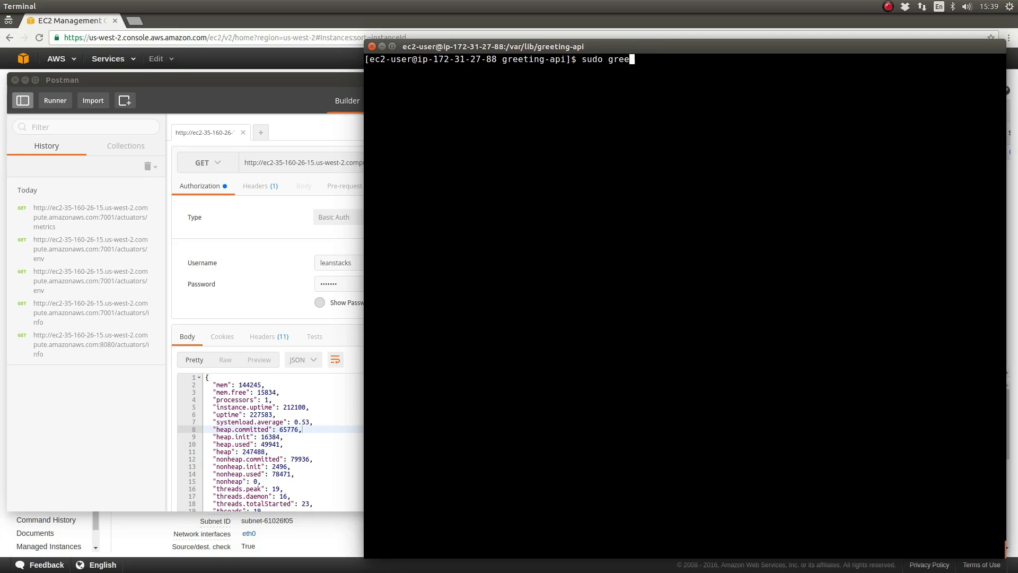
pyautogui.press('BackSpace')
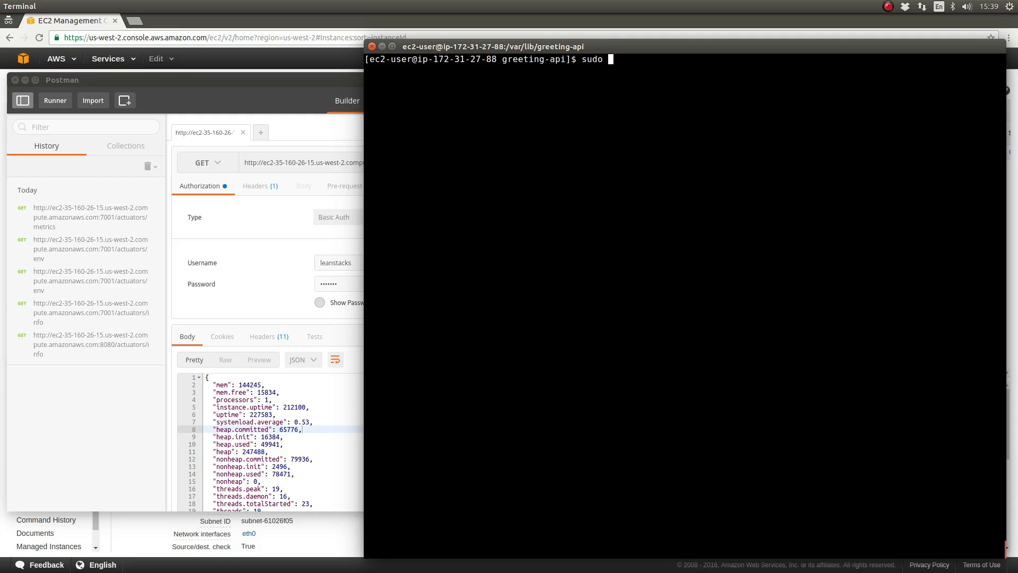
pyautogui.write('service greeting')
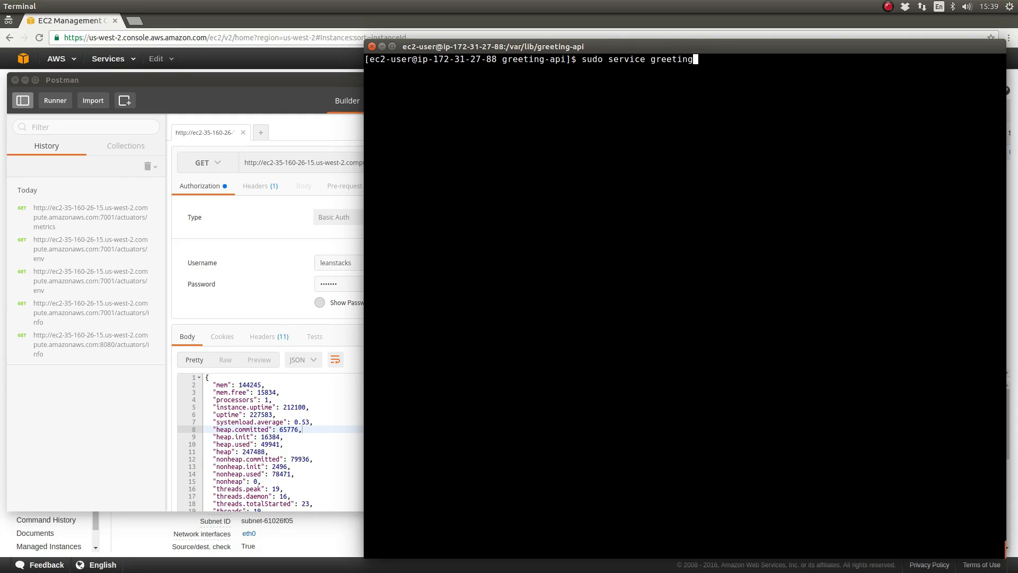
pyautogui.write('-api stop')
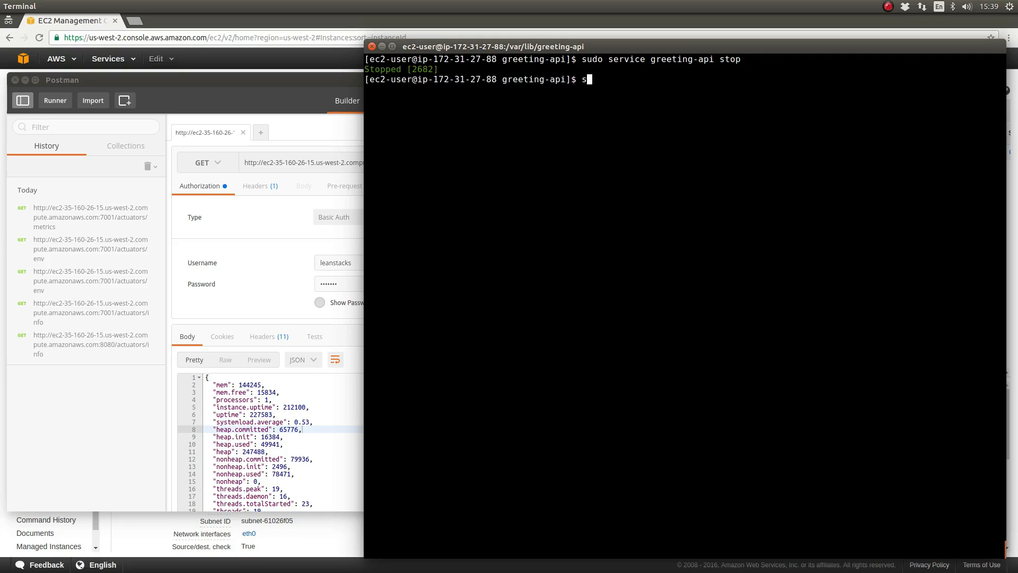
pyautogui.press('BackSpace')
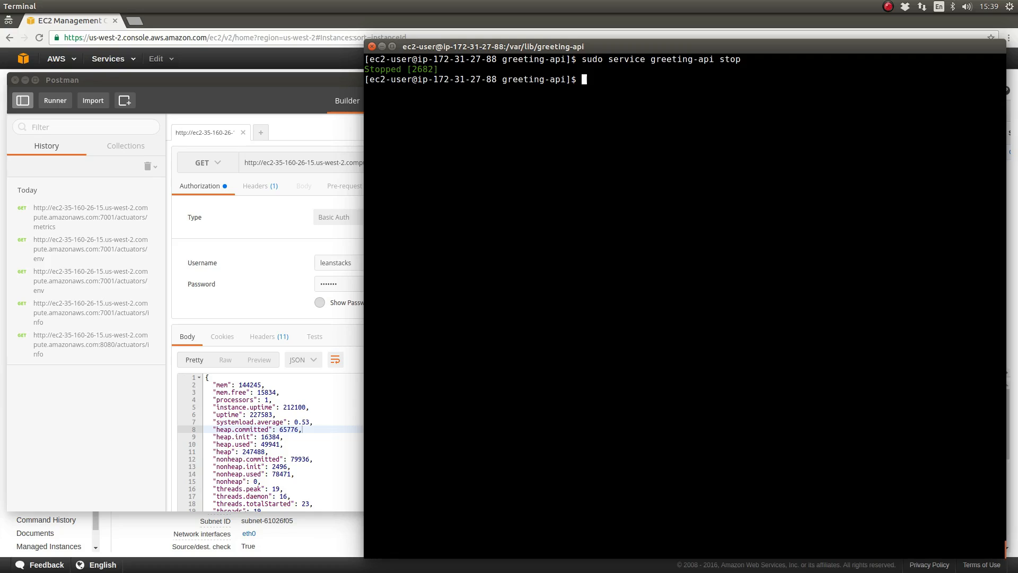
# - Start greeting-api again and tail -f /var/log/greeting-api.log
pyautogui.write('sudo service gre')
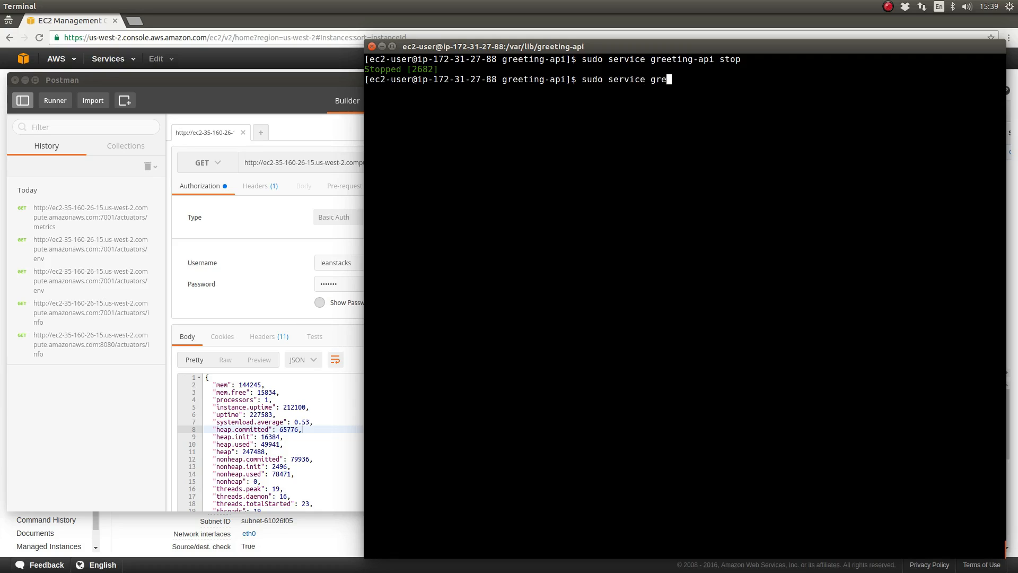
pyautogui.write('eting-api start')
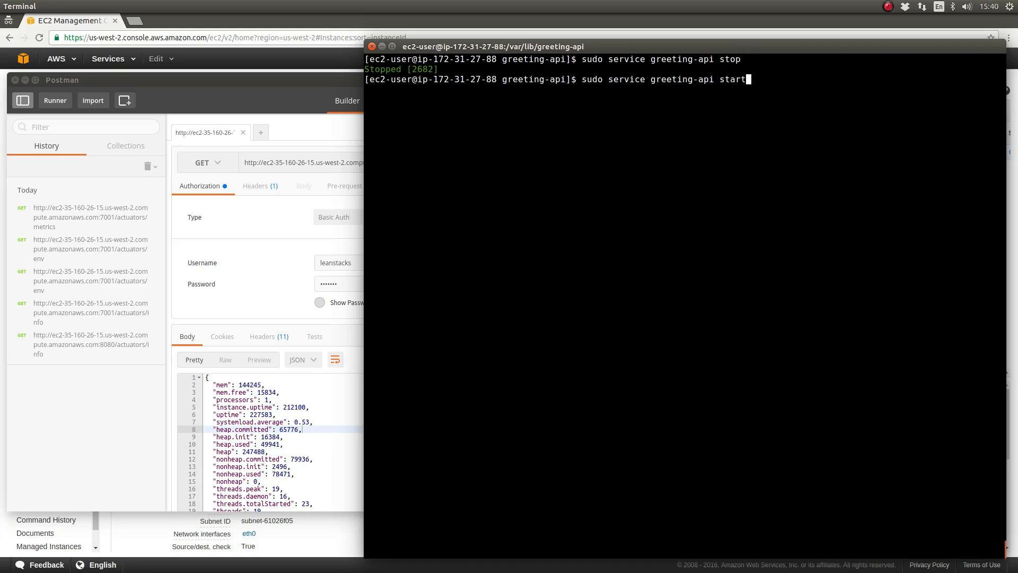
pyautogui.press('Return')
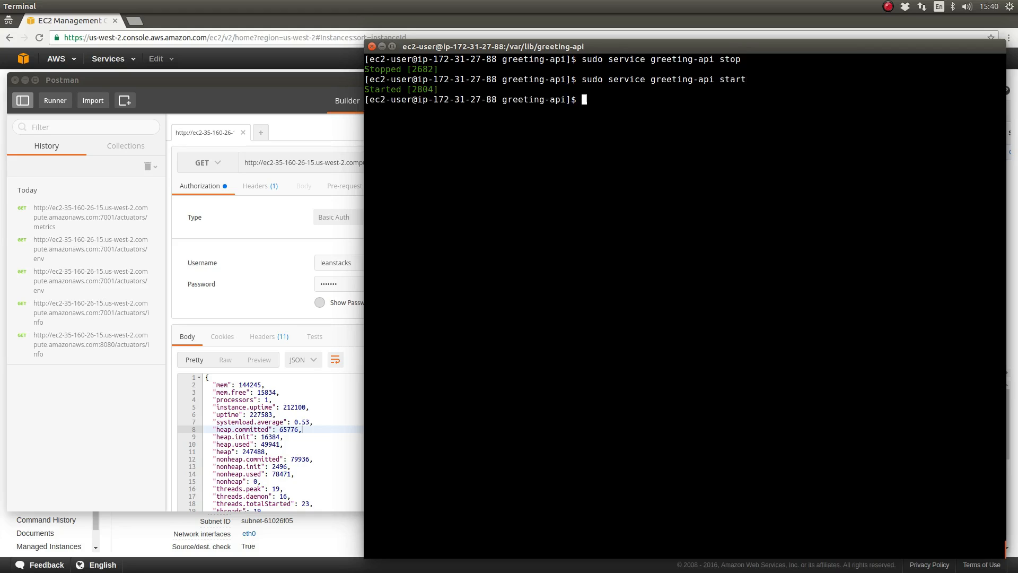
pyautogui.write('sudo tail -f')
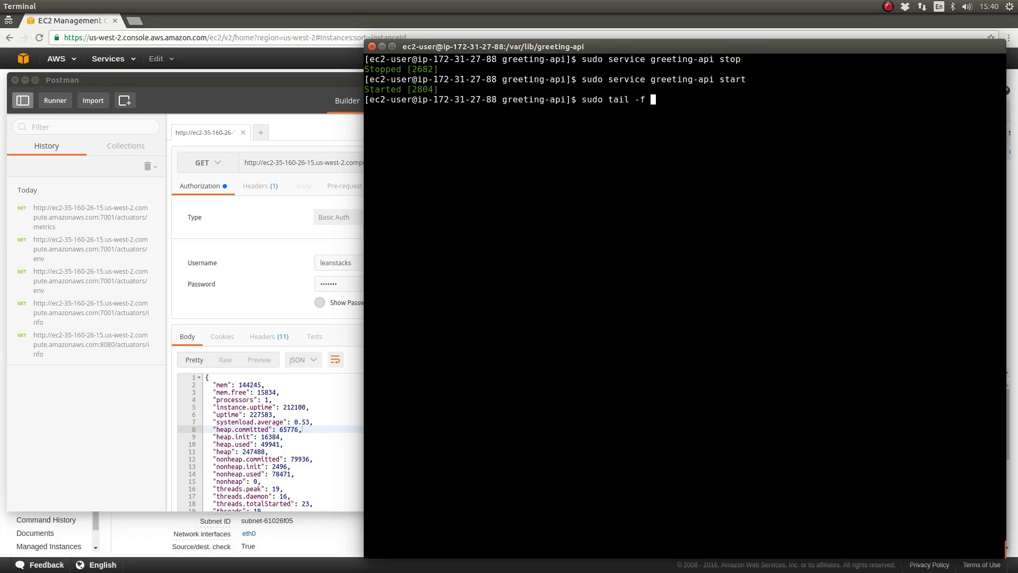
pyautogui.write('/var/log/greeting-api.log')
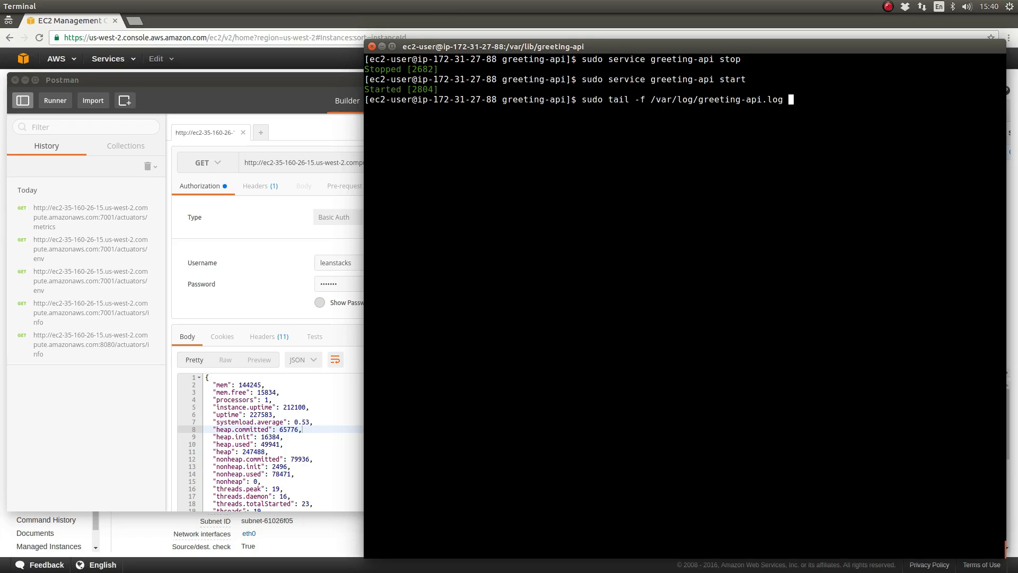
pyautogui.press('Return')
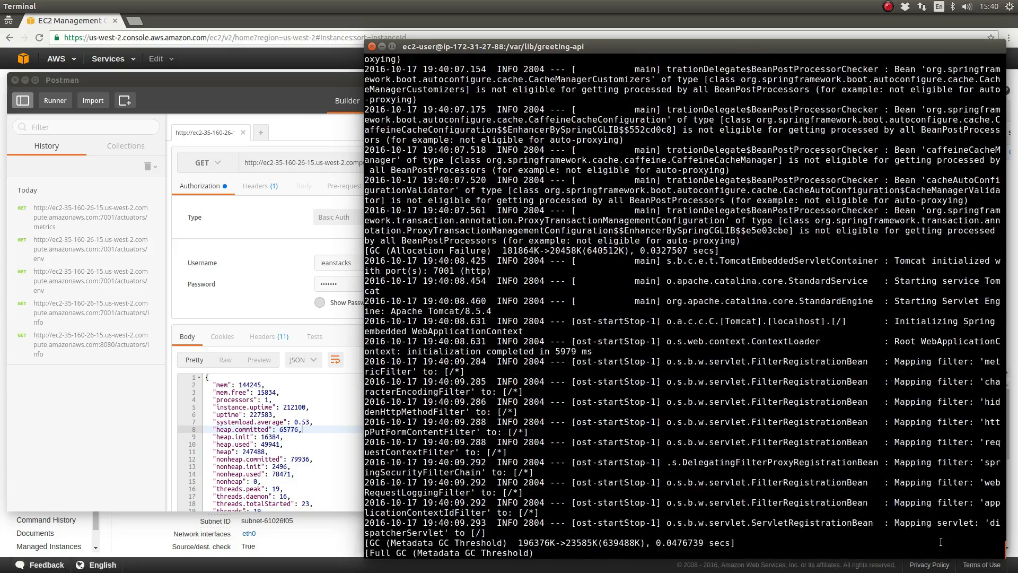
# - Scroll through the live Spring Boot startup log as greeting-api starts
pyautogui.scroll(-3)
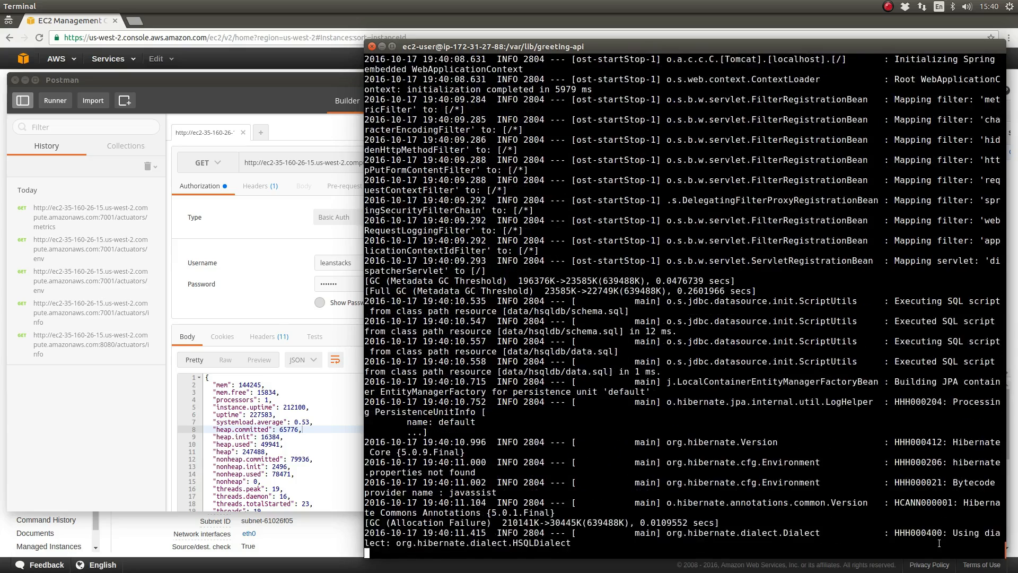
pyautogui.scroll(-3)
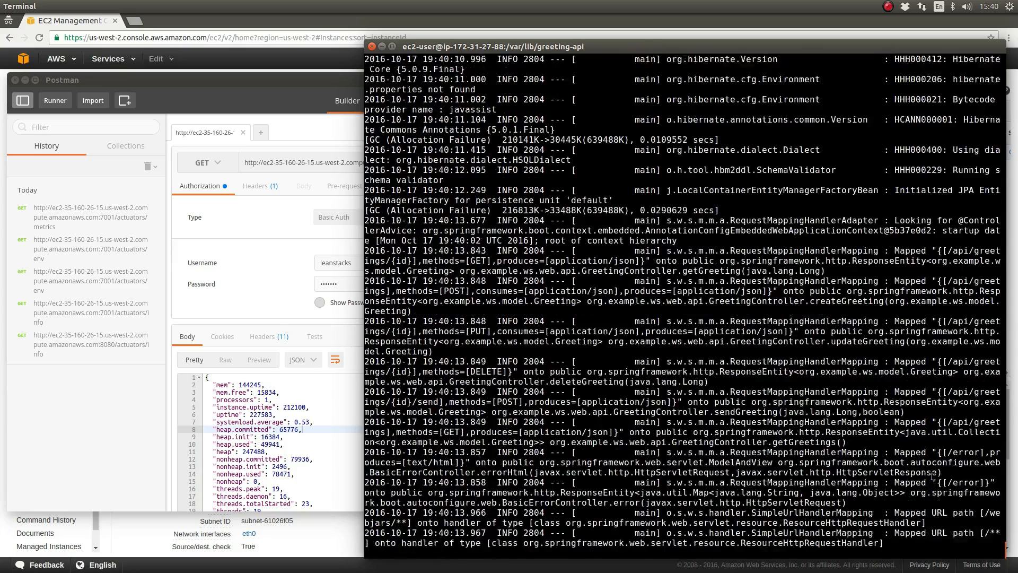
pyautogui.scroll(-3)
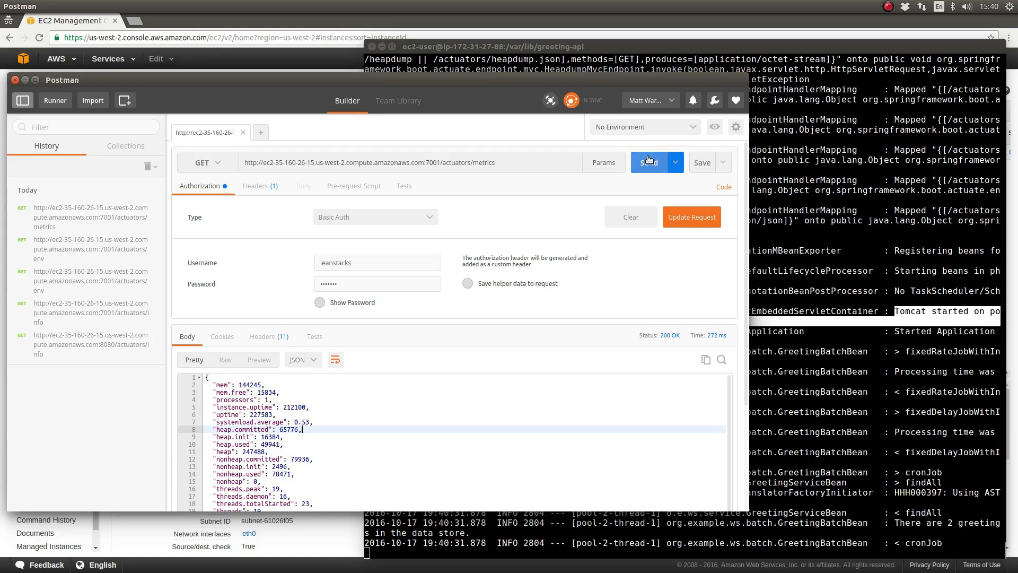
# - Resend the port-7001 metrics request, showing heap.init 655360 and low uptime
pyautogui.click(649, 162)
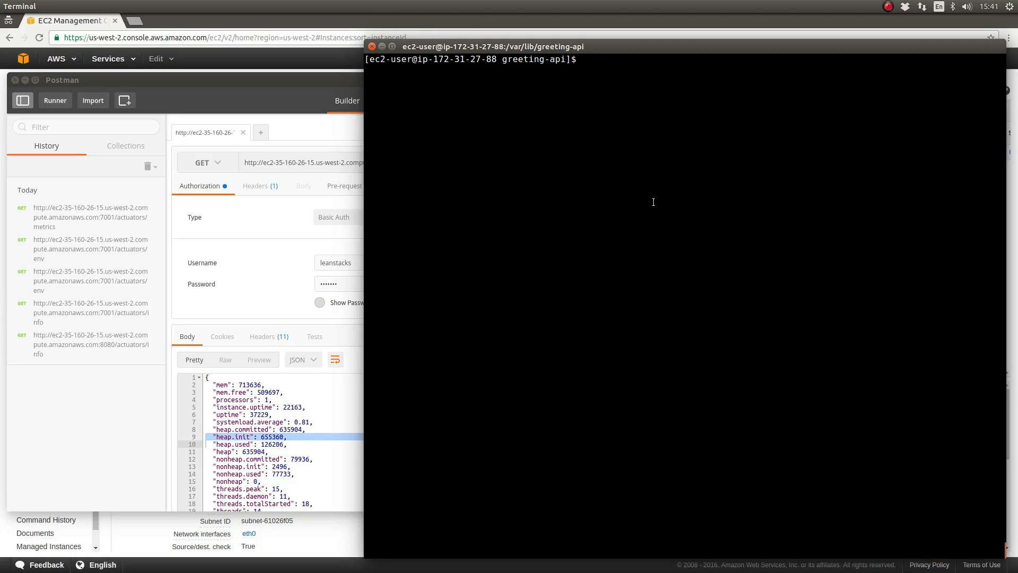
# - Change into /etc/init.d and list the /etc/rc2.d runlevel directory
pyautogui.write('cd')
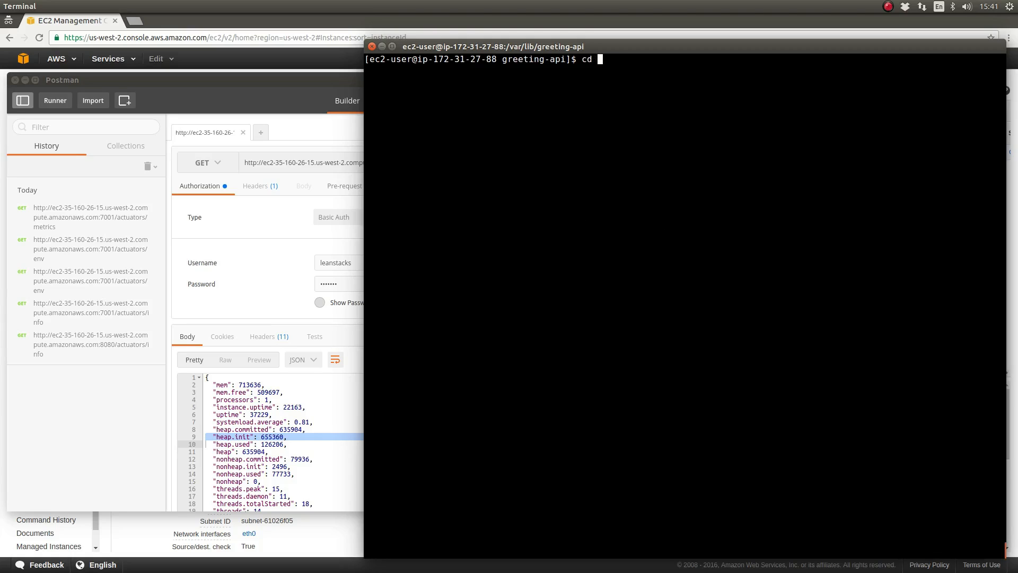
pyautogui.write('/etc/init.d')
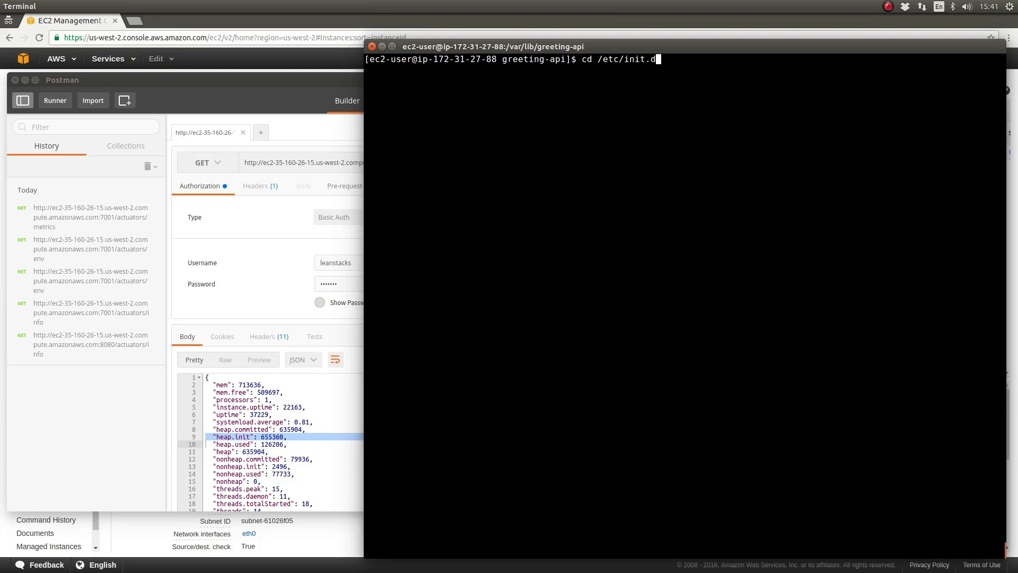
pyautogui.press('Return')
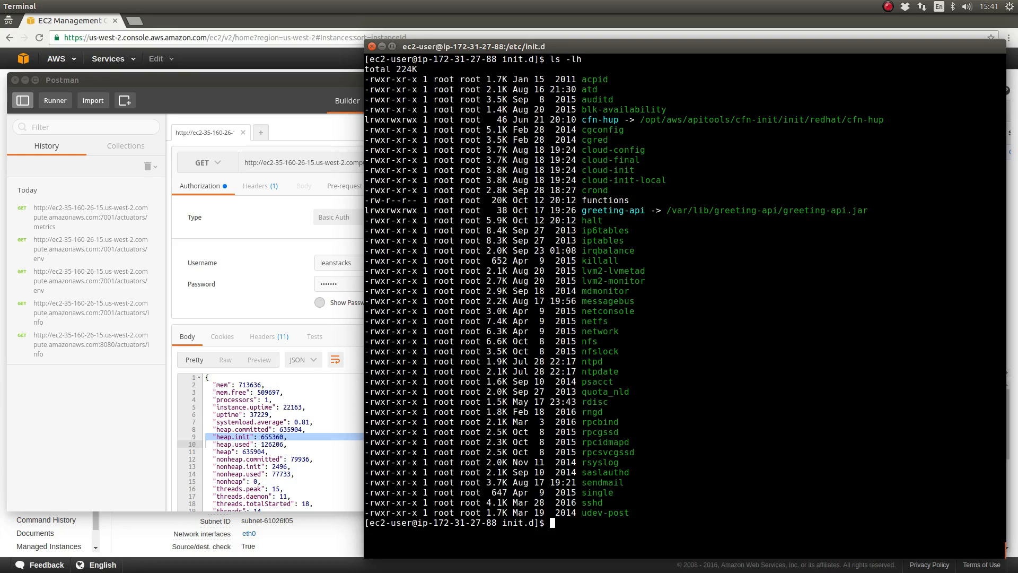
pyautogui.moveTo(741, 38)
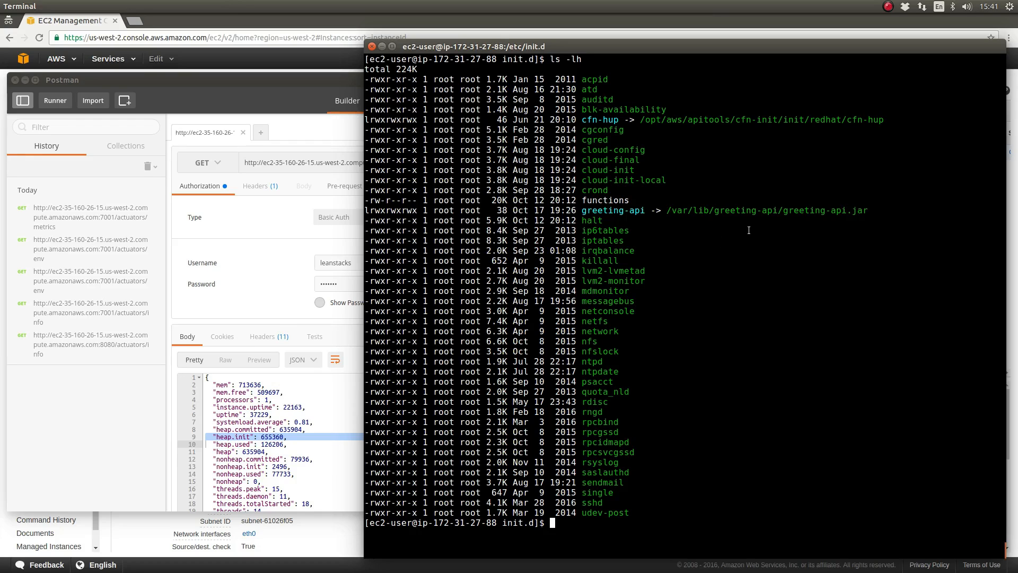
pyautogui.write('ls')
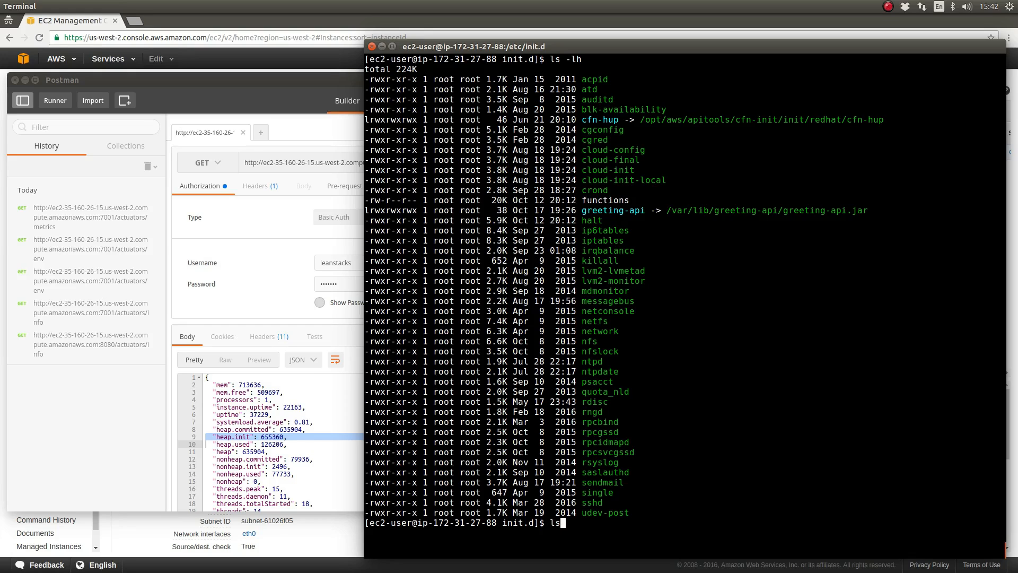
pyautogui.write('/etc/')
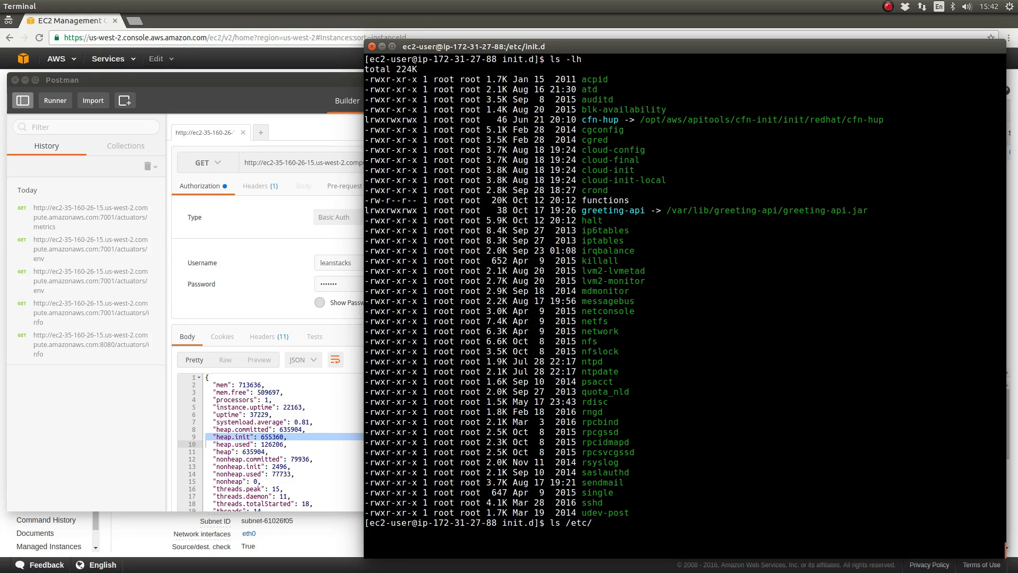
pyautogui.write('rc')
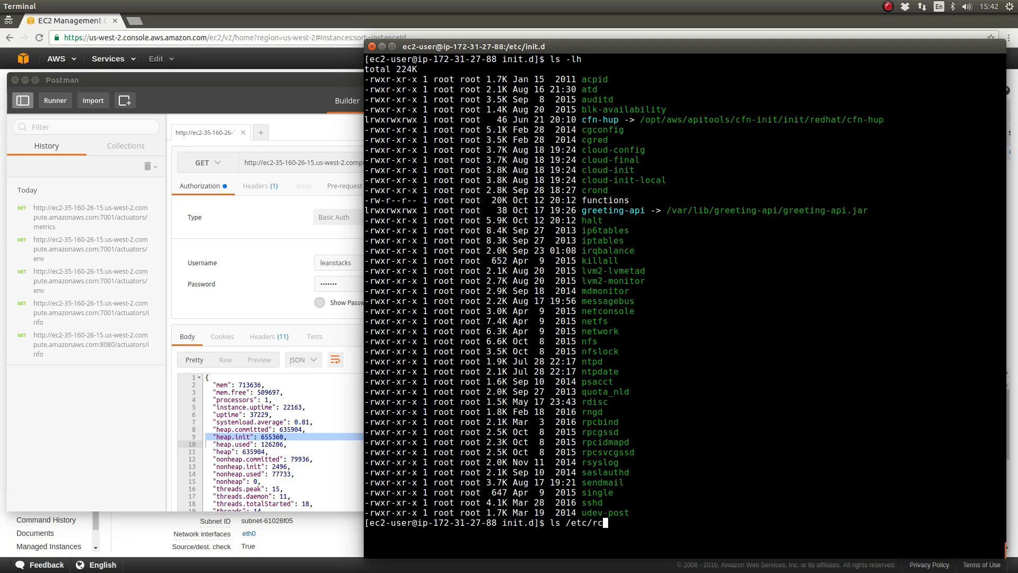
pyautogui.press('Return')
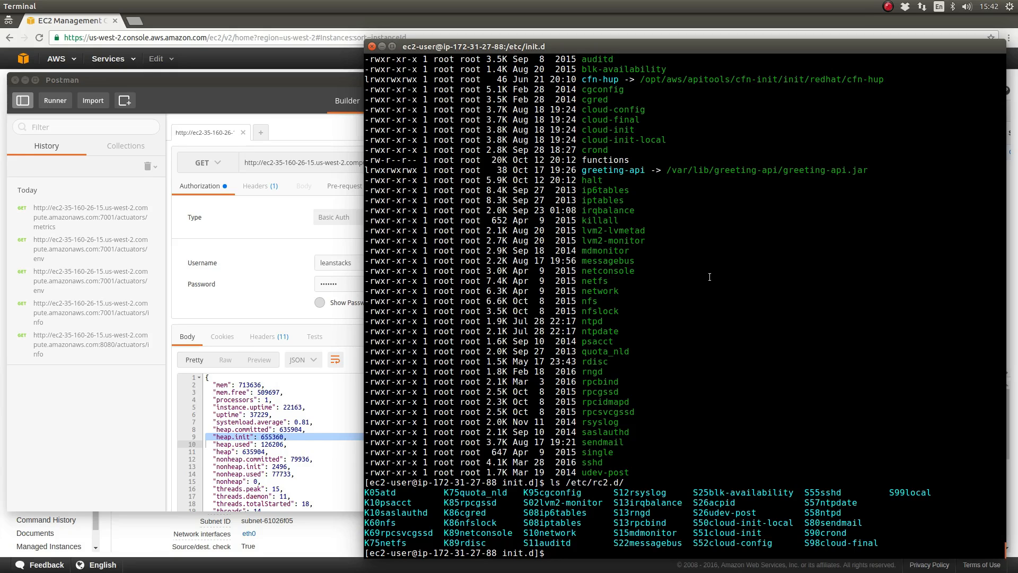
# - Show detailed /etc/rc2.d start/kill symlinks with ls -lh, then clear the screen
pyautogui.write('ls -l')
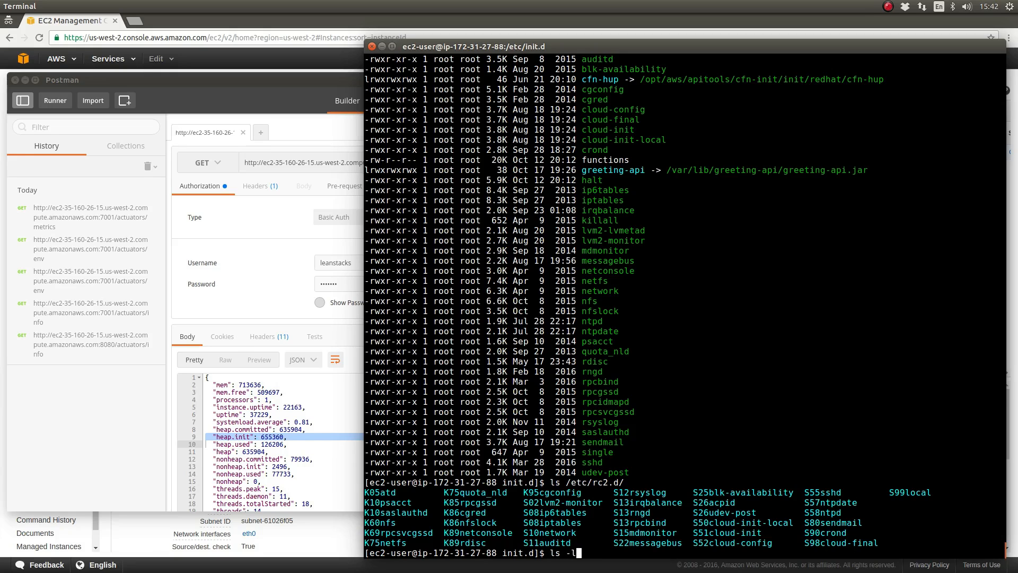
pyautogui.write('h /etc/')
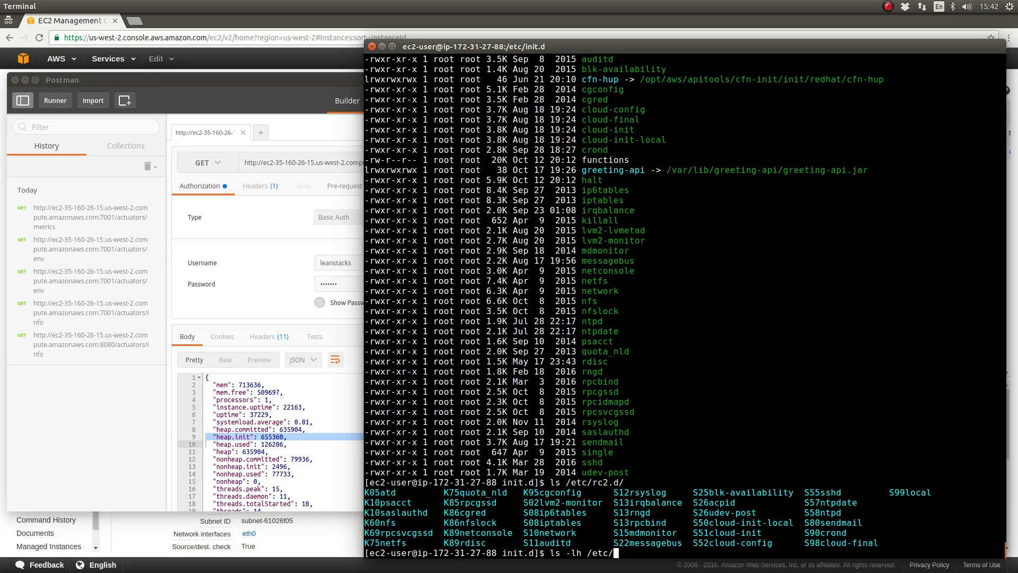
pyautogui.write('rc2')
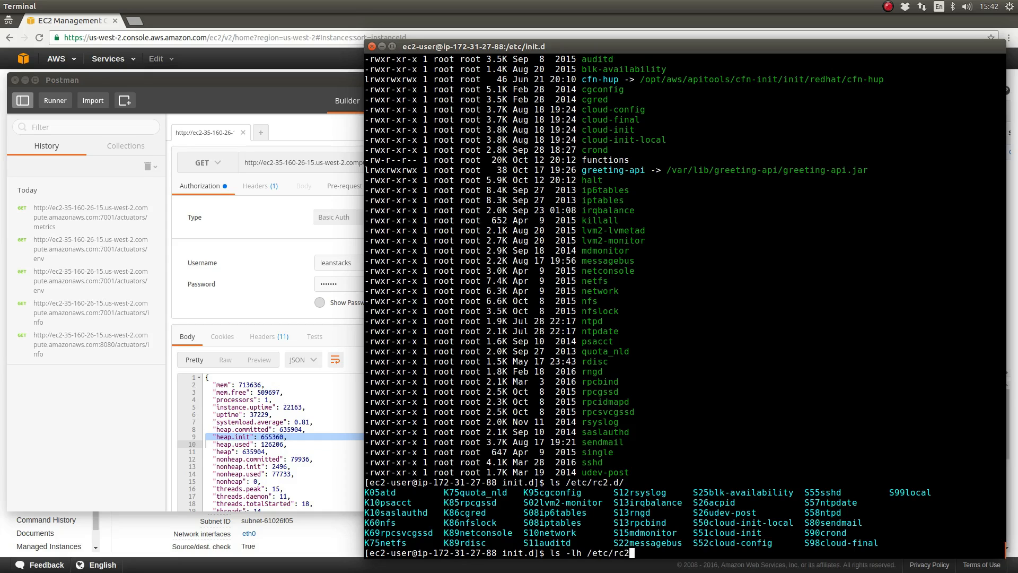
pyautogui.press('Return')
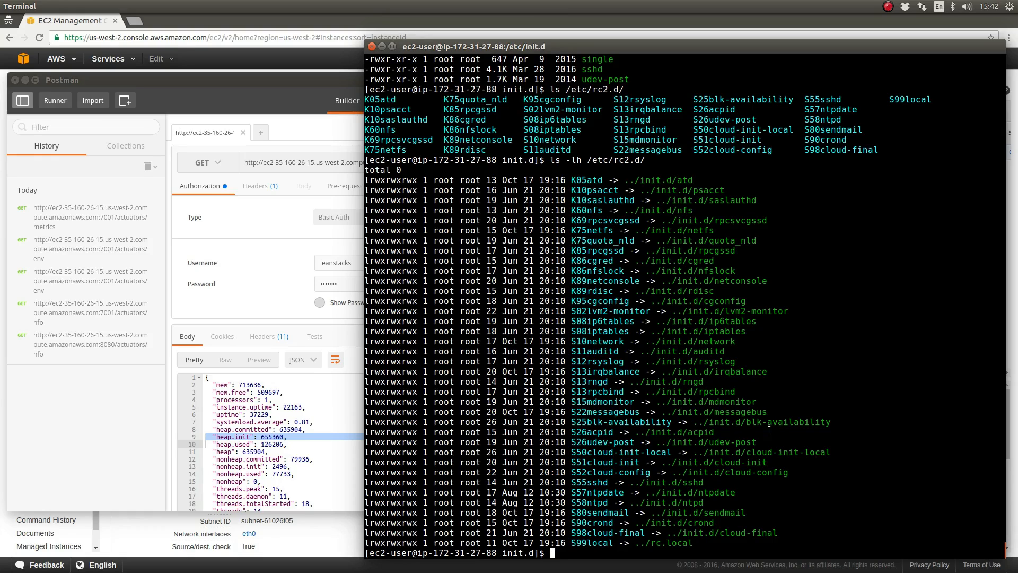
pyautogui.write('clea')
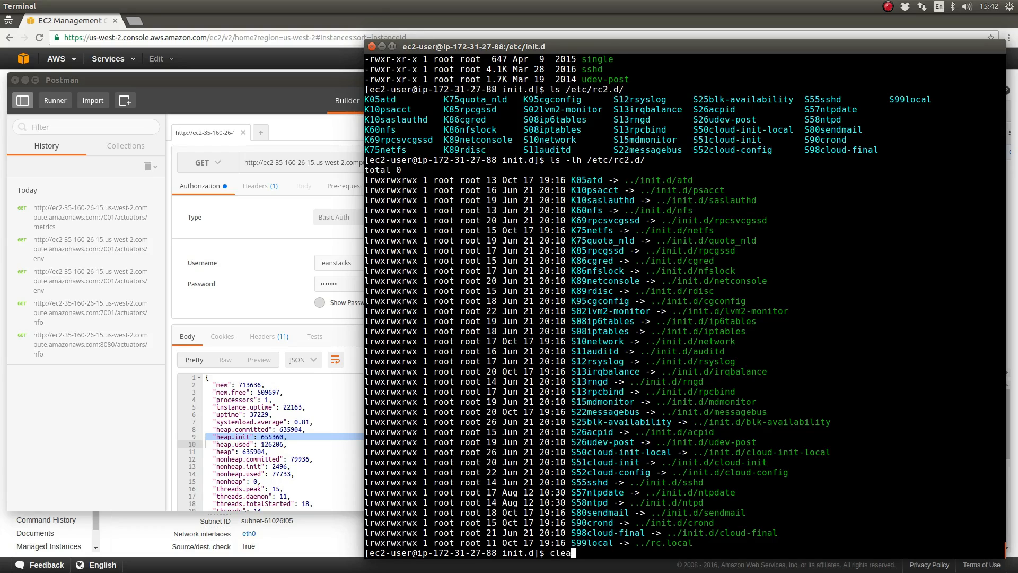
pyautogui.press('Return')
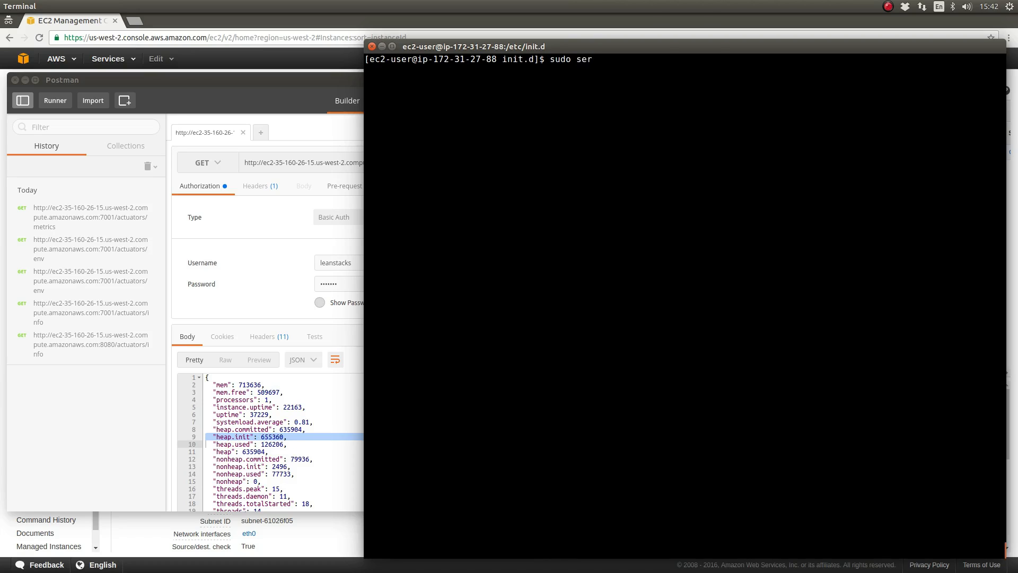
# - Run 'sudo chkconfig greeting-api on' to enable the service at boot
pyautogui.write('chkc')
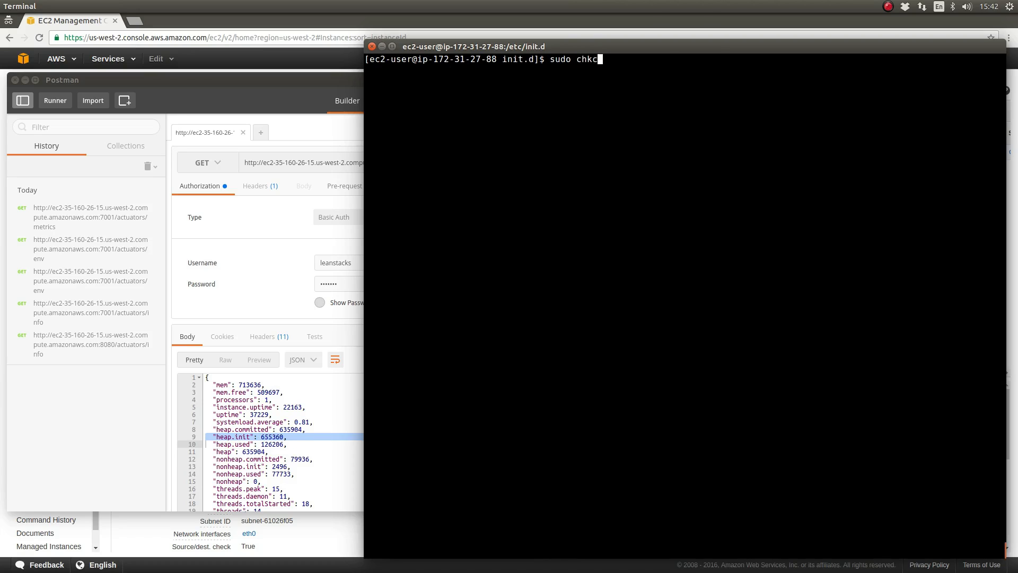
pyautogui.write('onfig')
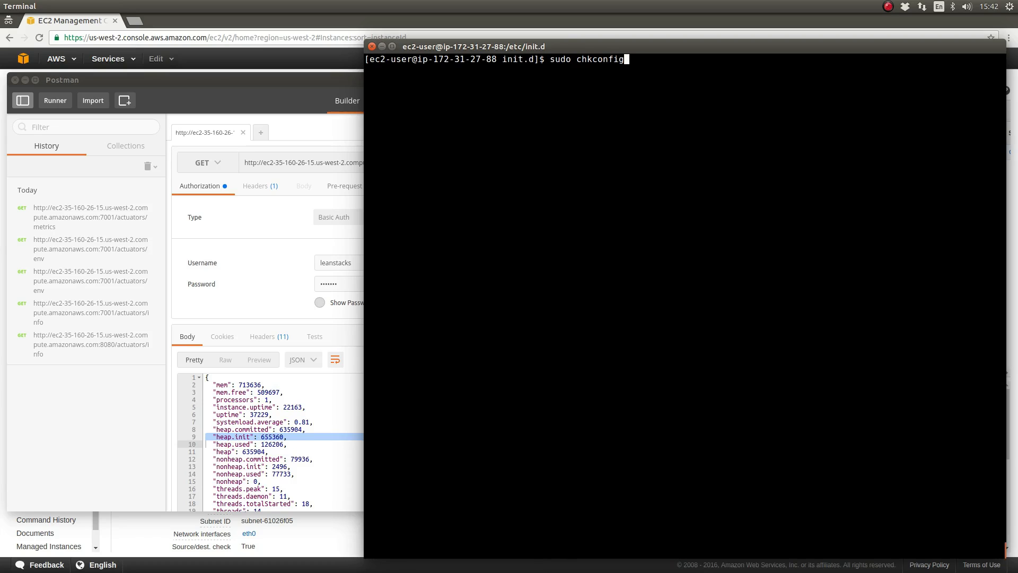
pyautogui.write('greeting')
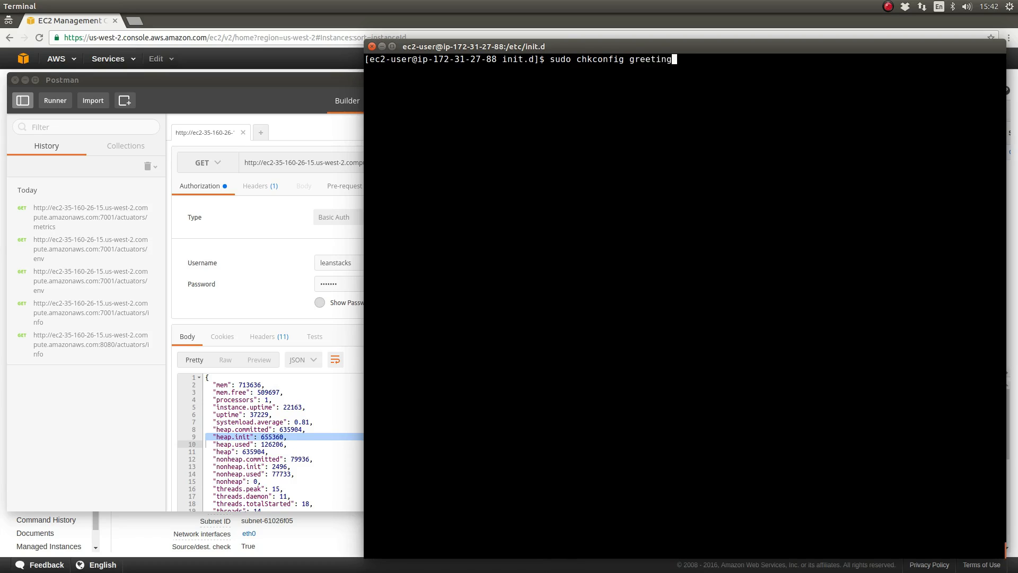
pyautogui.write('-api on')
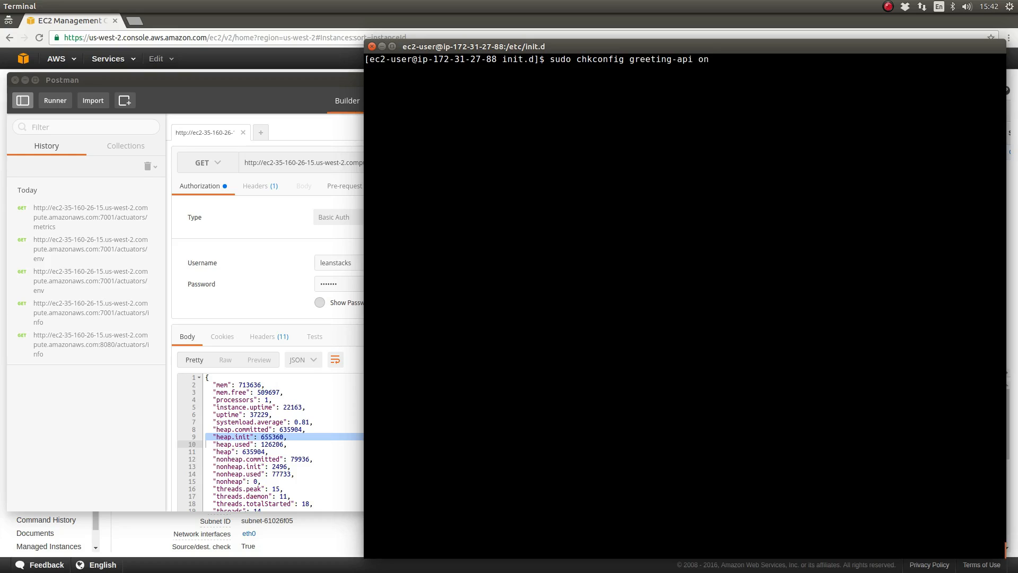
pyautogui.moveTo(708, 72)
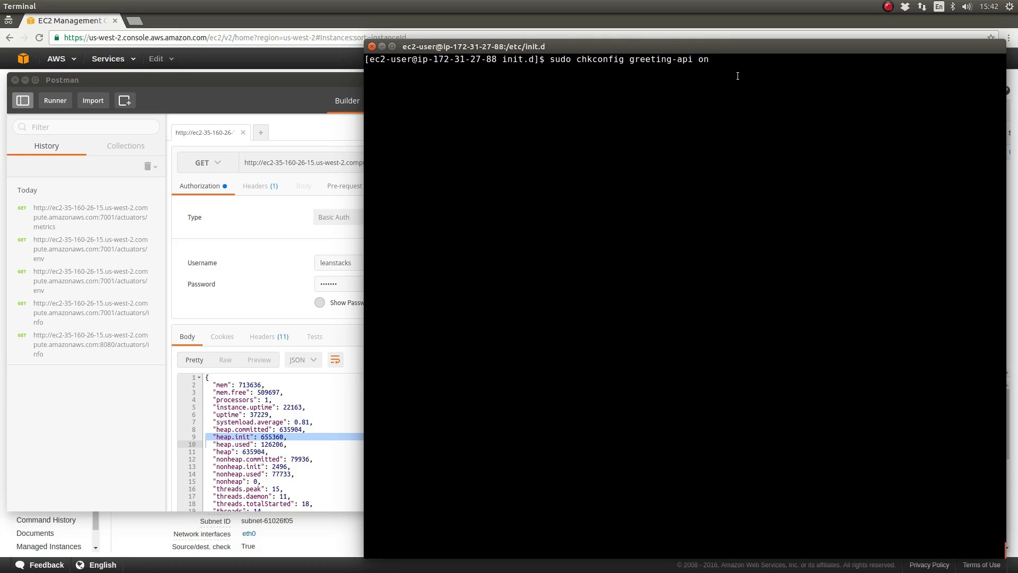
pyautogui.press('Return')
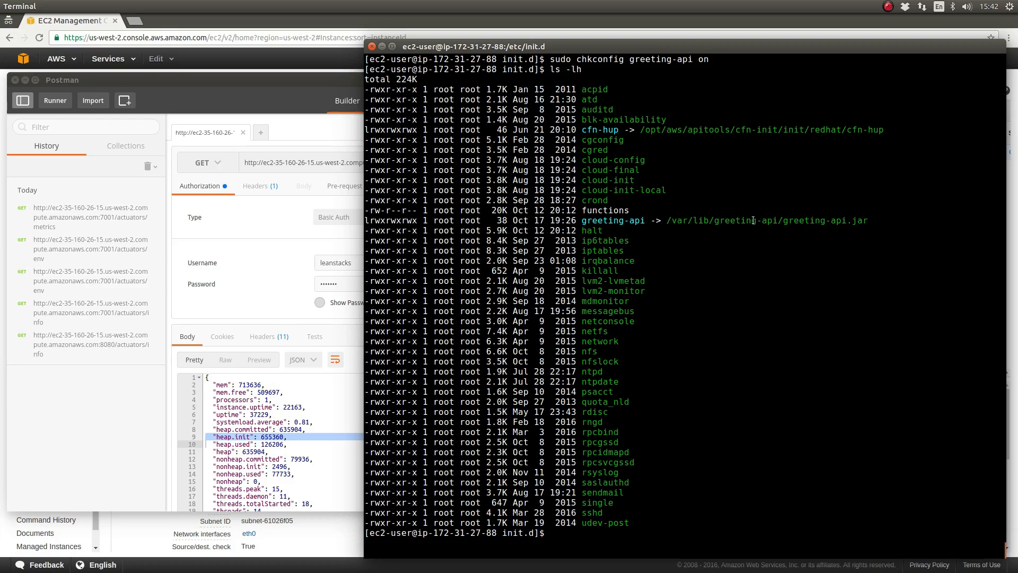
pyautogui.moveTo(780, 400)
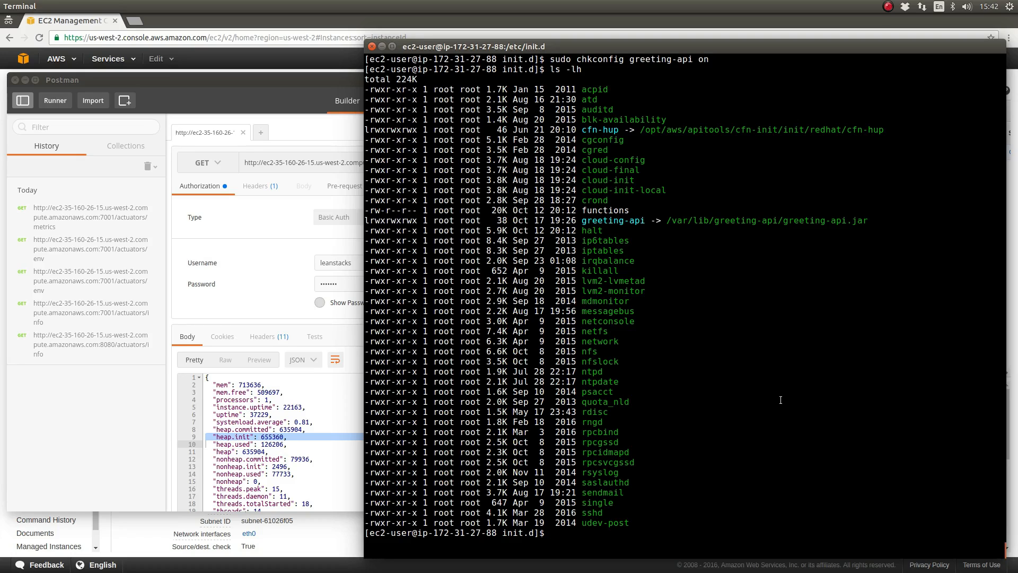
pyautogui.write('ls')
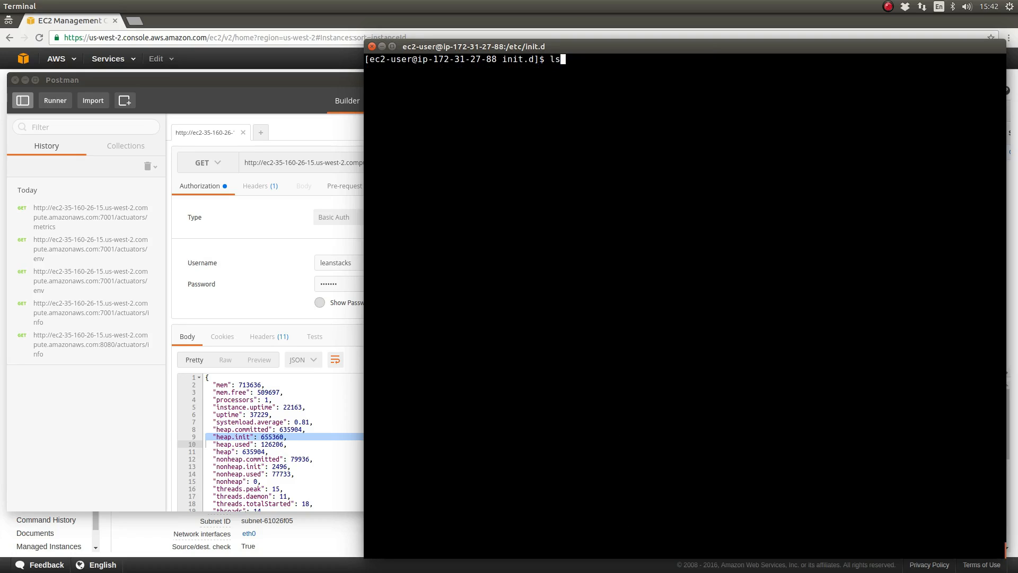
# - List /etc/rc3.d and /etc/rc0.d to find S99greeting-api and K01greeting-api, then clear
pyautogui.write('-lh /')
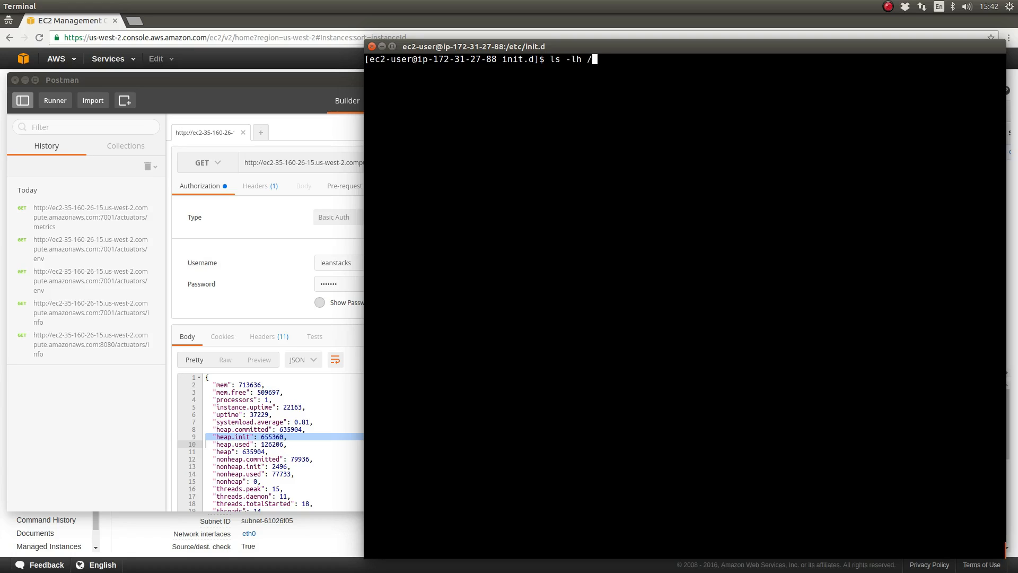
pyautogui.write('etc/rc')
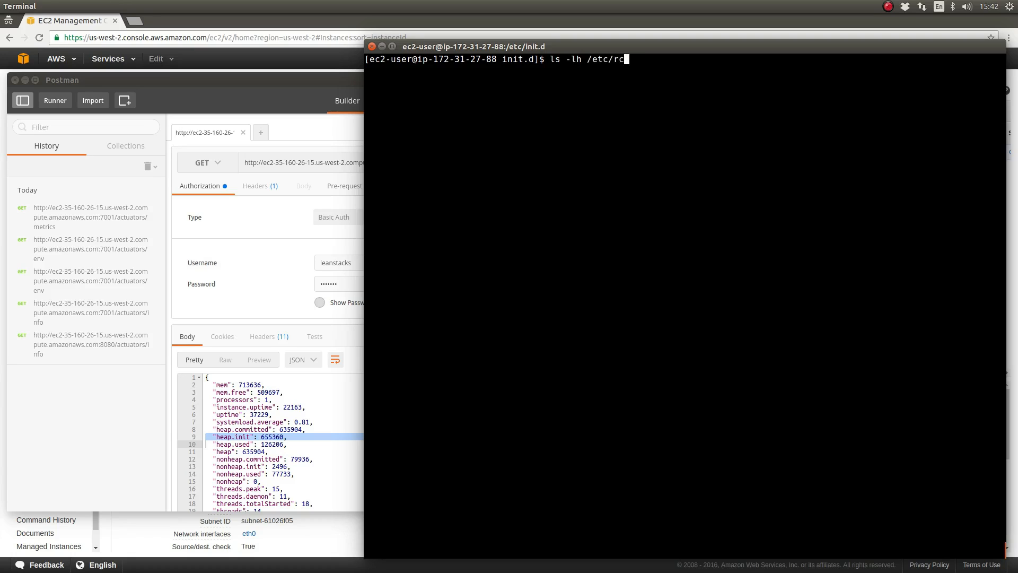
pyautogui.press('Return')
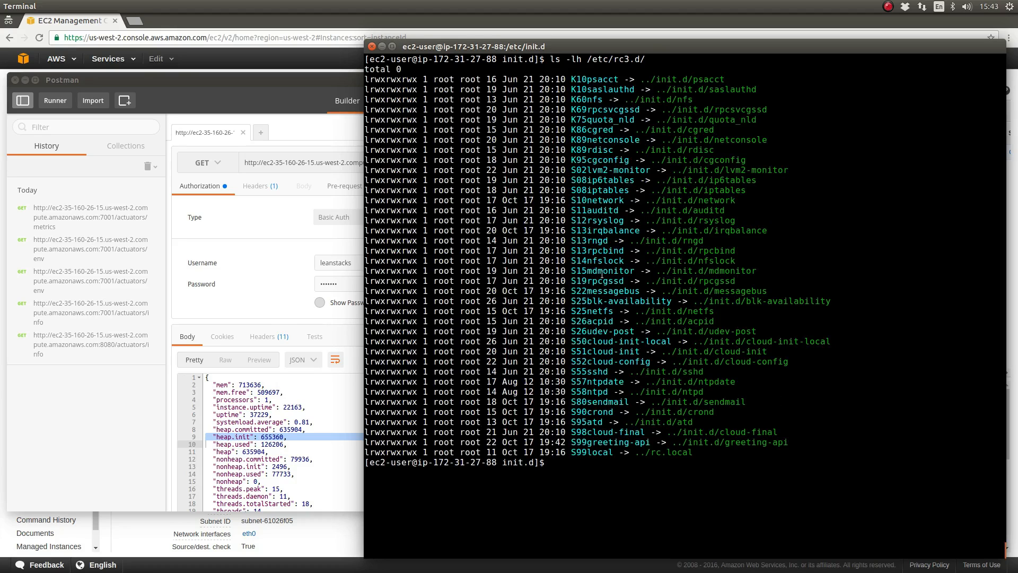
pyautogui.moveTo(365, 444)
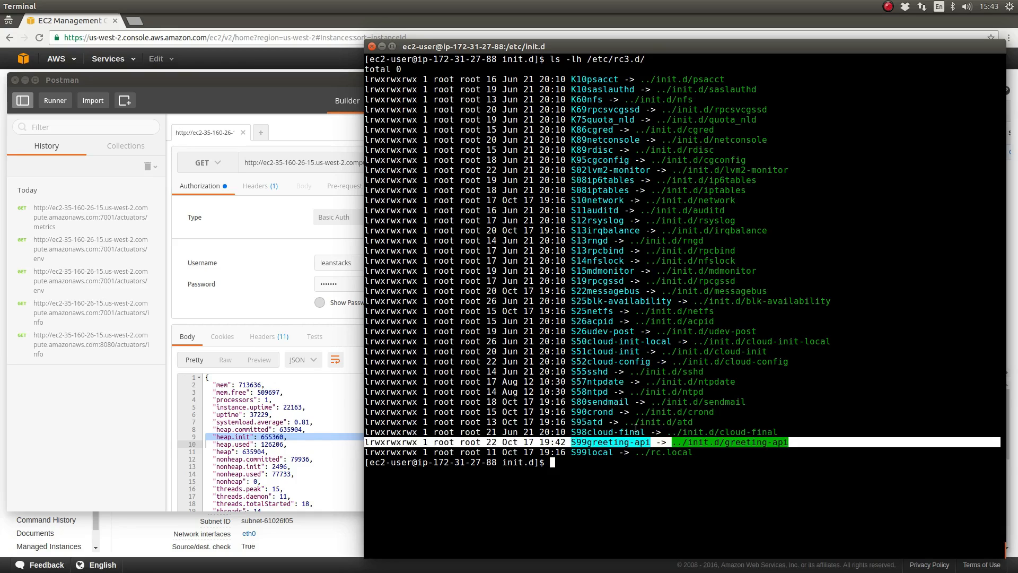
pyautogui.moveTo(646, 411)
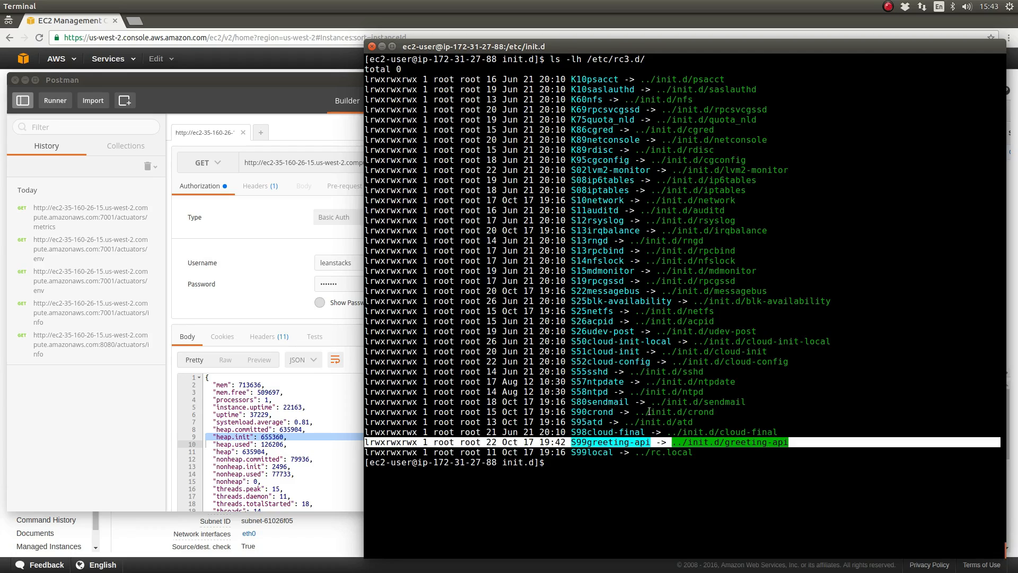
pyautogui.moveTo(604, 485)
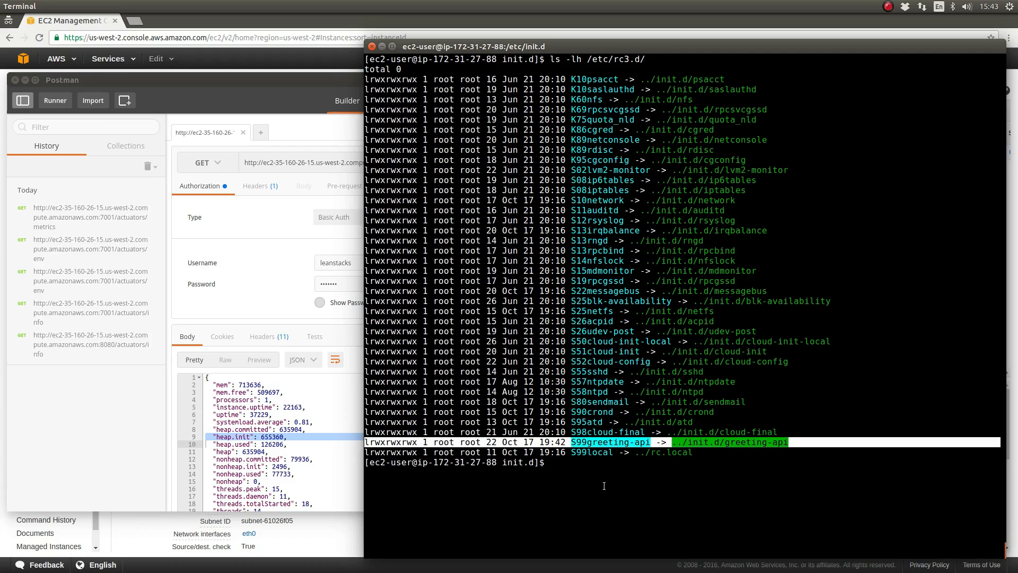
pyautogui.write('ls -lh')
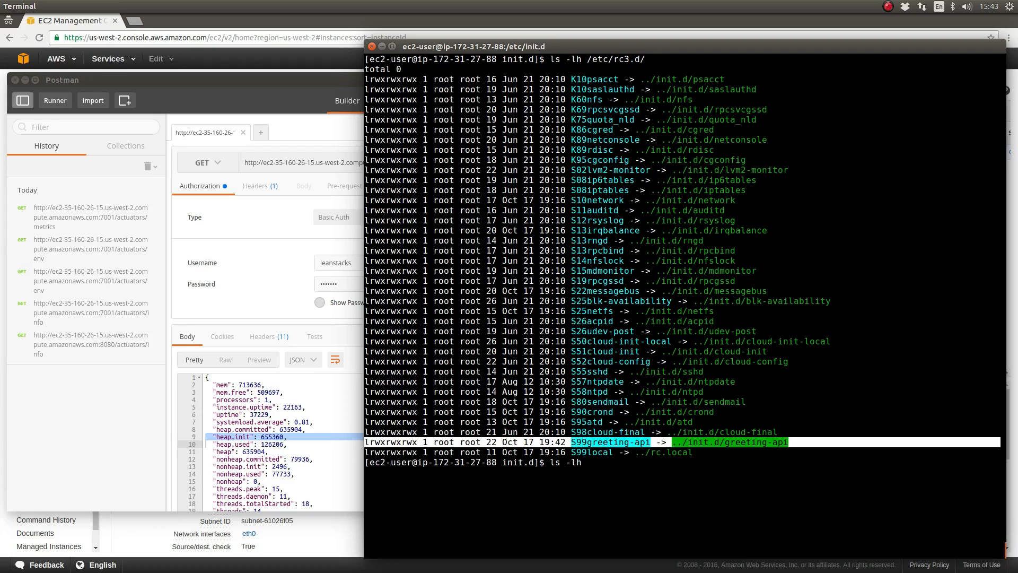
pyautogui.write('/etc/rc0.d/')
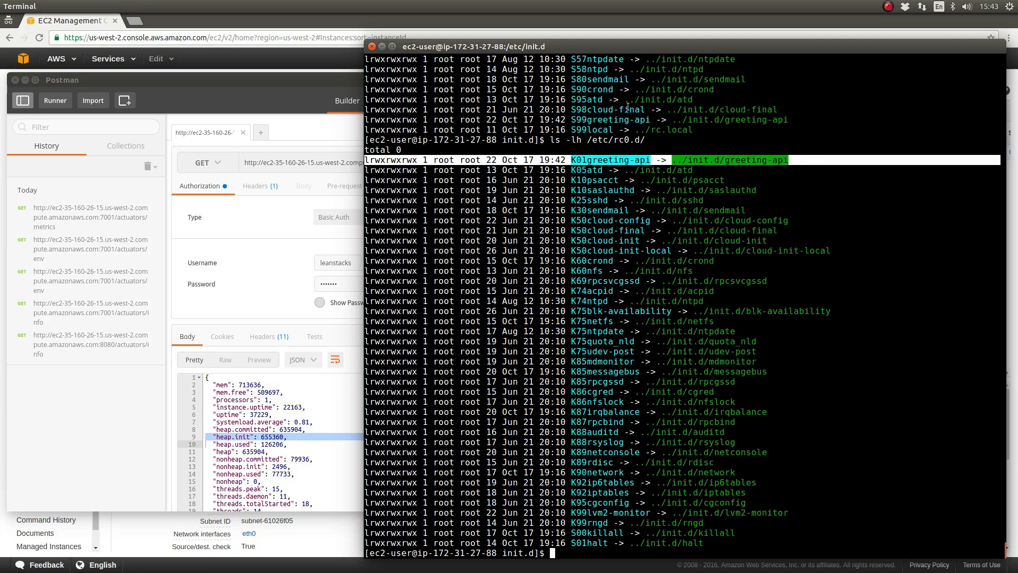
pyautogui.moveTo(862, 346)
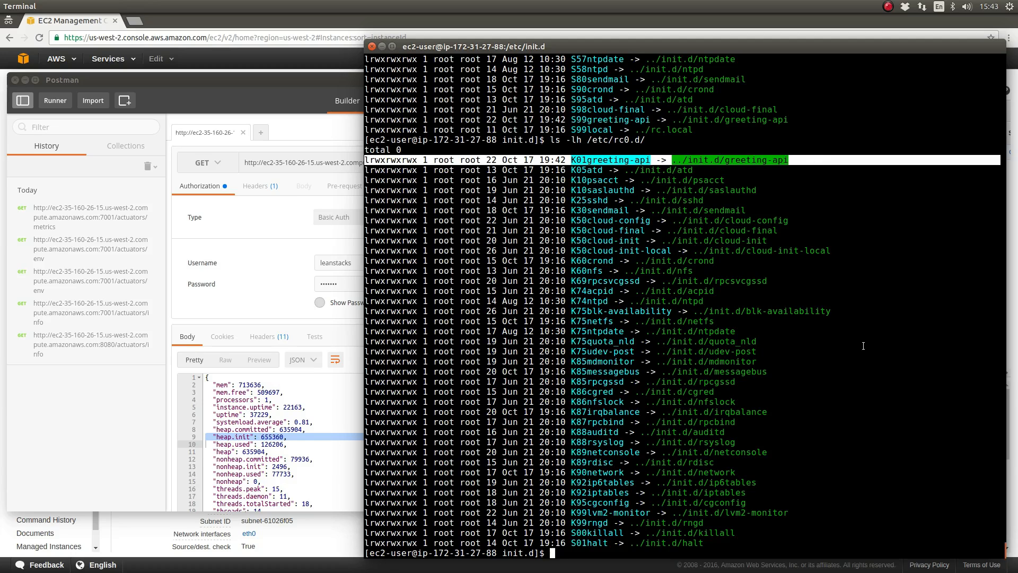
pyautogui.write('clear')
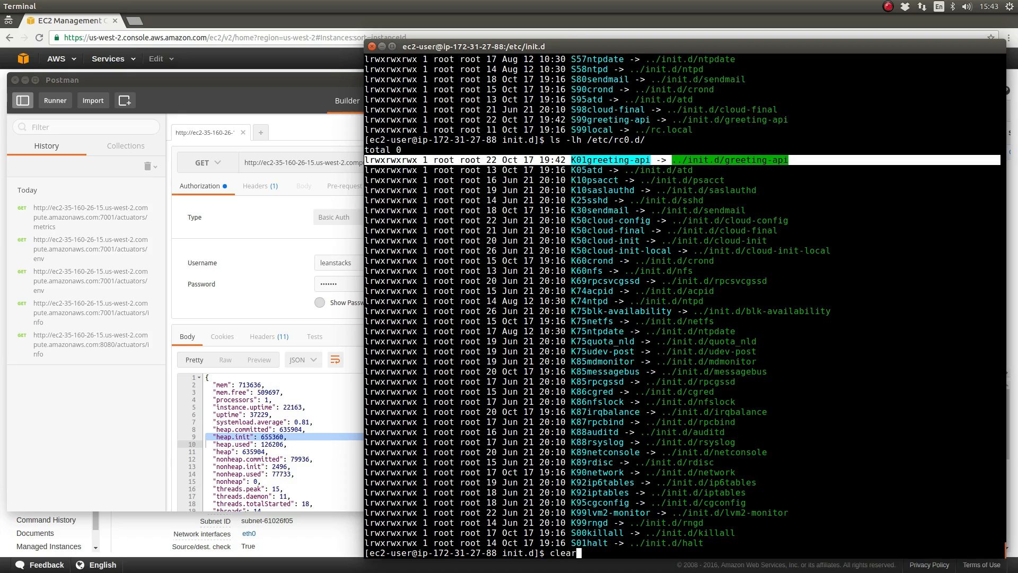
pyautogui.press('Return')
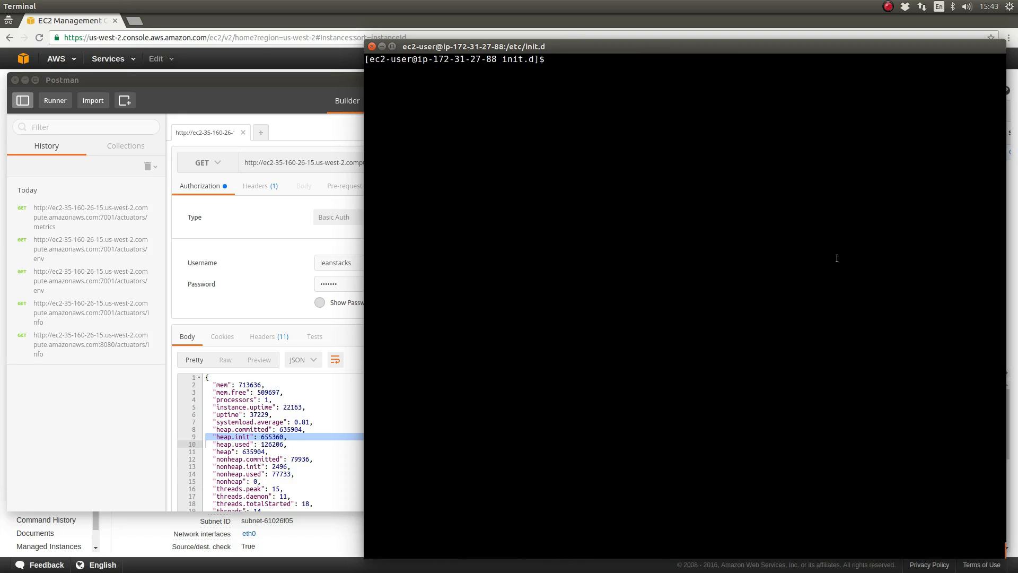
pyautogui.write('sudo reboot')
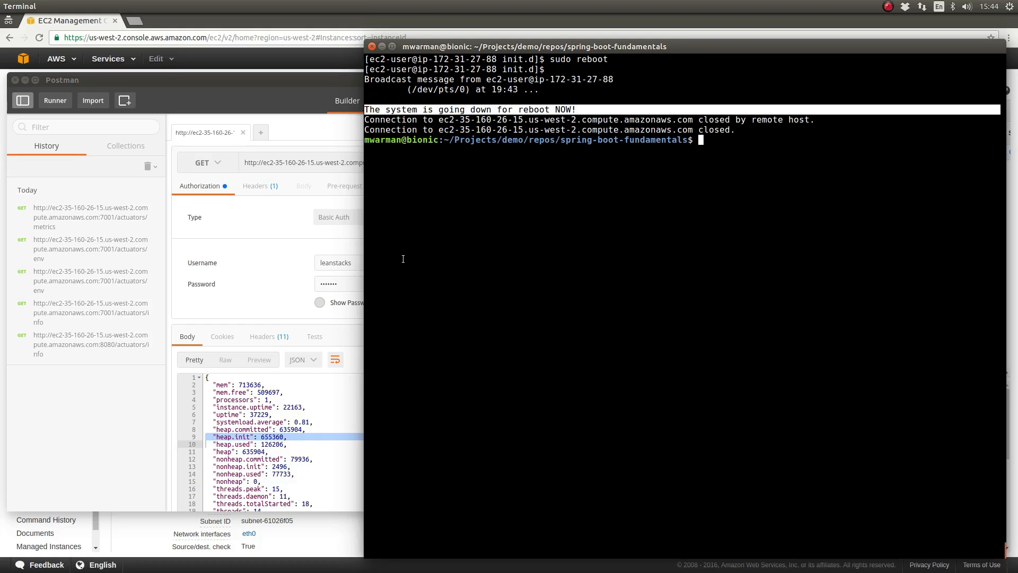
pyautogui.write('ssh ec2-user@ec2-35-160-26-15.us-west-2.compute.amazonaws.com')
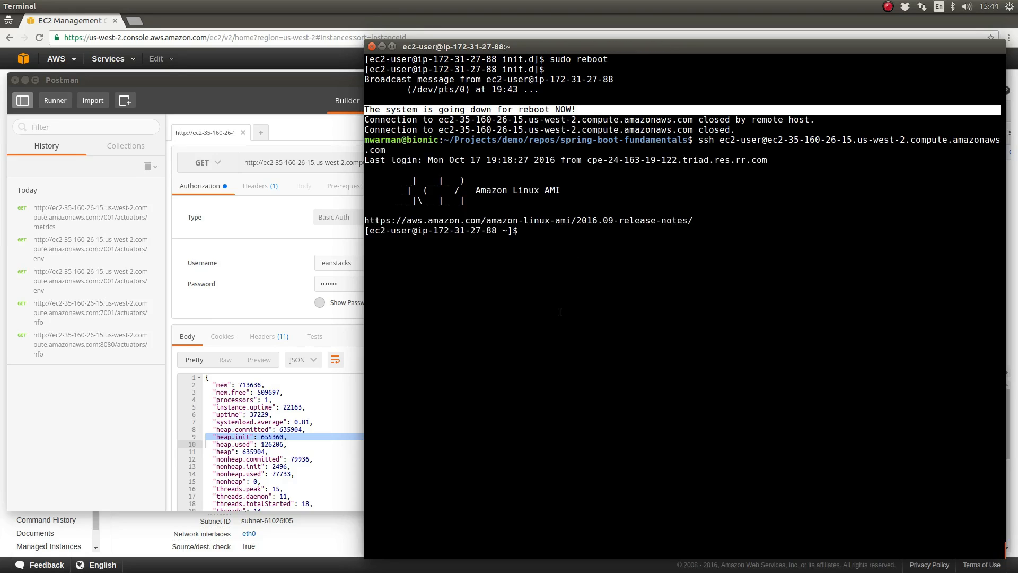
pyautogui.write('sudo tail -')
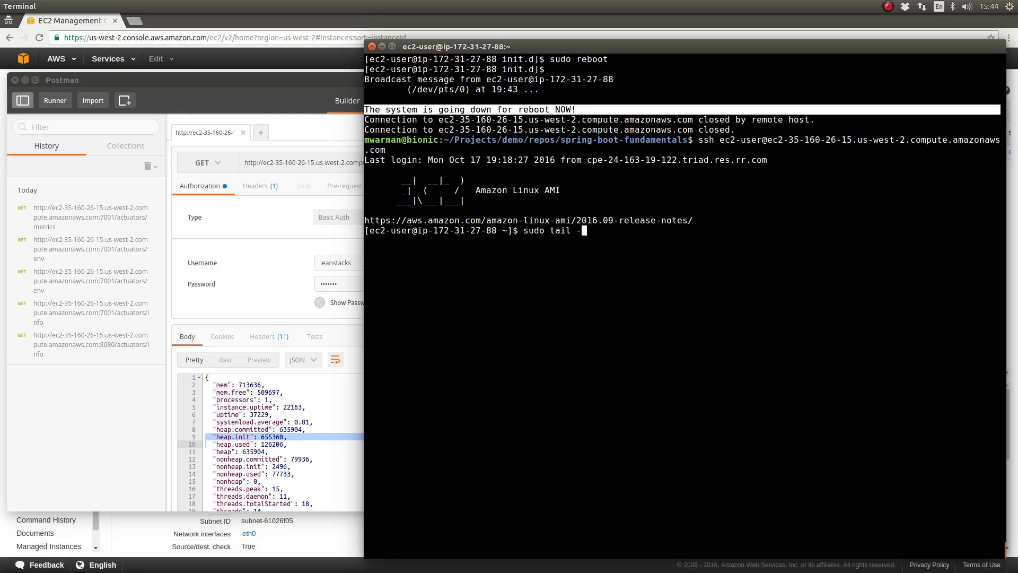
pyautogui.write('f /var/log/')
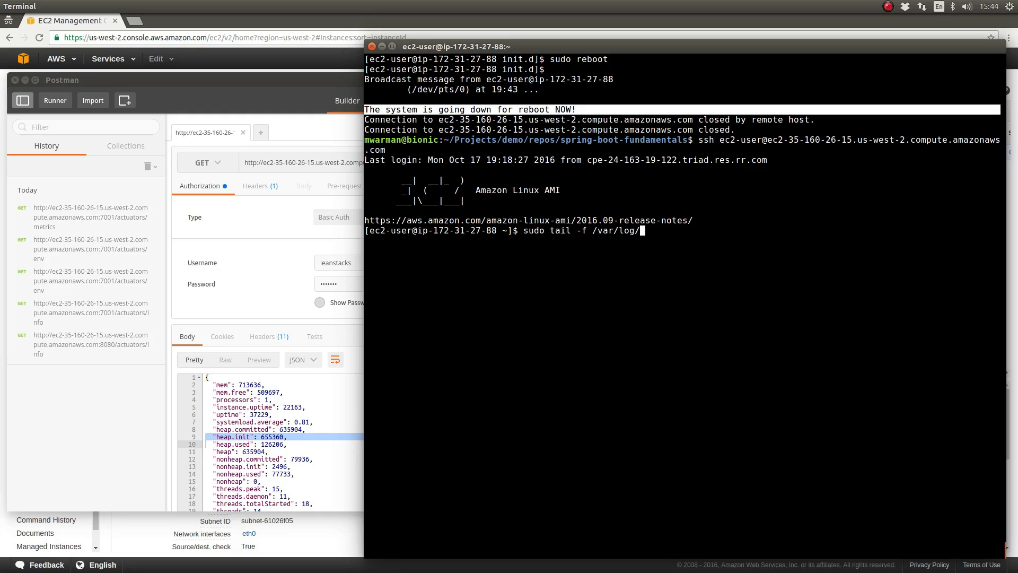
pyautogui.write('greeting-api.log')
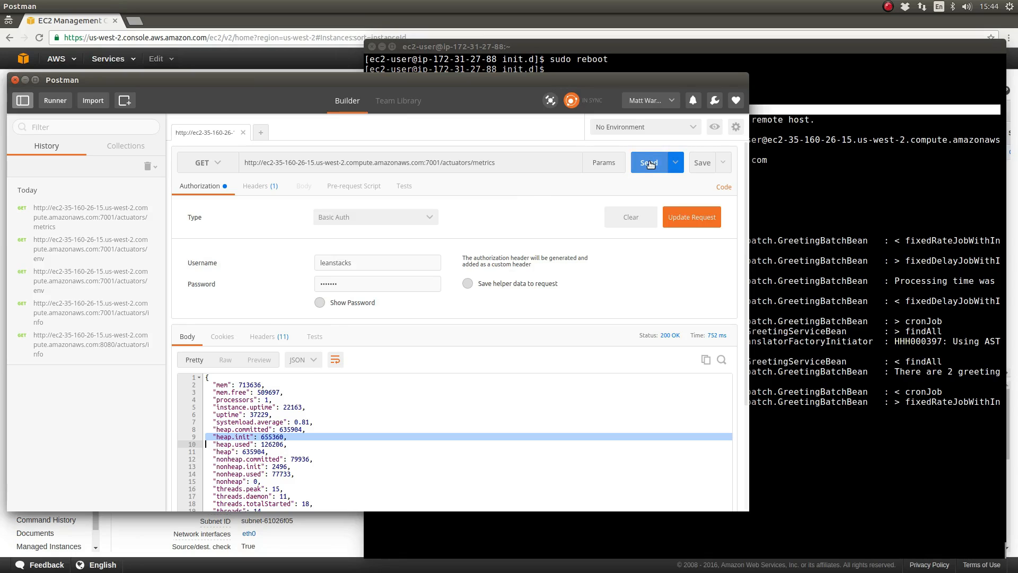
# - Resend actuators/metrics to the rebooted server, then load the actuators/info request for build details
pyautogui.click(648, 162)
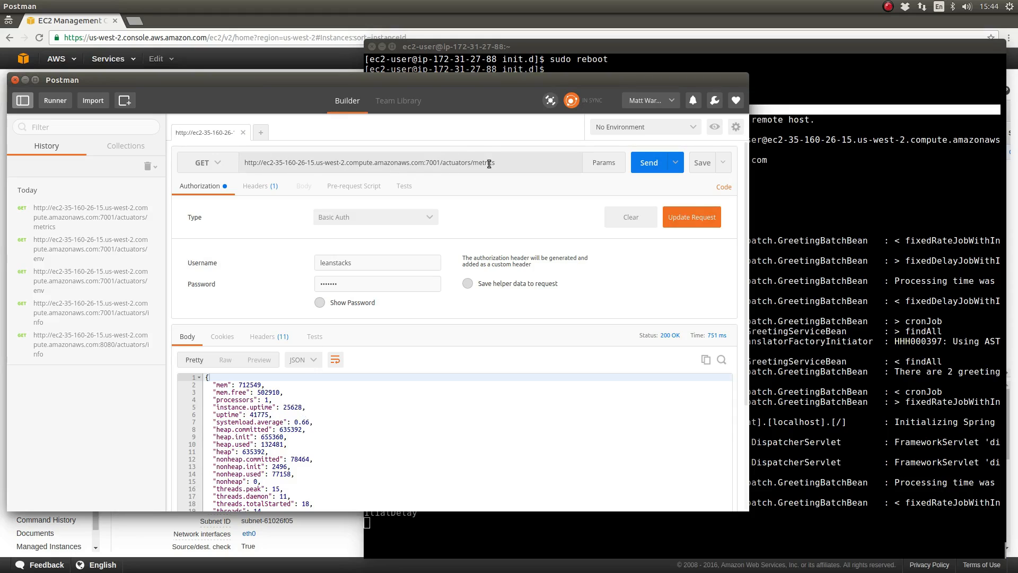
pyautogui.doubleClick(483, 162)
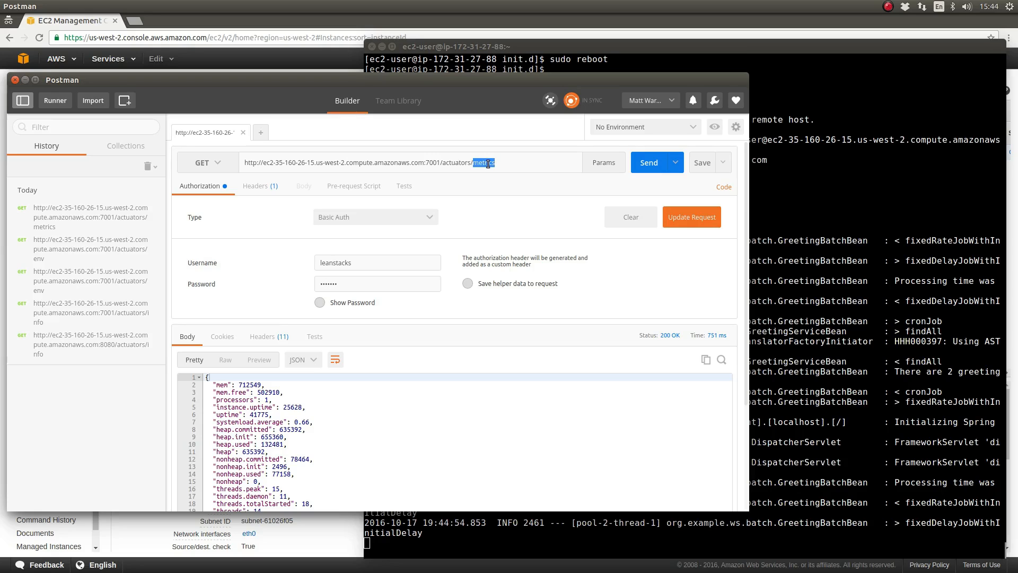
pyautogui.click(648, 162)
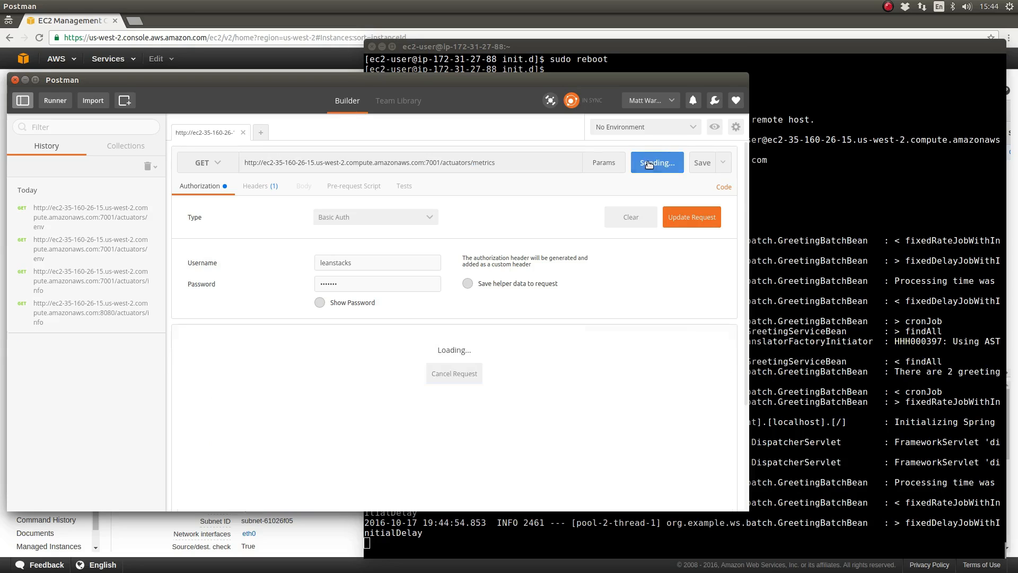
pyautogui.click(657, 162)
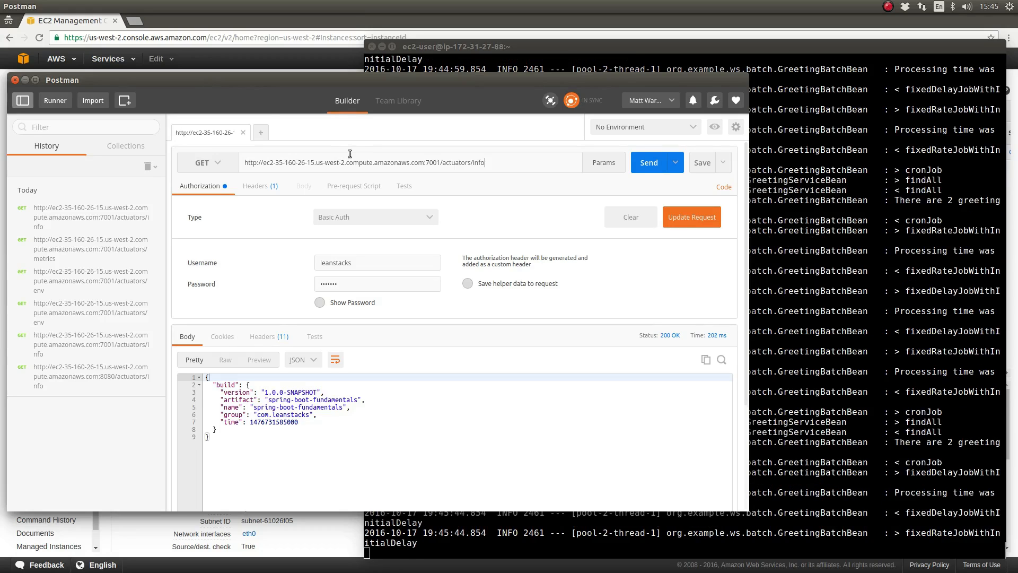
pyautogui.moveTo(488, 162)
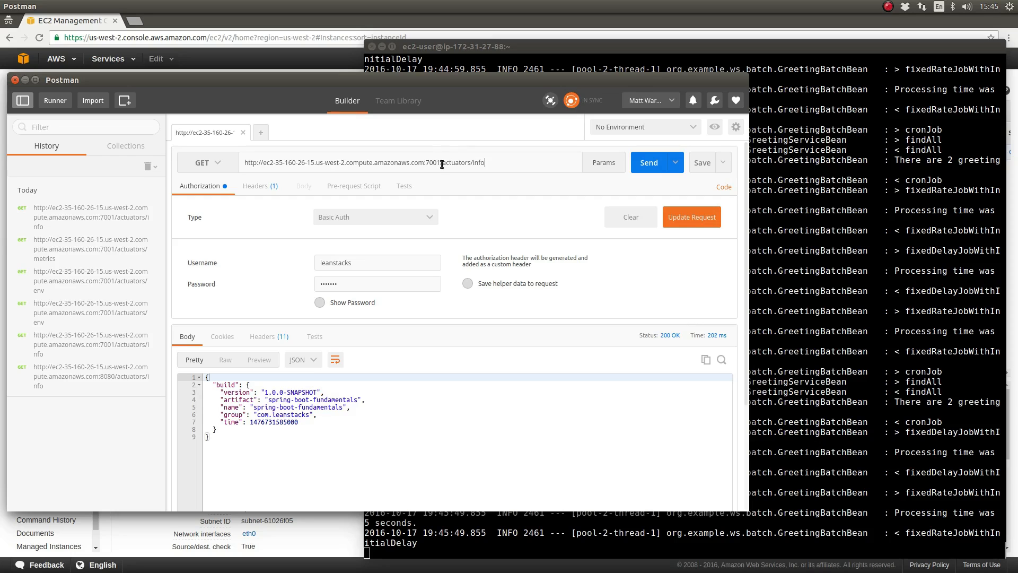
pyautogui.doubleClick(461, 162)
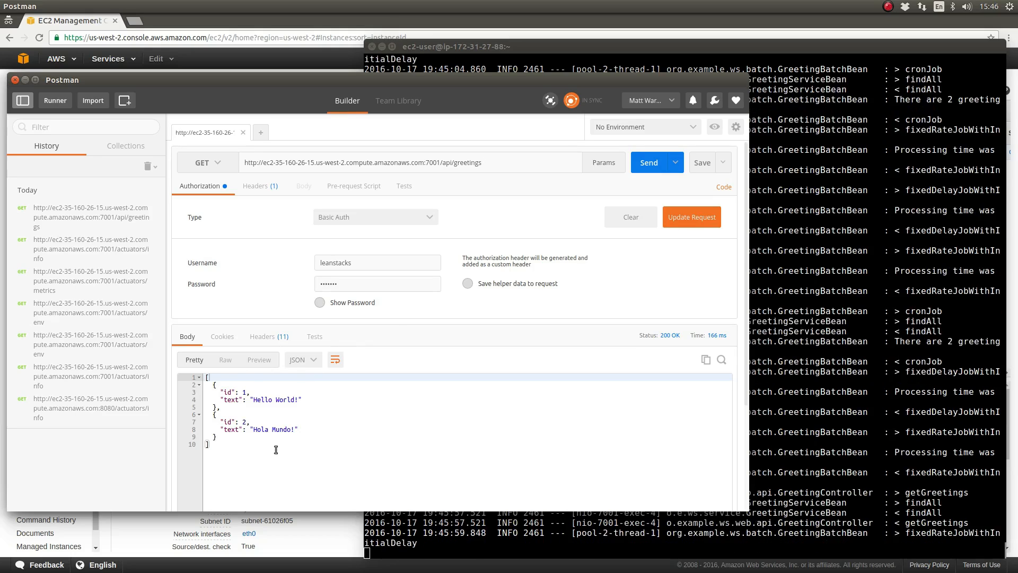
pyautogui.moveTo(510, 208)
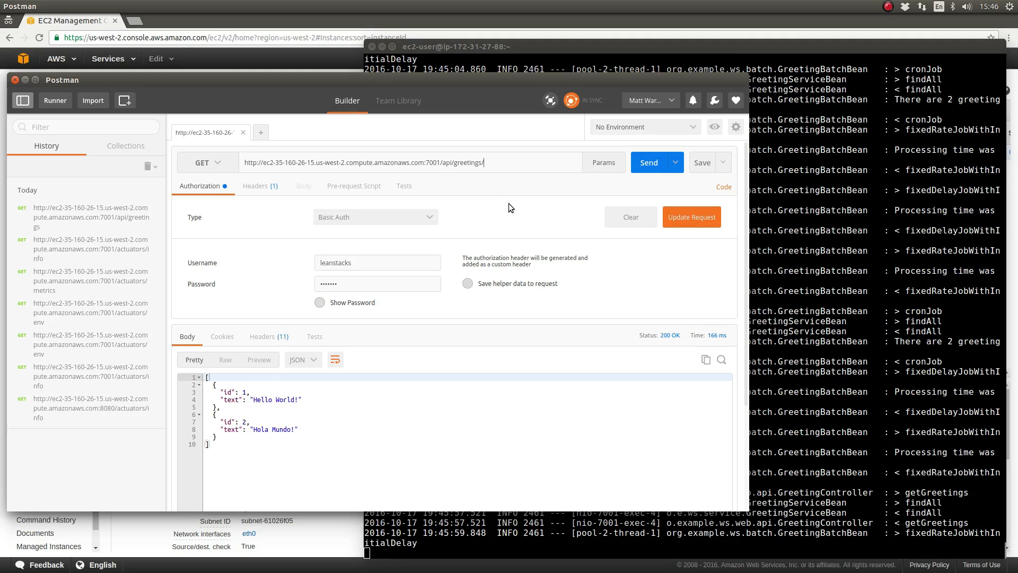
# - Fetch individual greetings by id, load the all-greetings address, and inspect its authorization header
pyautogui.click(648, 162)
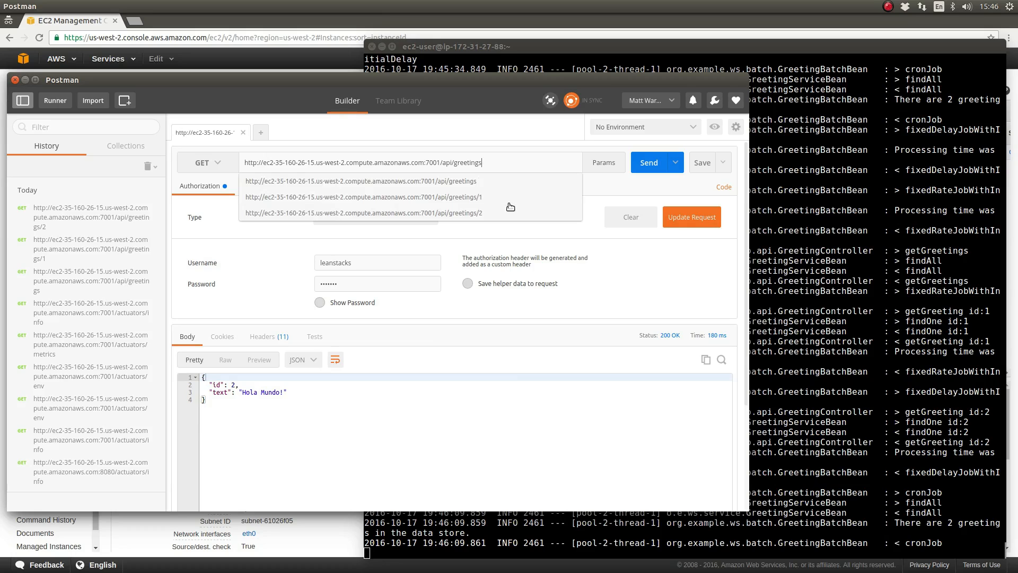
pyautogui.click(647, 162)
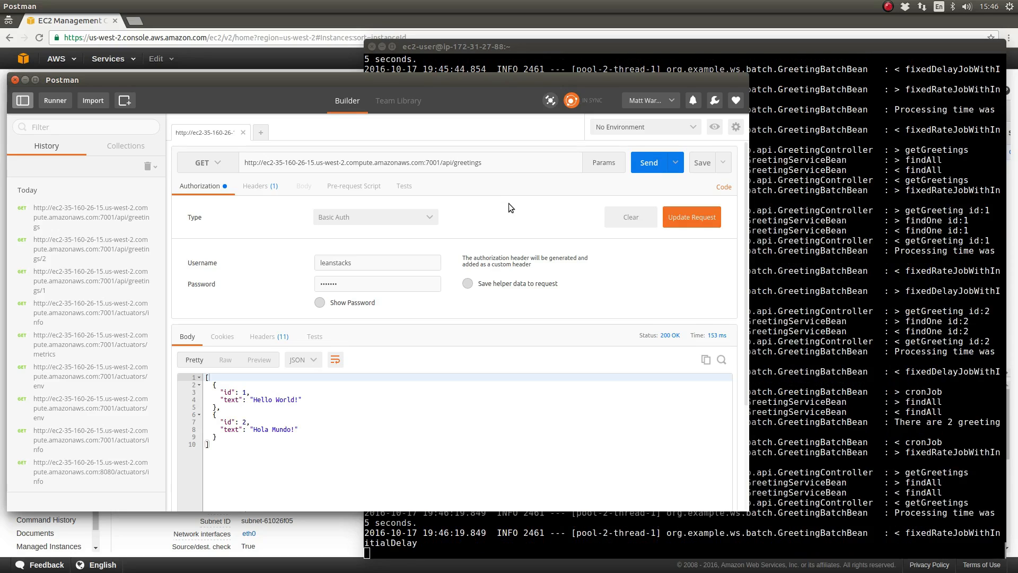
pyautogui.moveTo(380, 200)
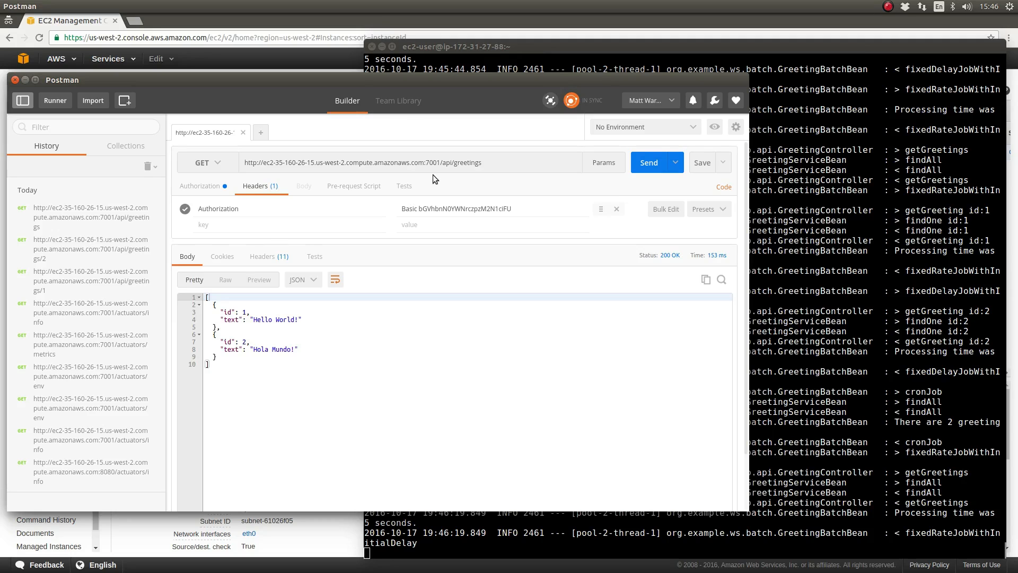
pyautogui.click(648, 163)
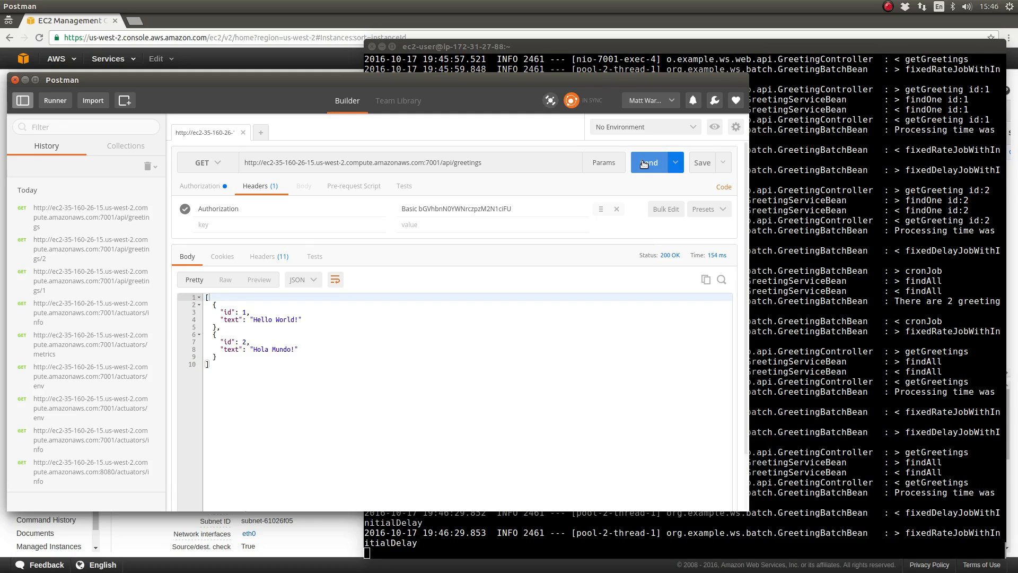
# - Resend the all-greetings request twice, then bring the Terminal server log forward
pyautogui.click(647, 162)
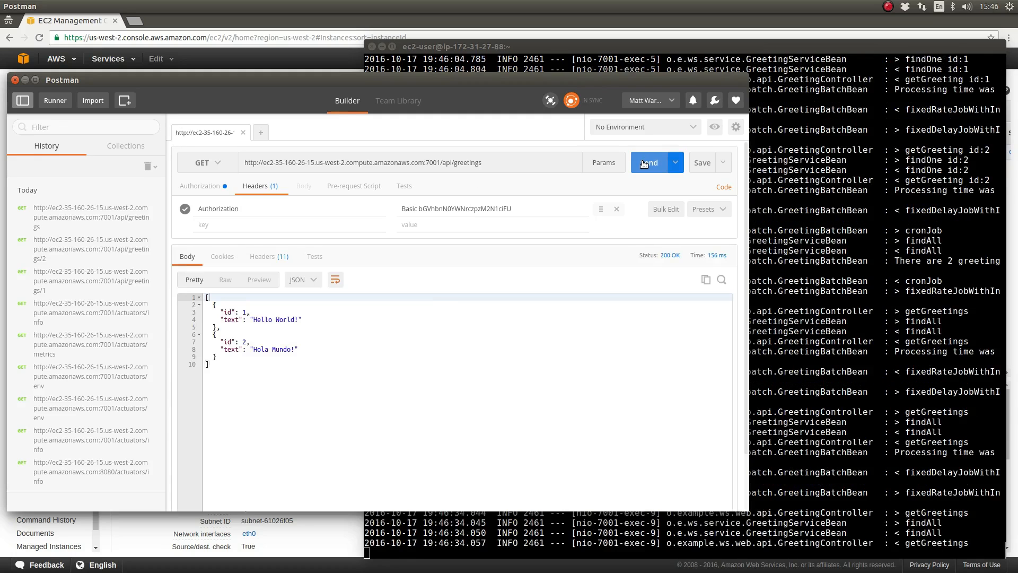
pyautogui.click(647, 163)
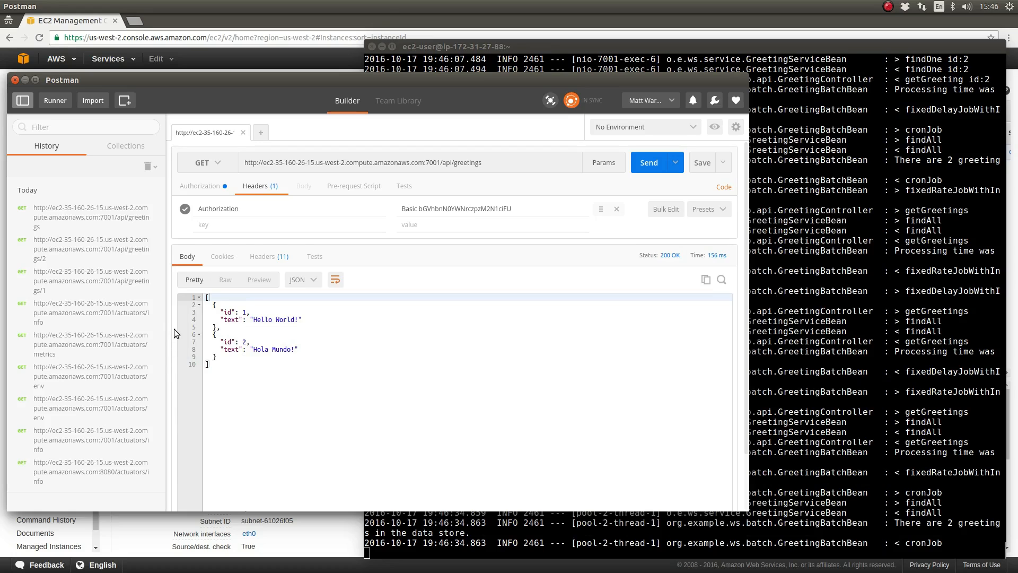
pyautogui.moveTo(558, 269)
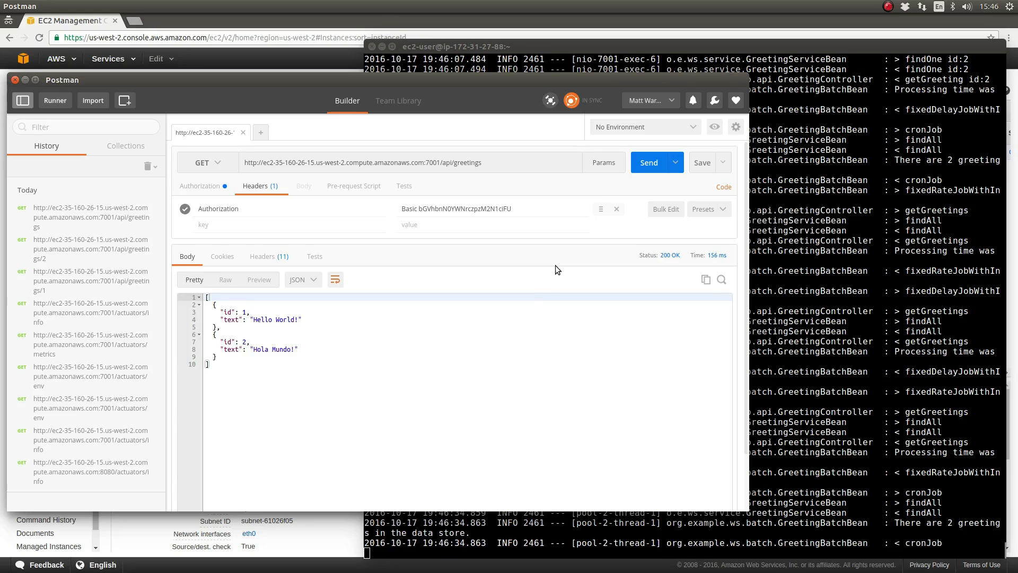
pyautogui.click(590, 46)
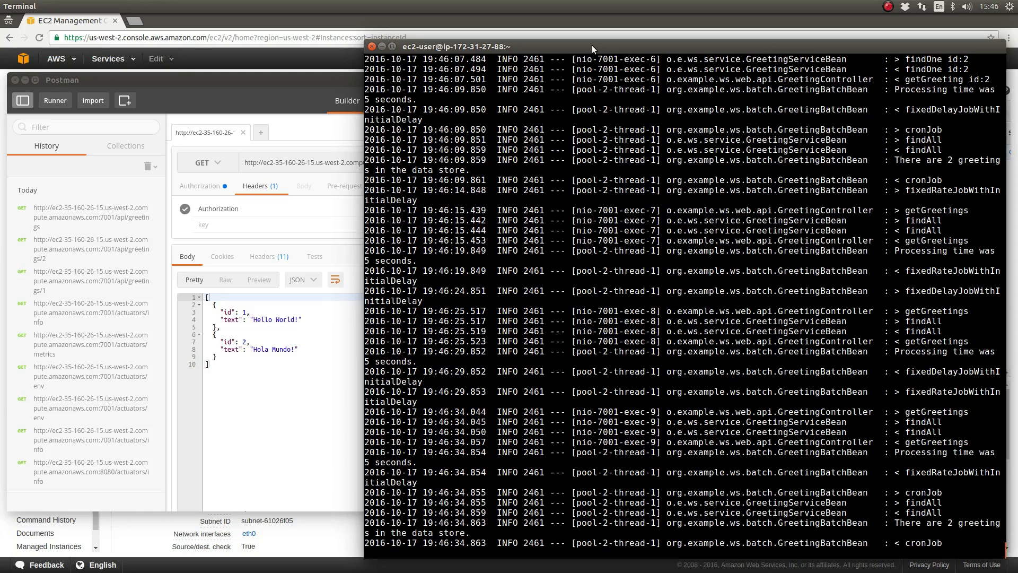
pyautogui.scroll(-3)
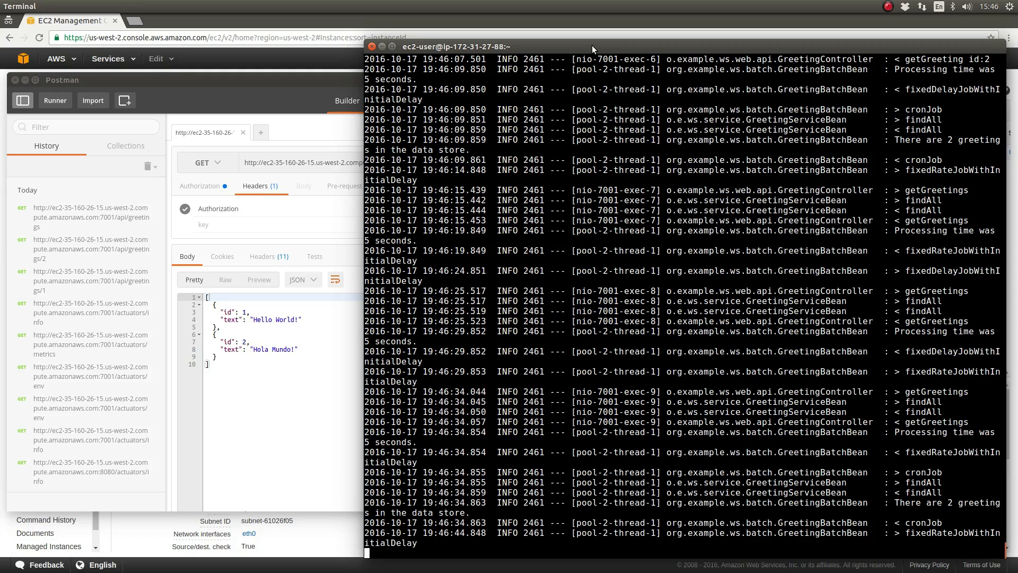
pyautogui.scroll(-3)
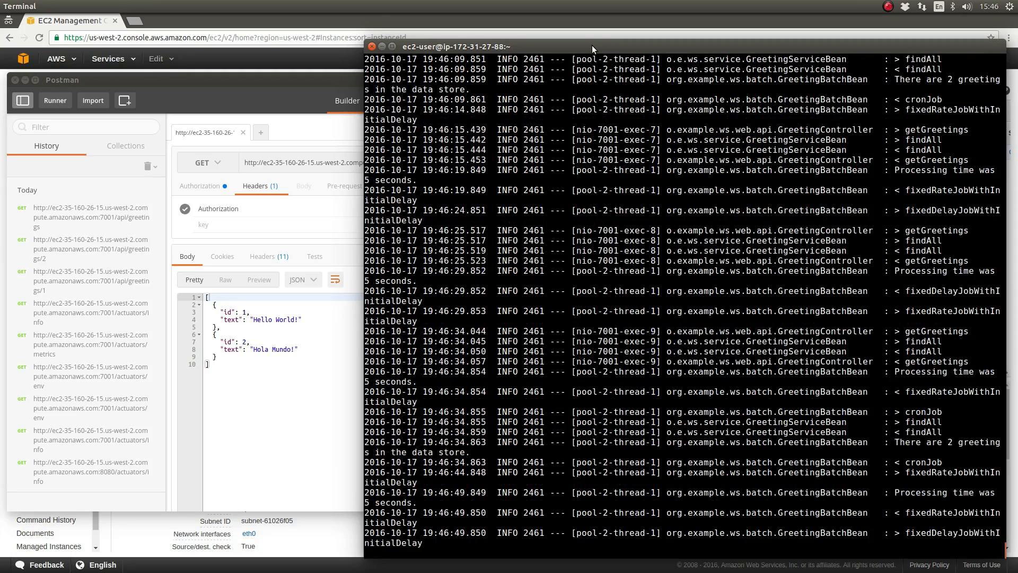